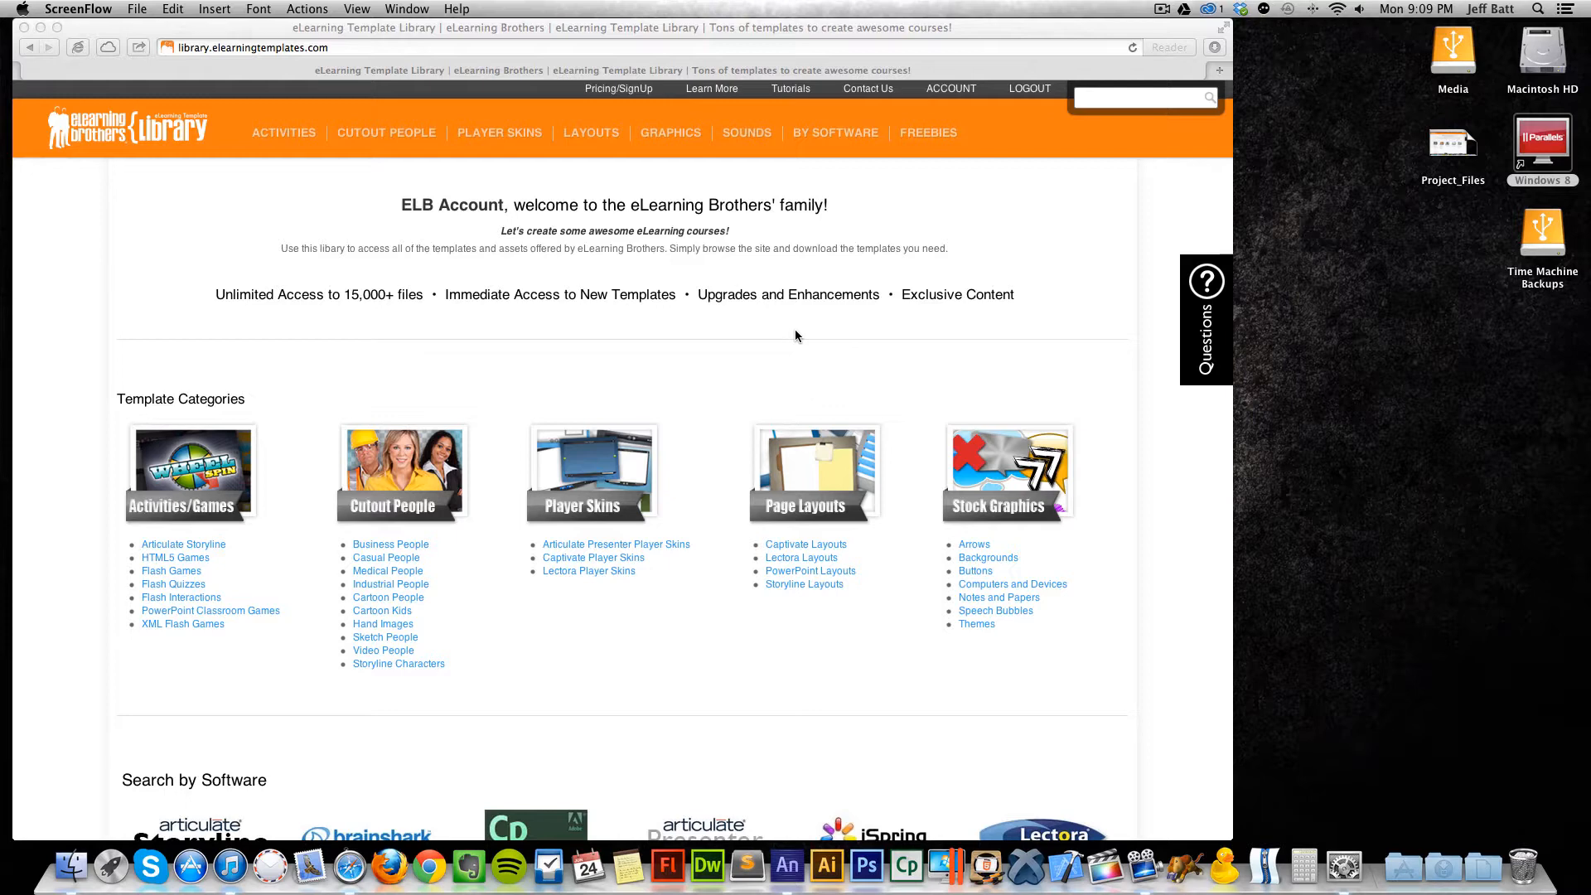
mouse_move(760, 326)
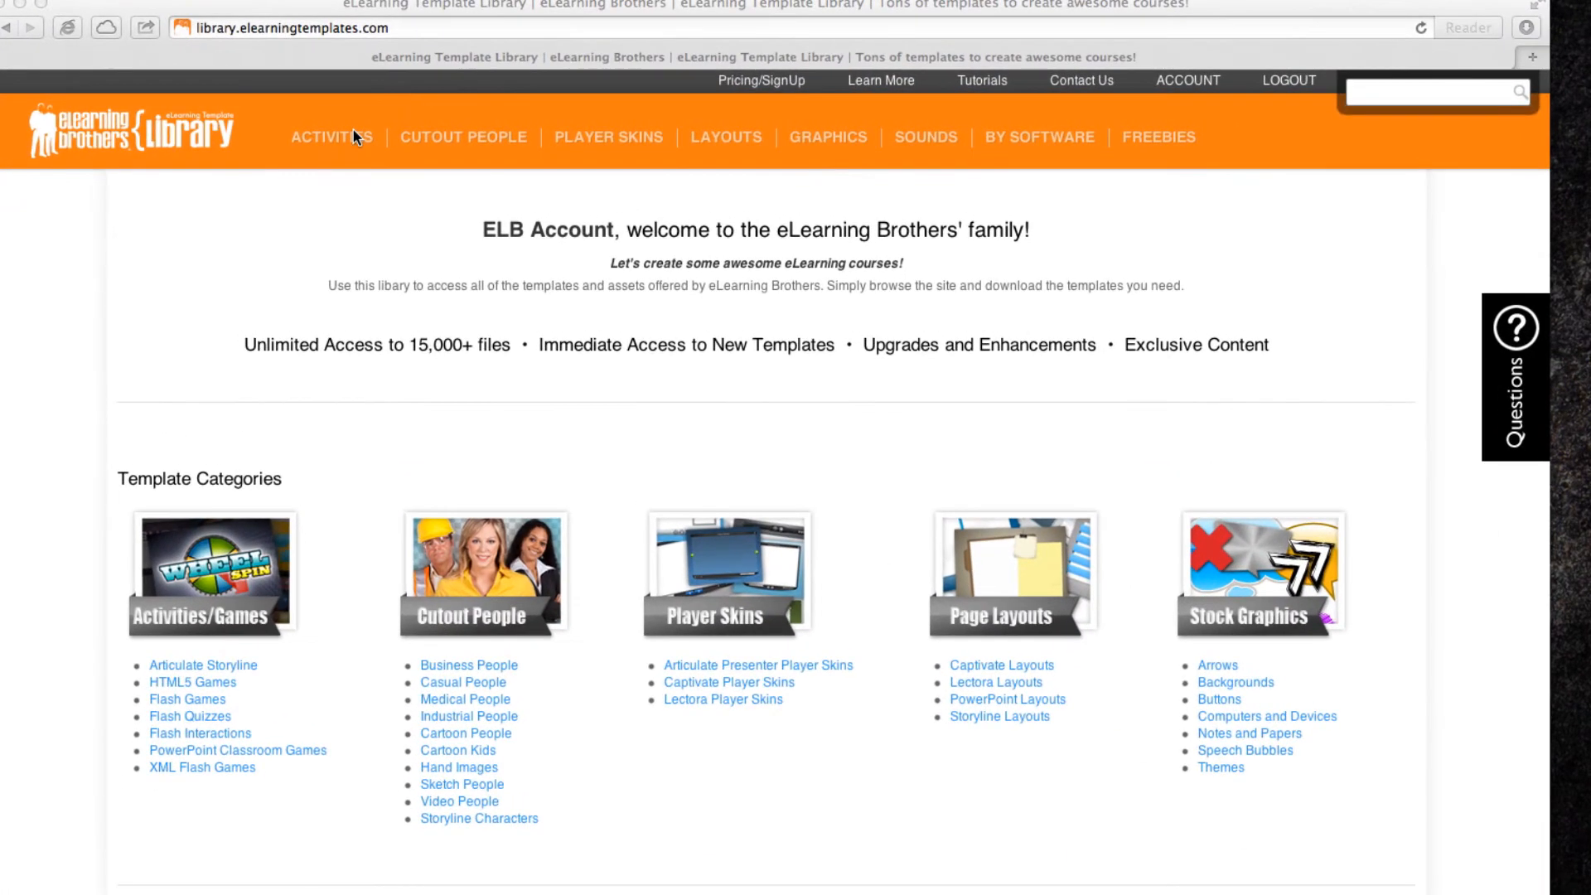
Show the Activities dropdown of template categories from the library's navigation bar
left_click(331, 137)
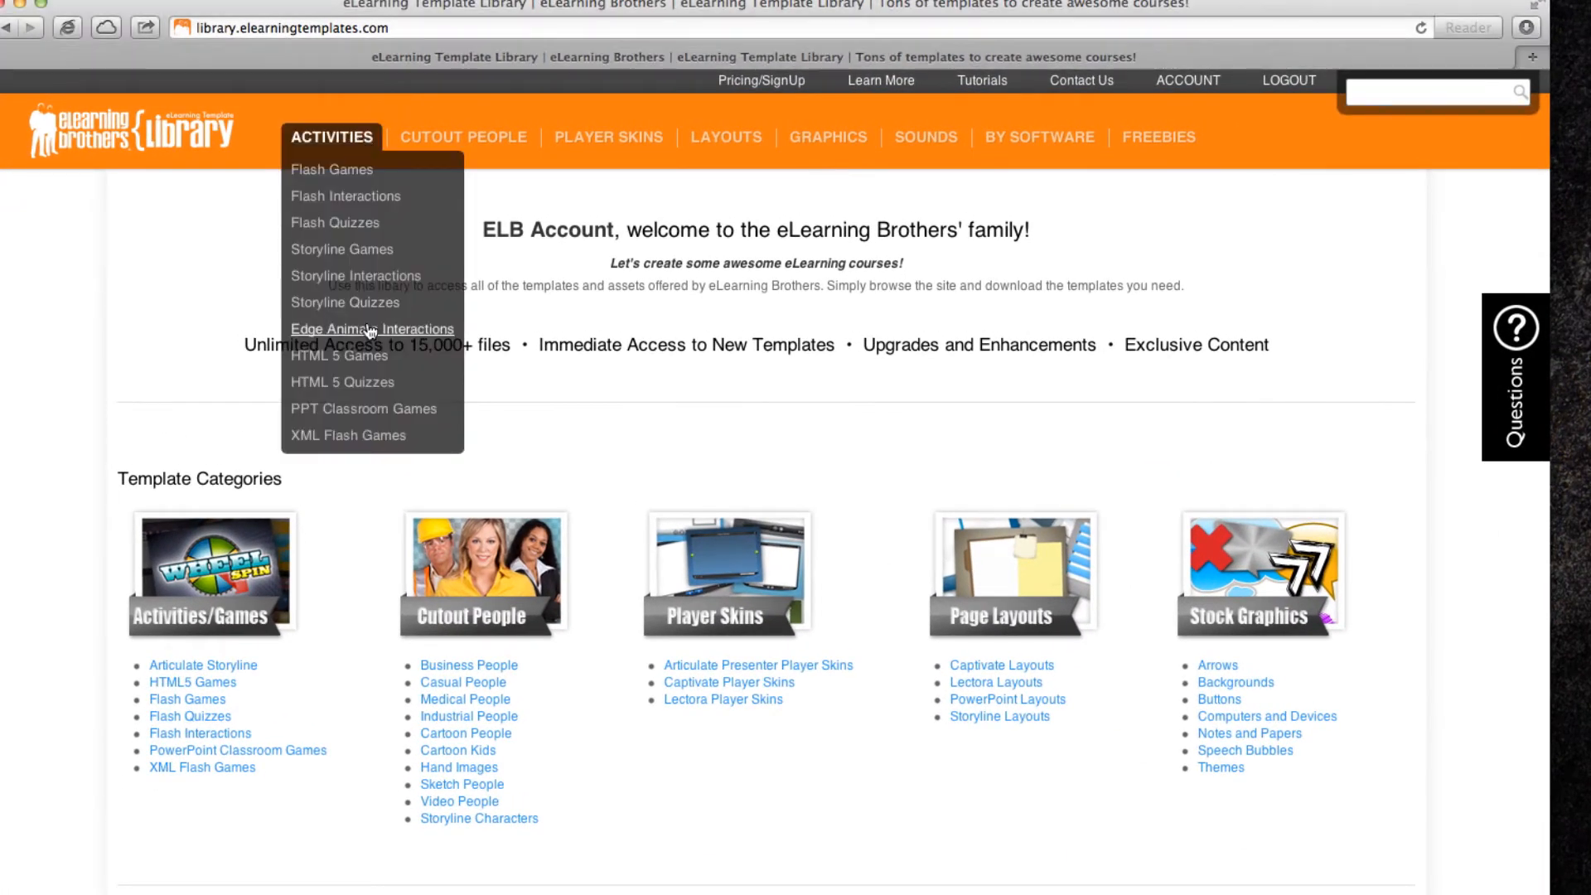
Browse Edge Animate Interactions and reach the #16242 Tabs Left template page
left_click(371, 329)
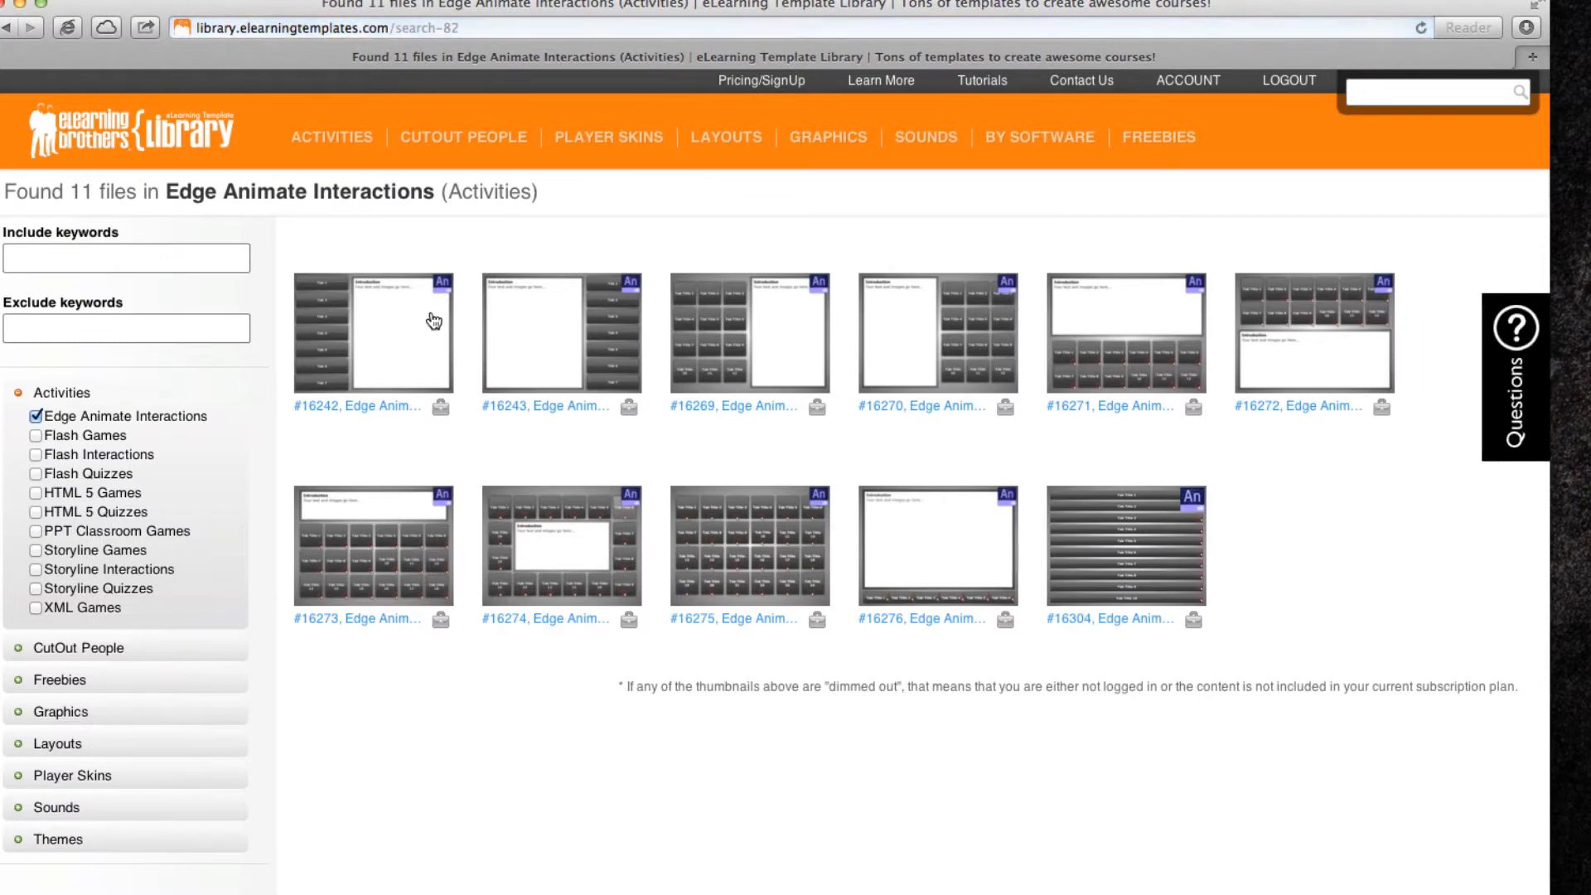
left_click(373, 334)
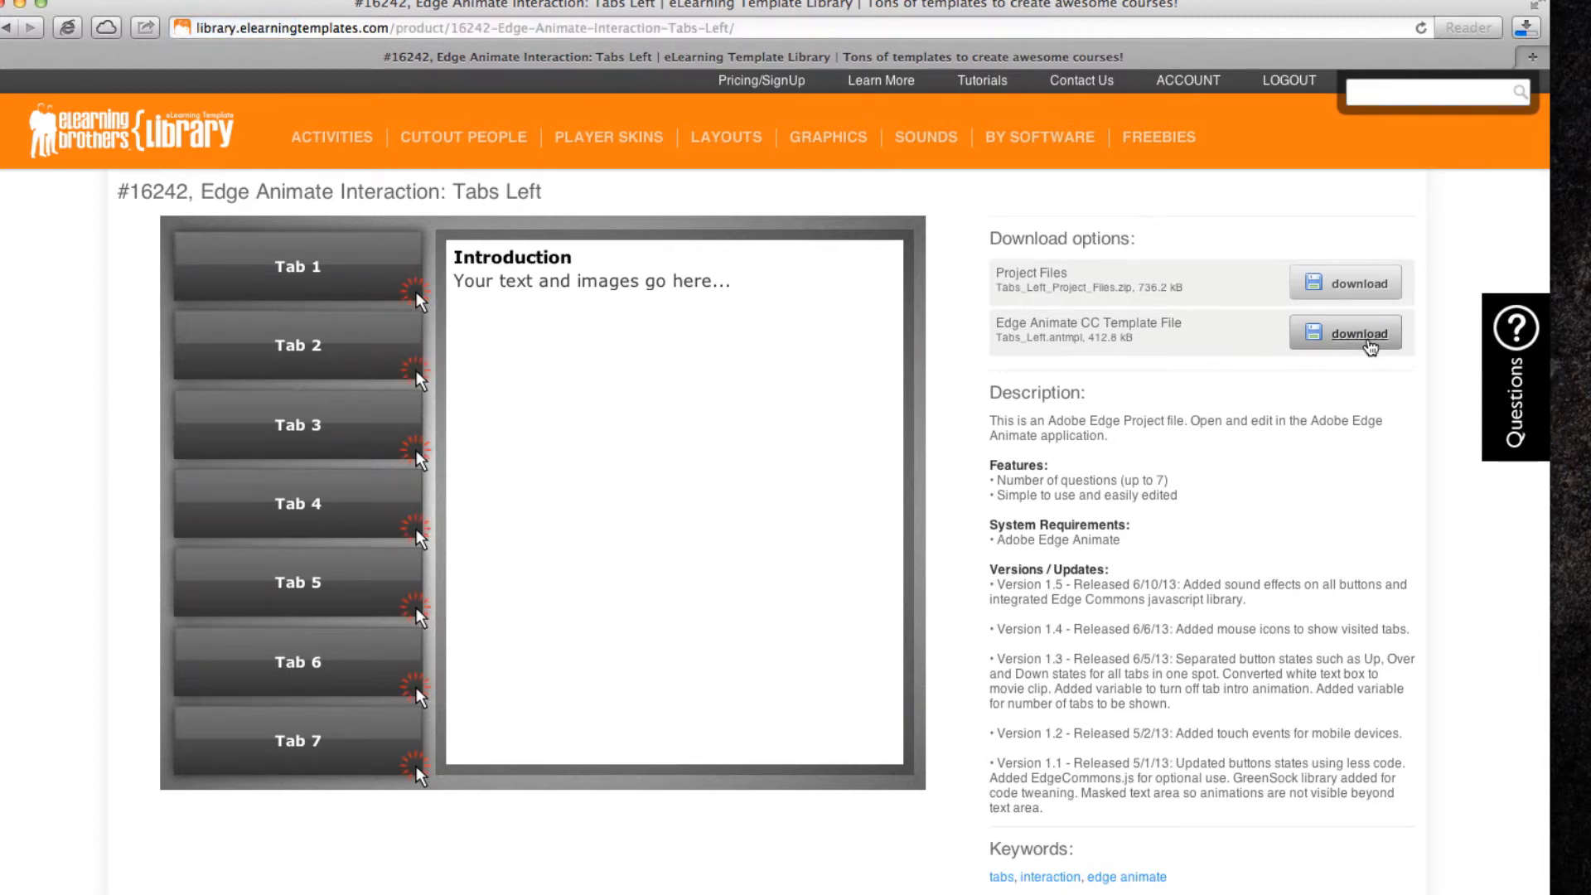
Download the Edge Animate CC template file and select the .antmpl on the desktop for Quick Look
left_click(1344, 333)
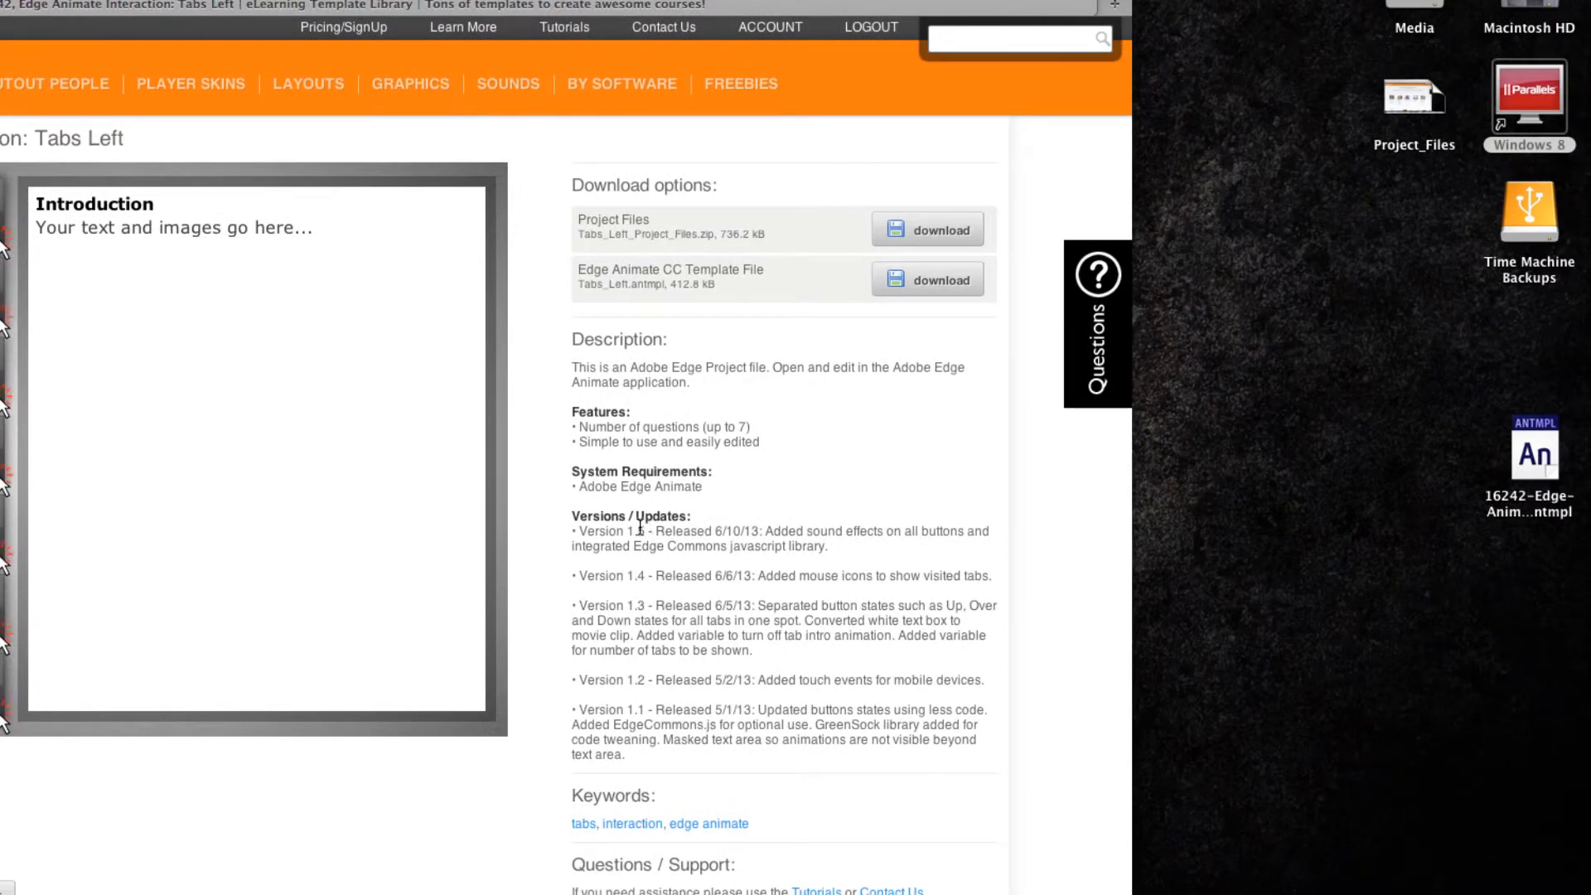
double_click(631, 531)
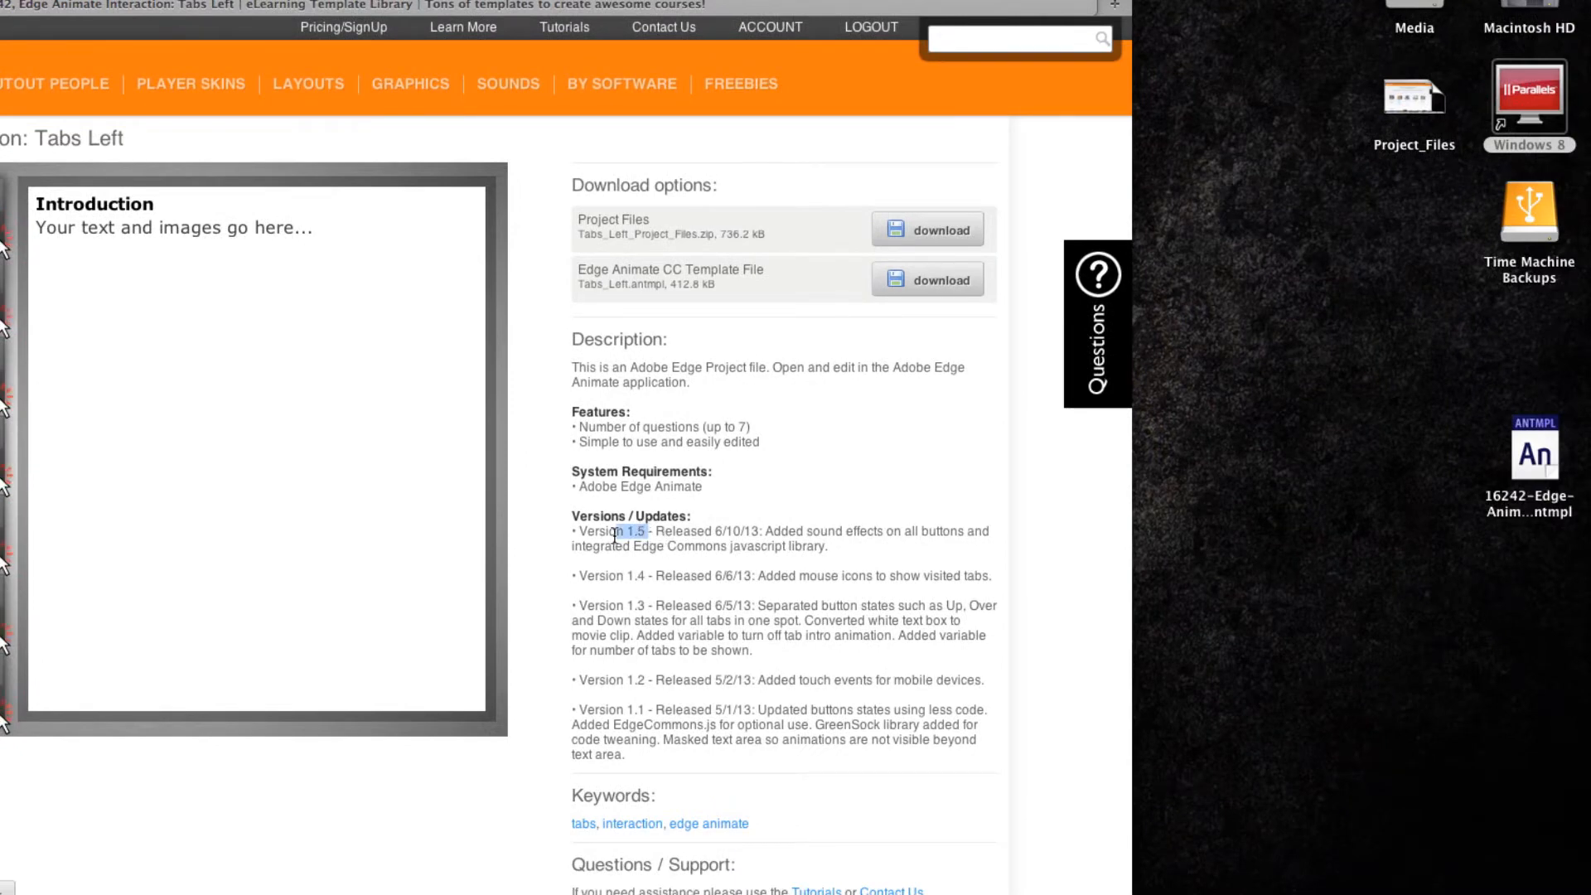
left_click(1527, 451)
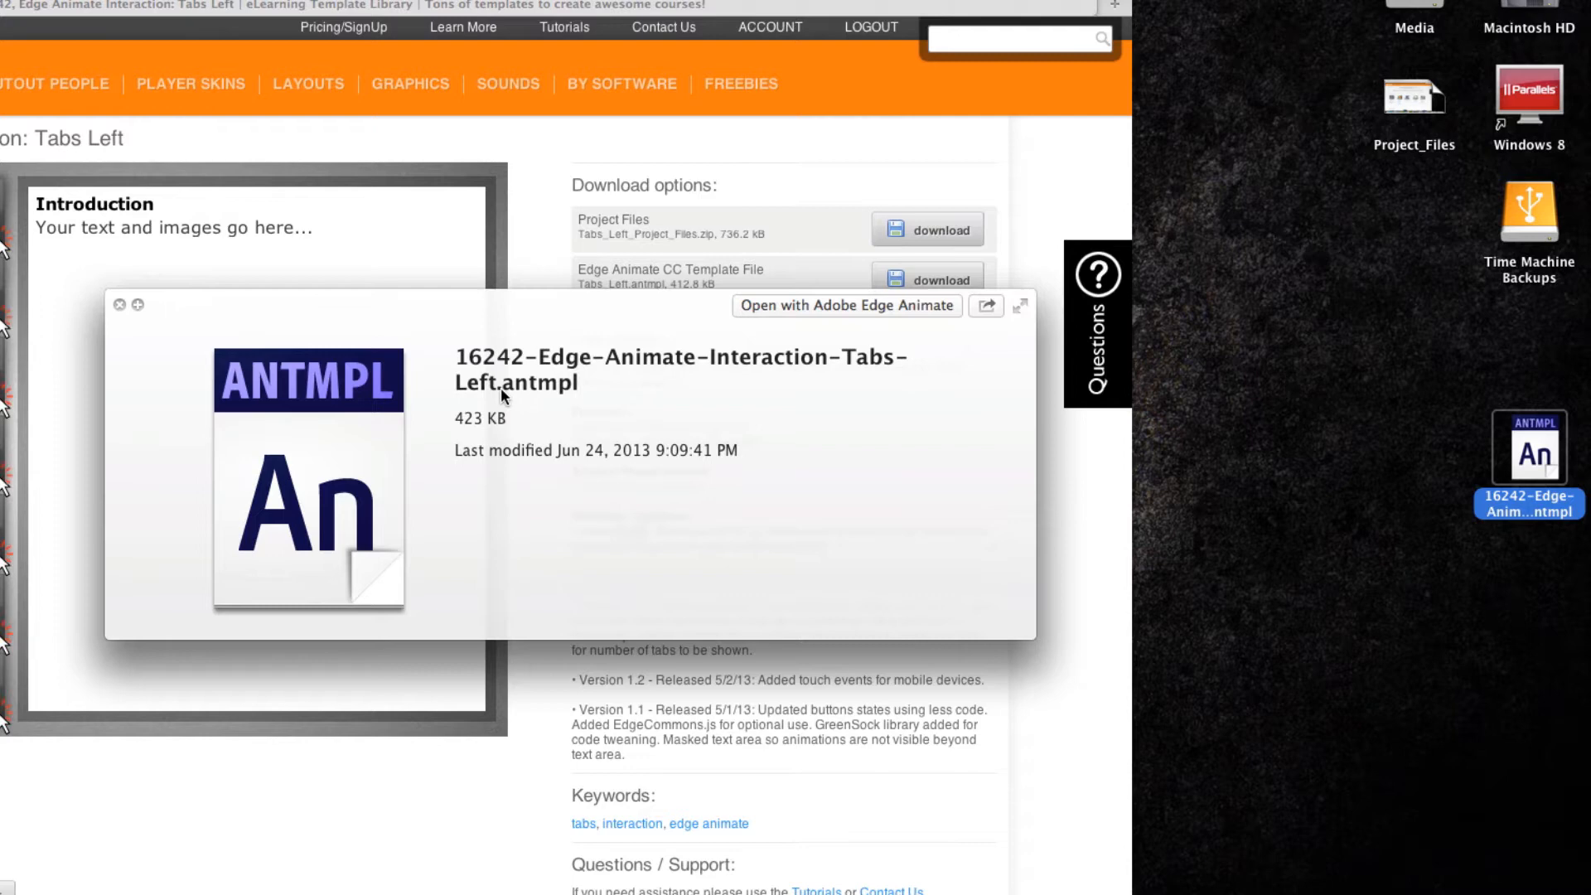
mouse_move(292, 381)
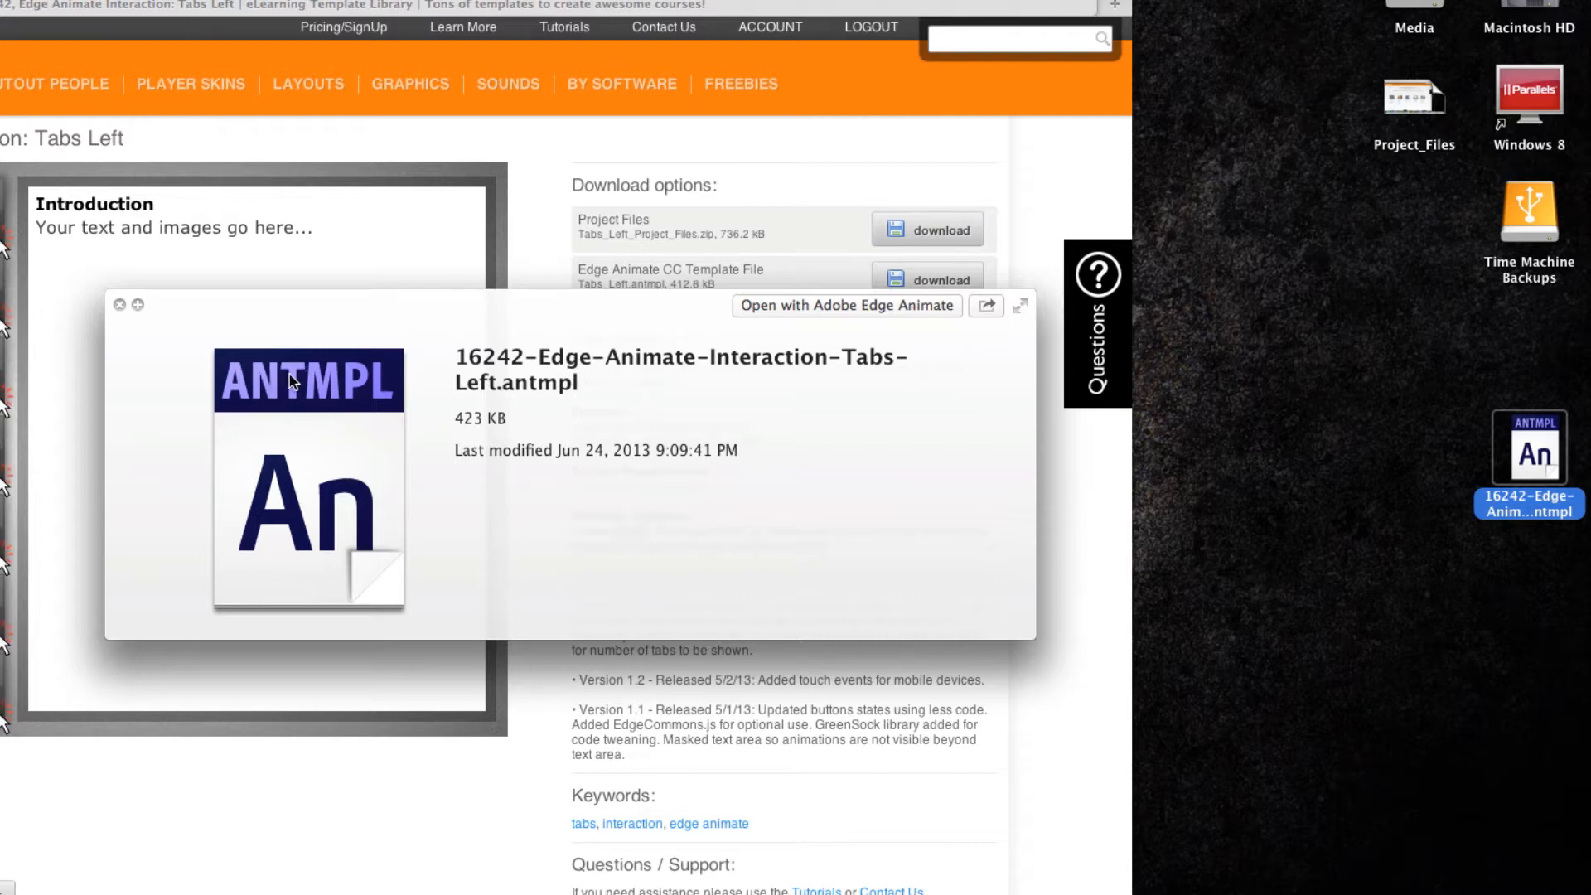
mouse_move(376, 383)
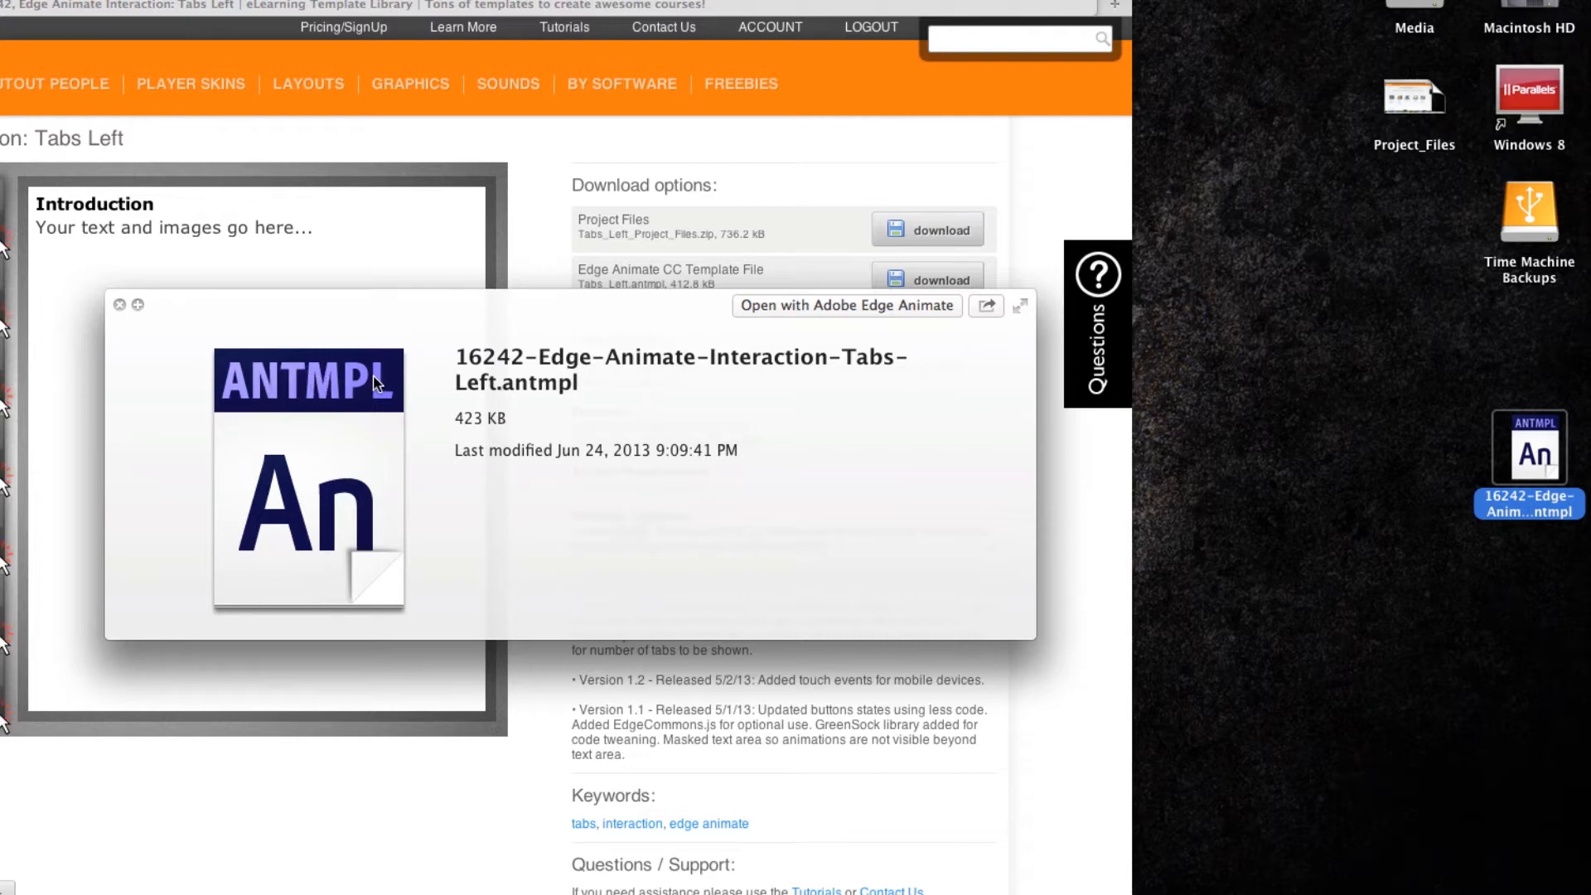
mouse_move(433, 397)
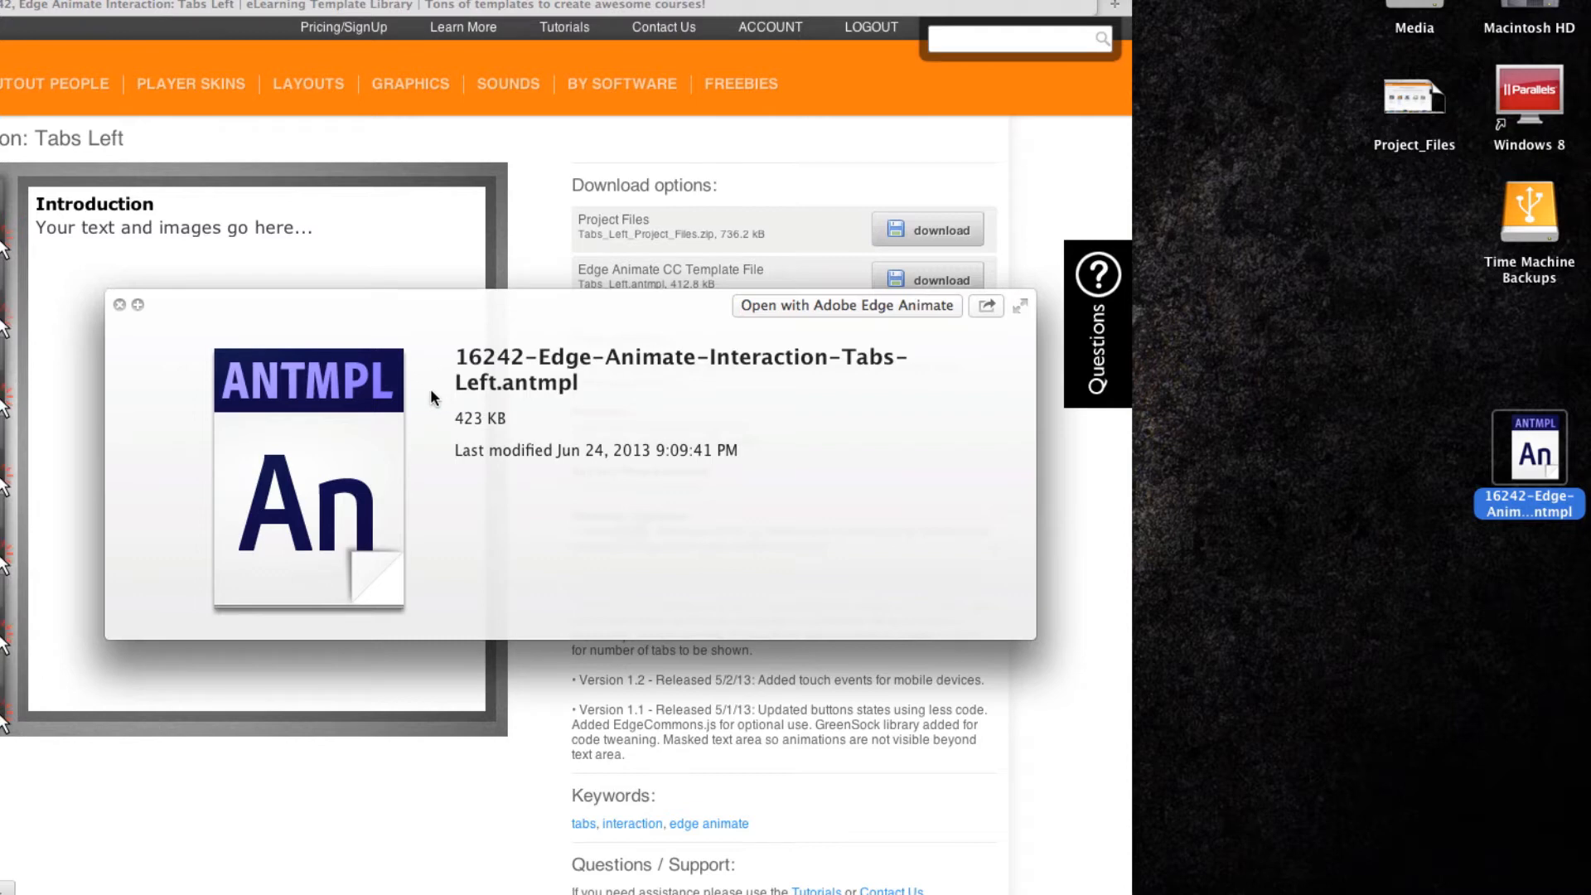
left_click(119, 305)
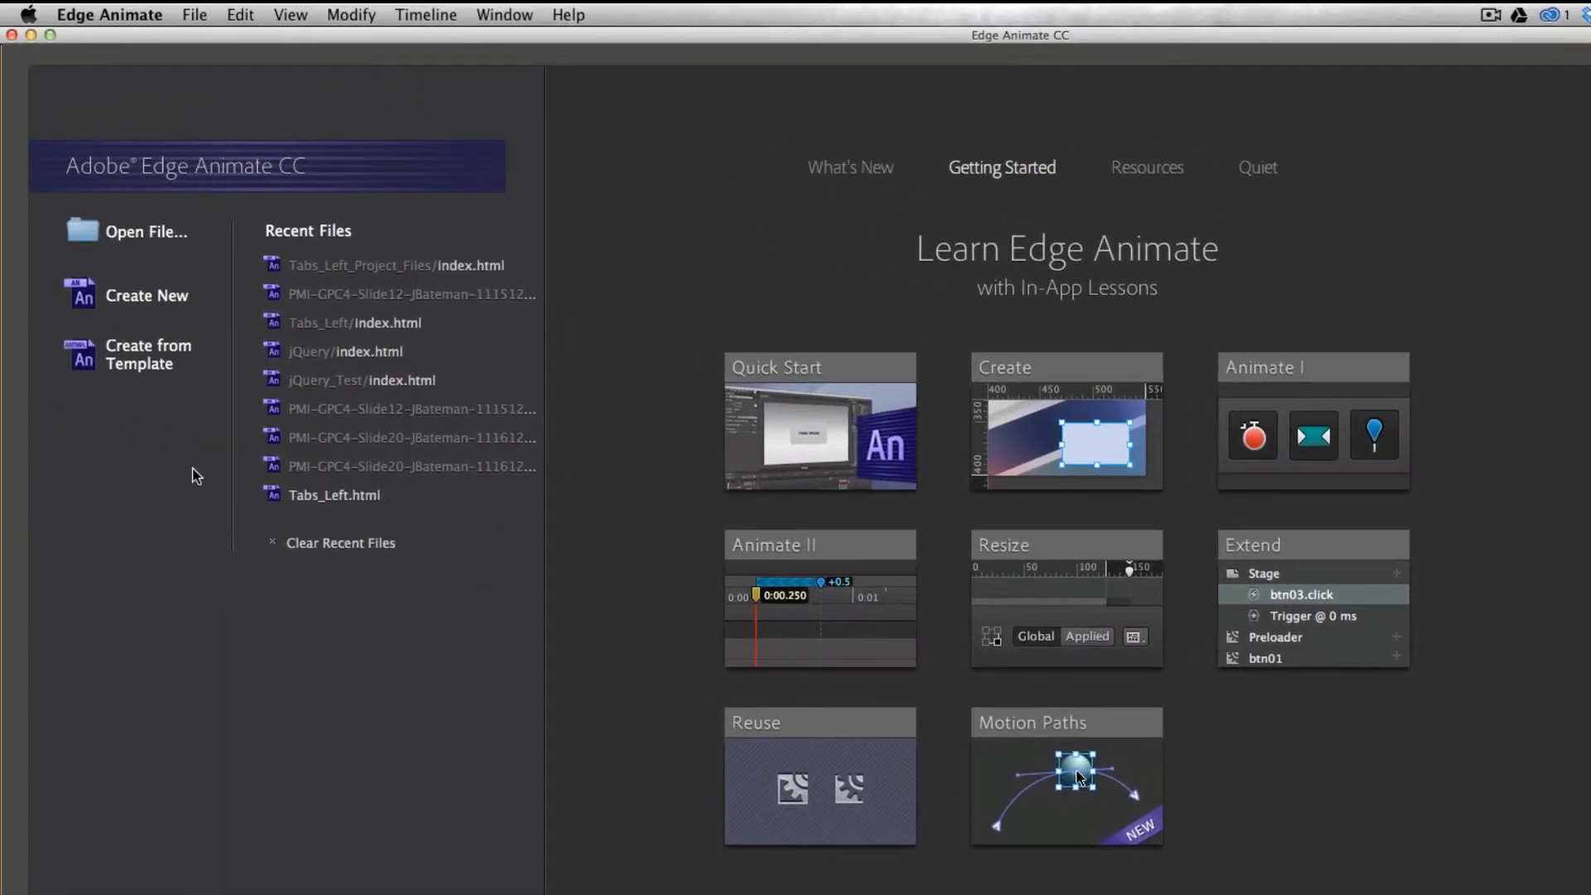
Import the 16242 Tabs Left .antmpl from the Desktop via Create from Template
left_click(147, 354)
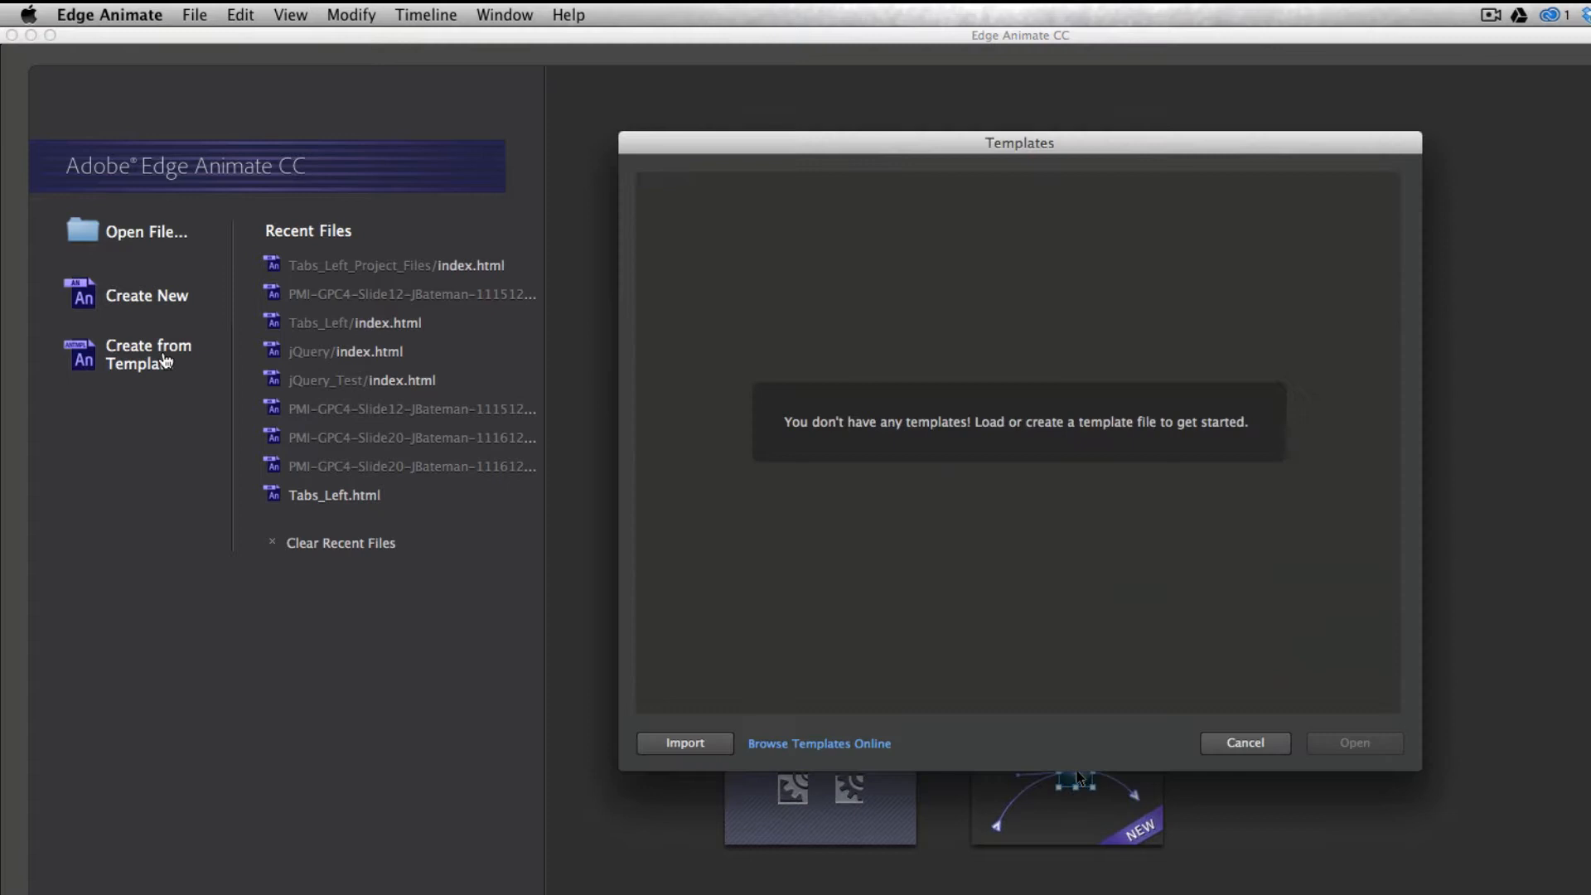
mouse_move(835, 309)
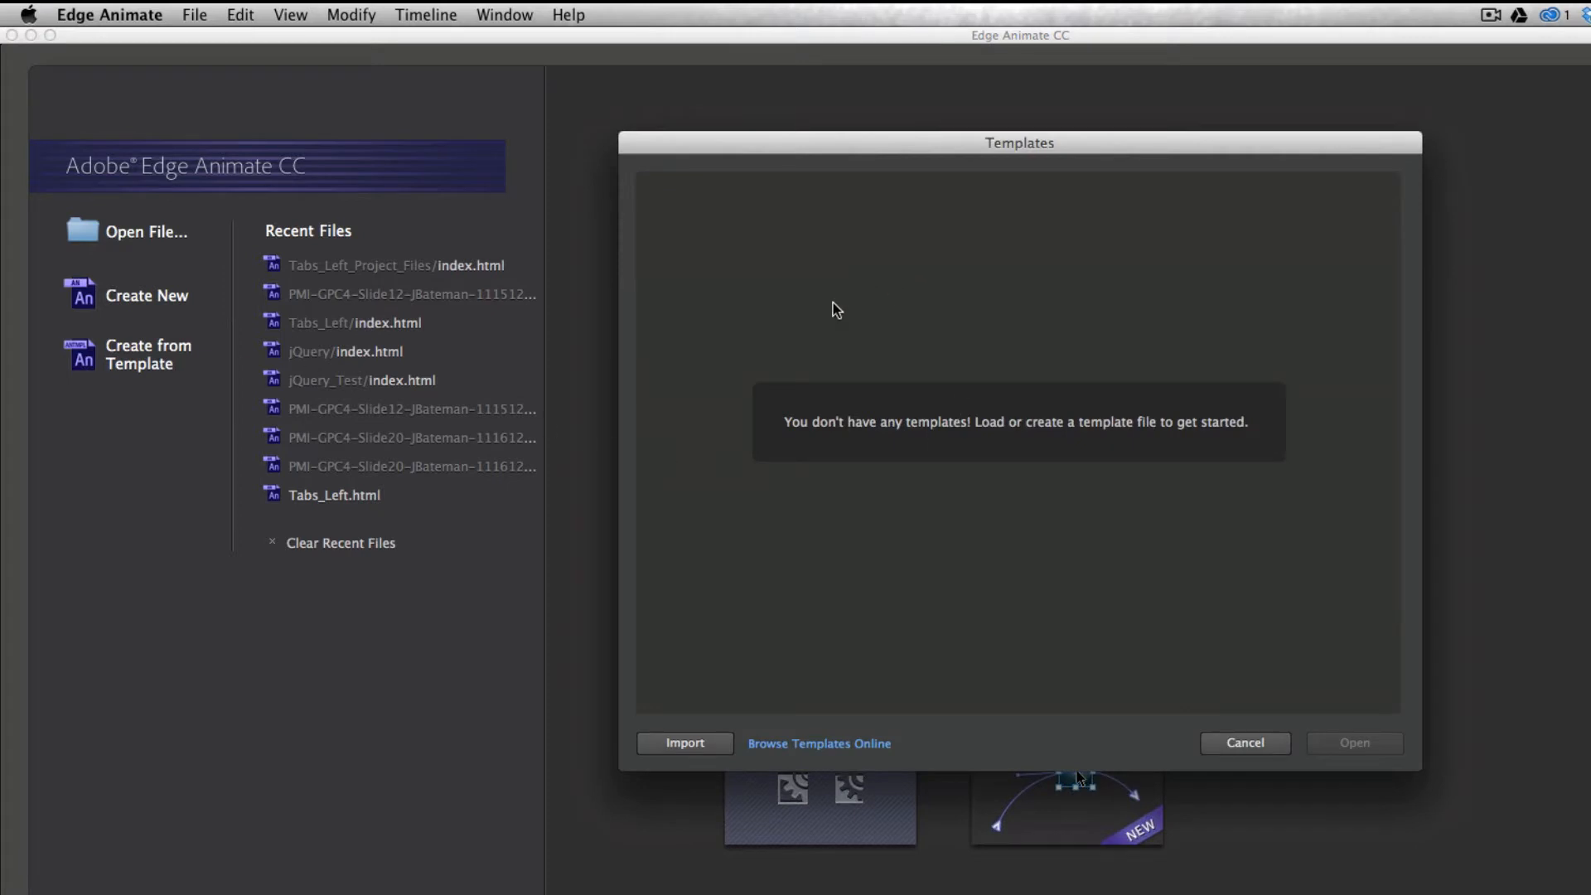
mouse_move(774, 659)
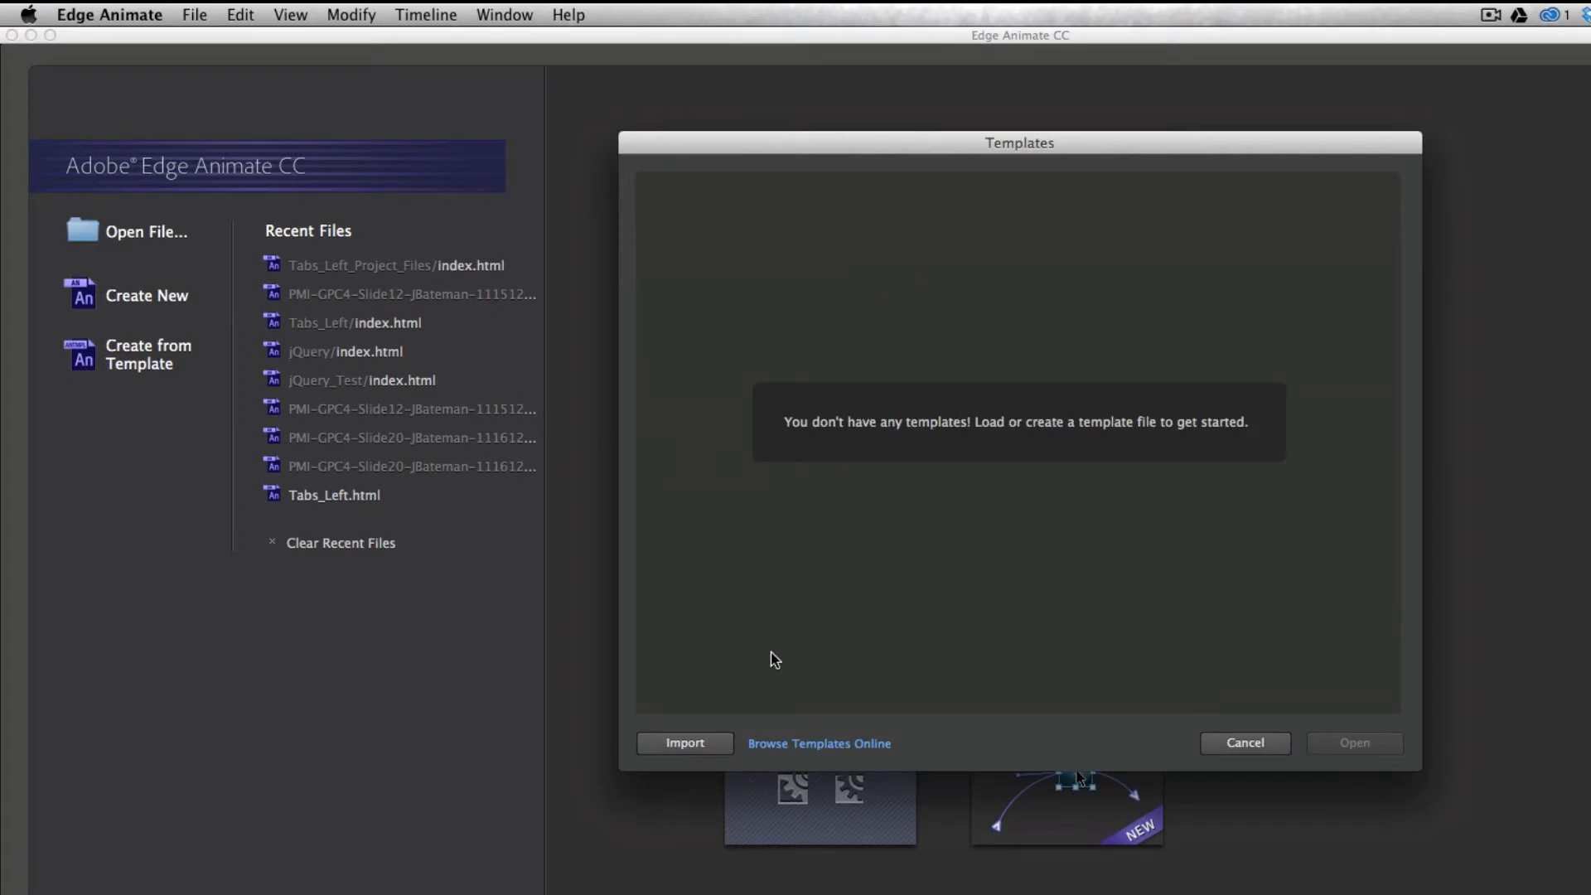
left_click(685, 742)
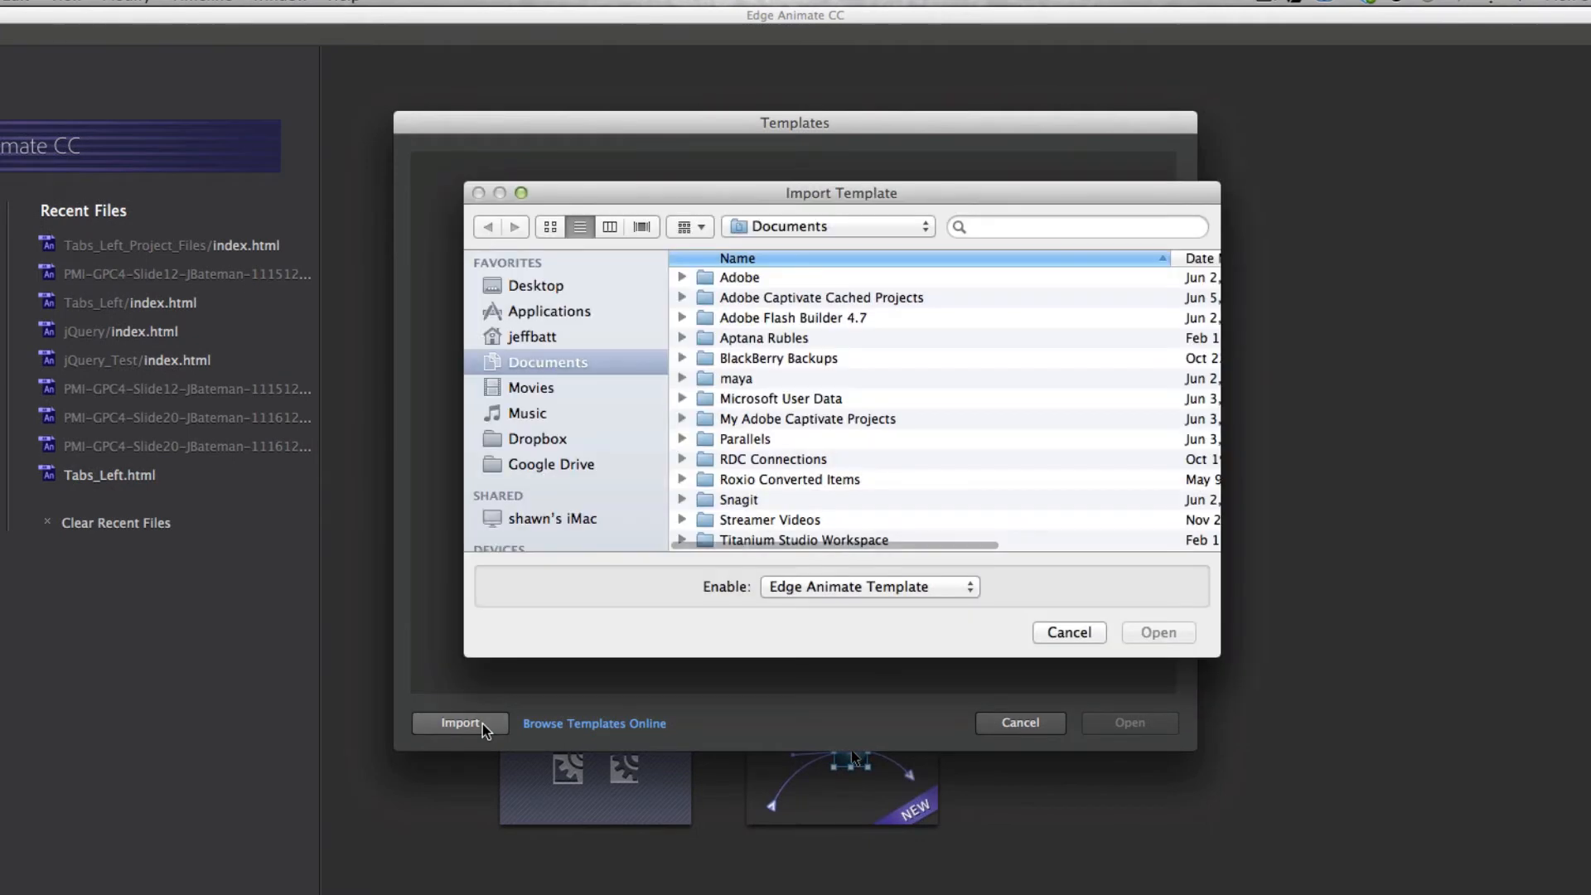
left_click(537, 285)
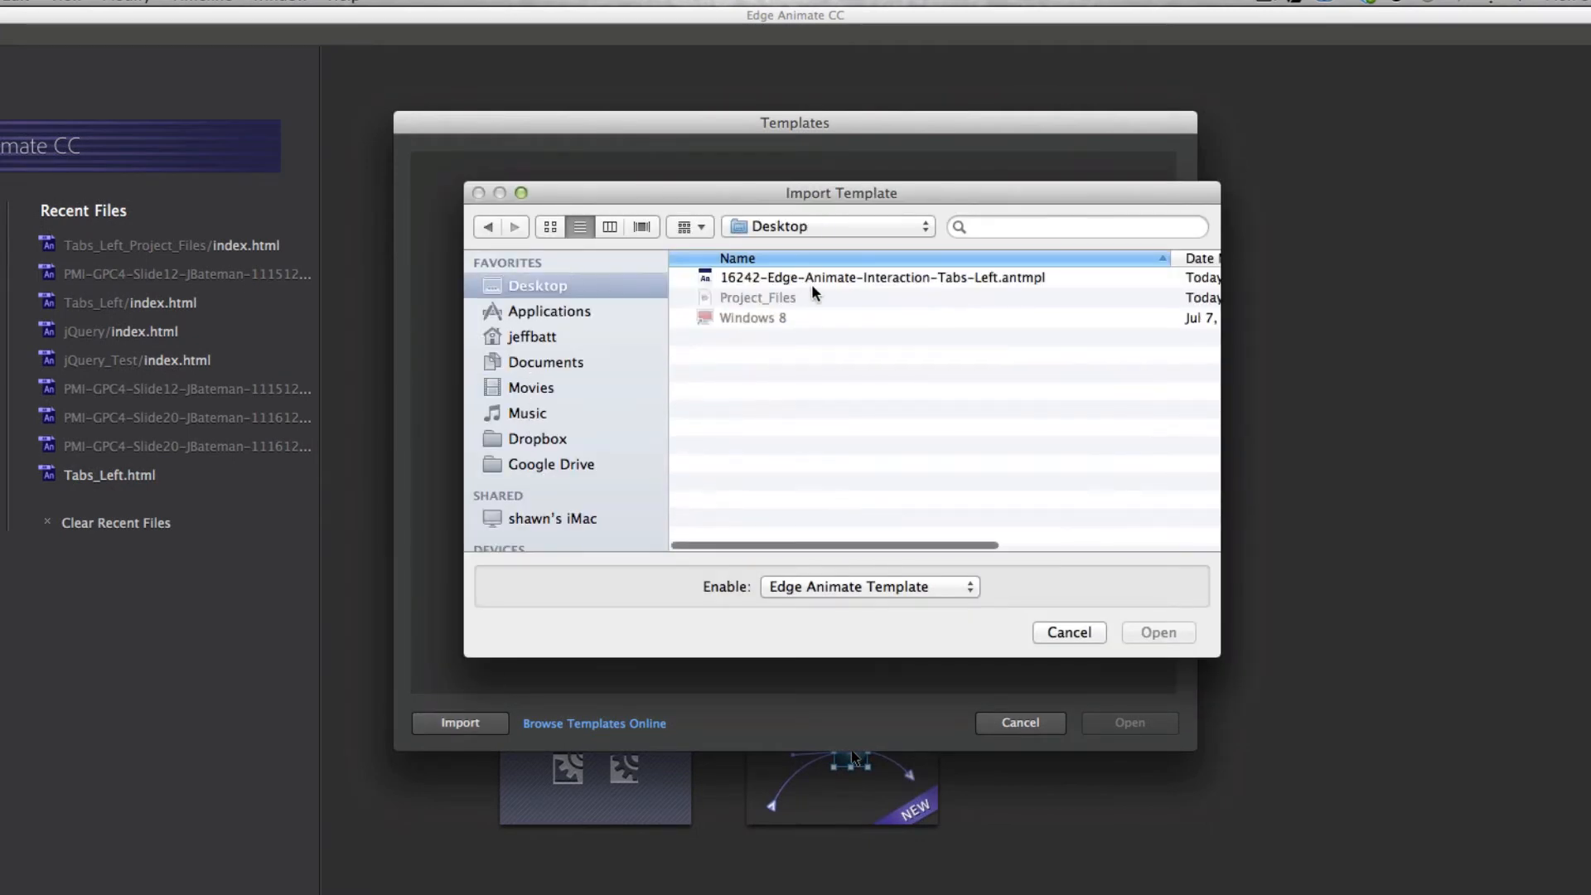
left_click(879, 277)
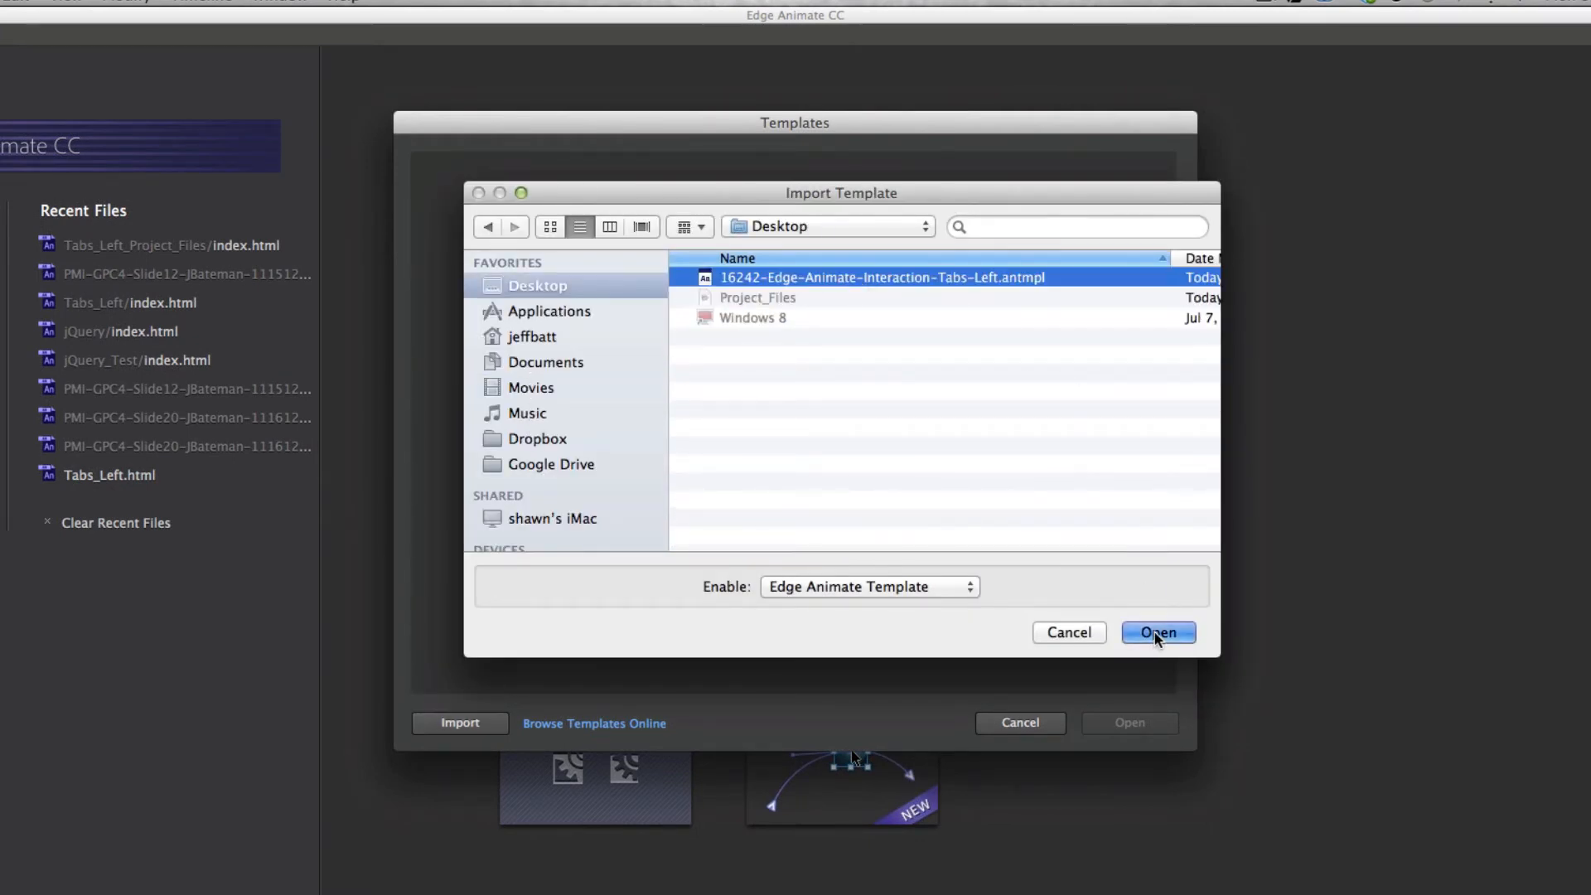
left_click(1156, 631)
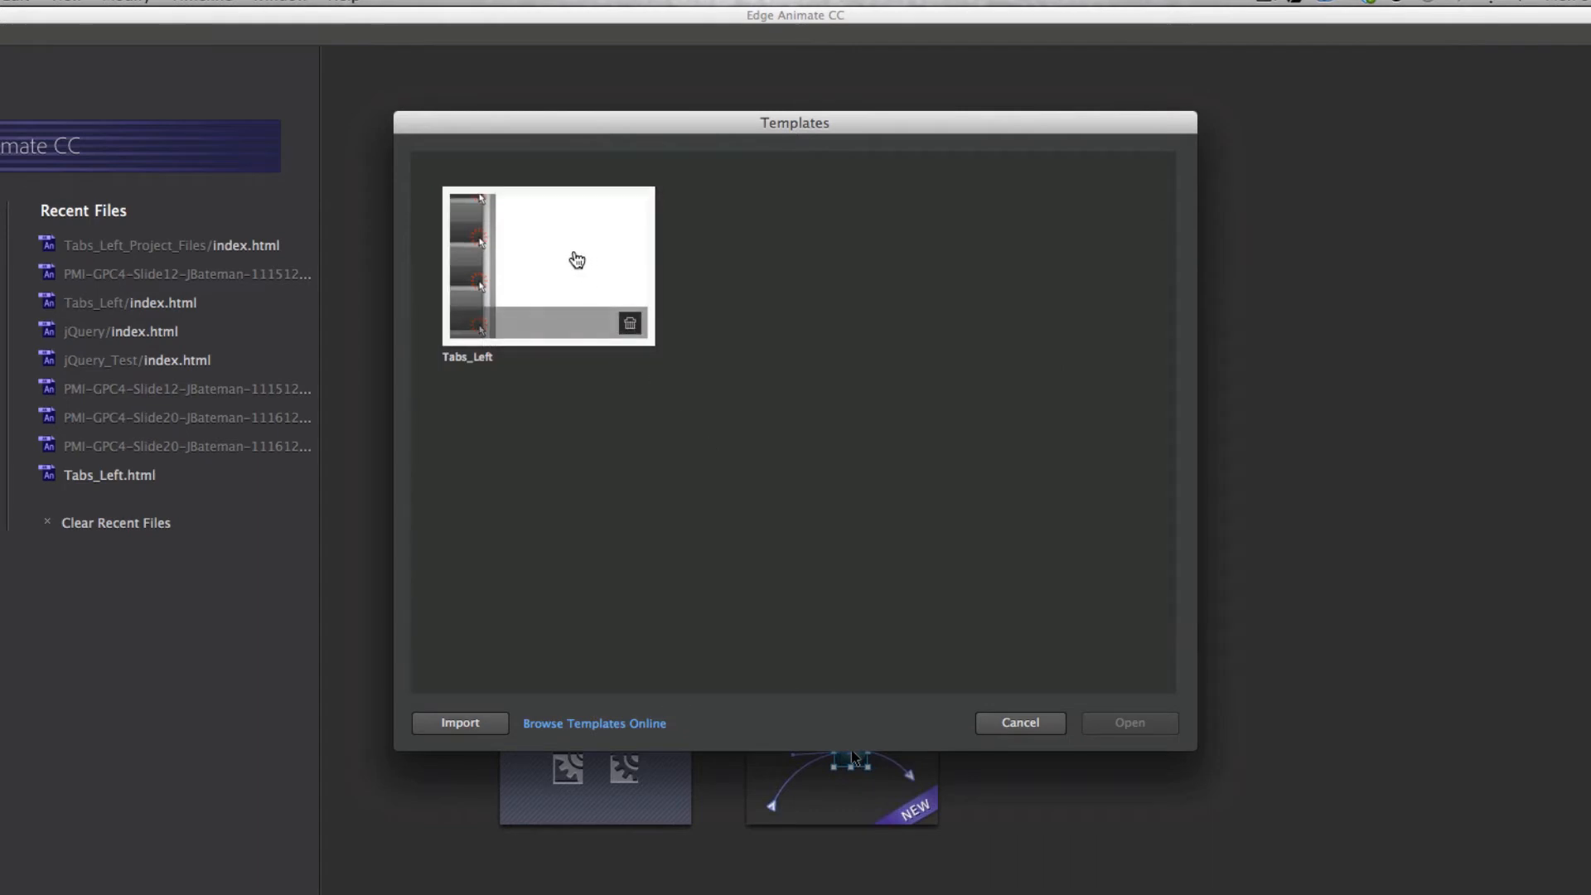
mouse_move(616, 336)
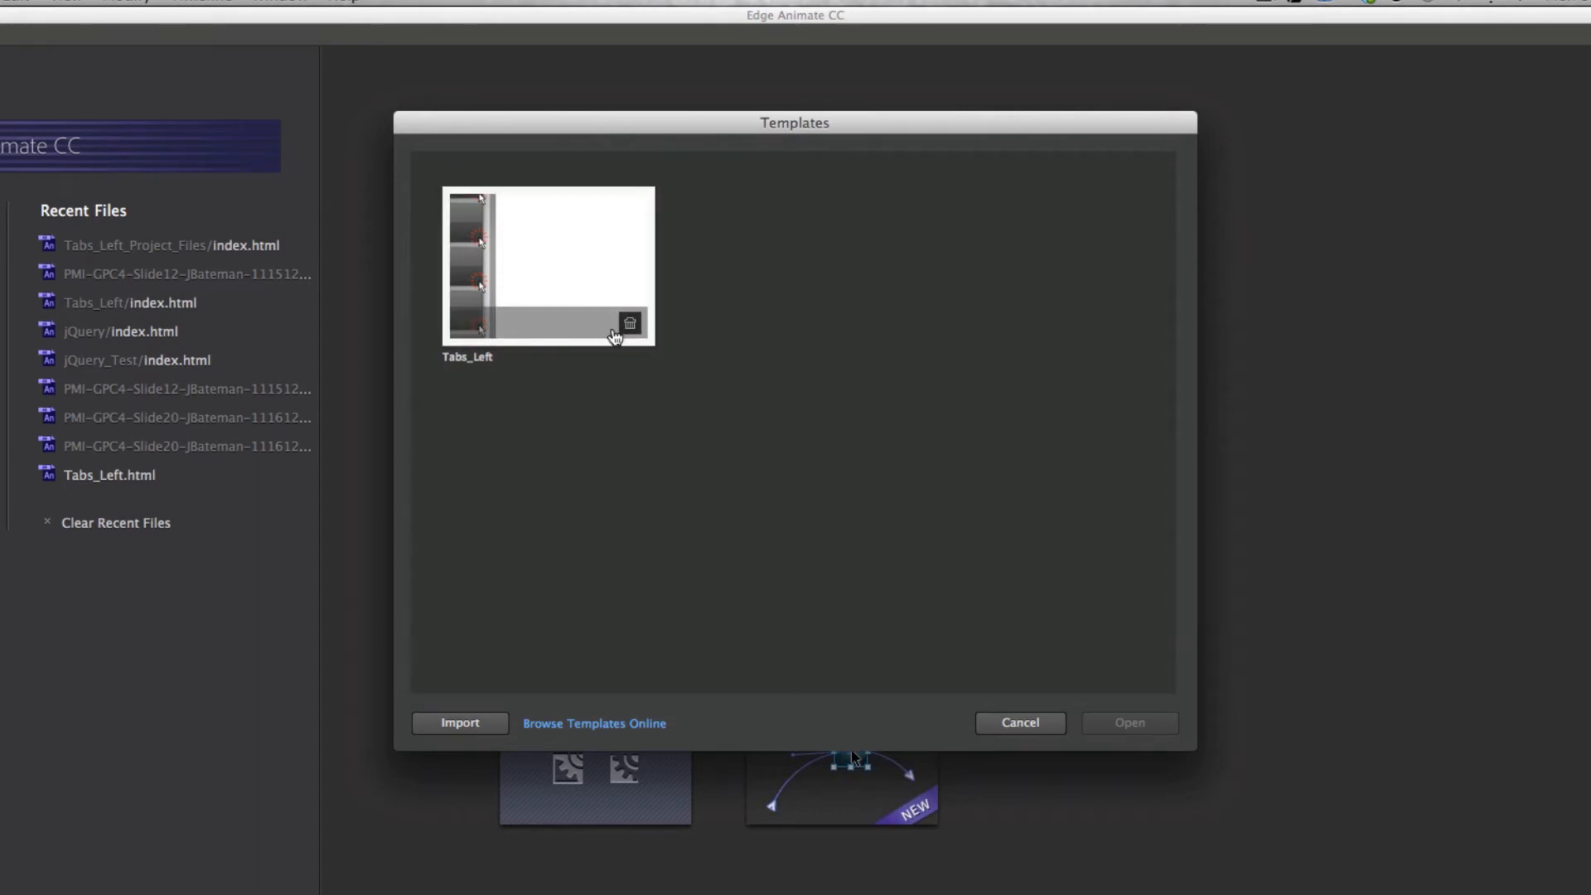
mouse_move(634, 330)
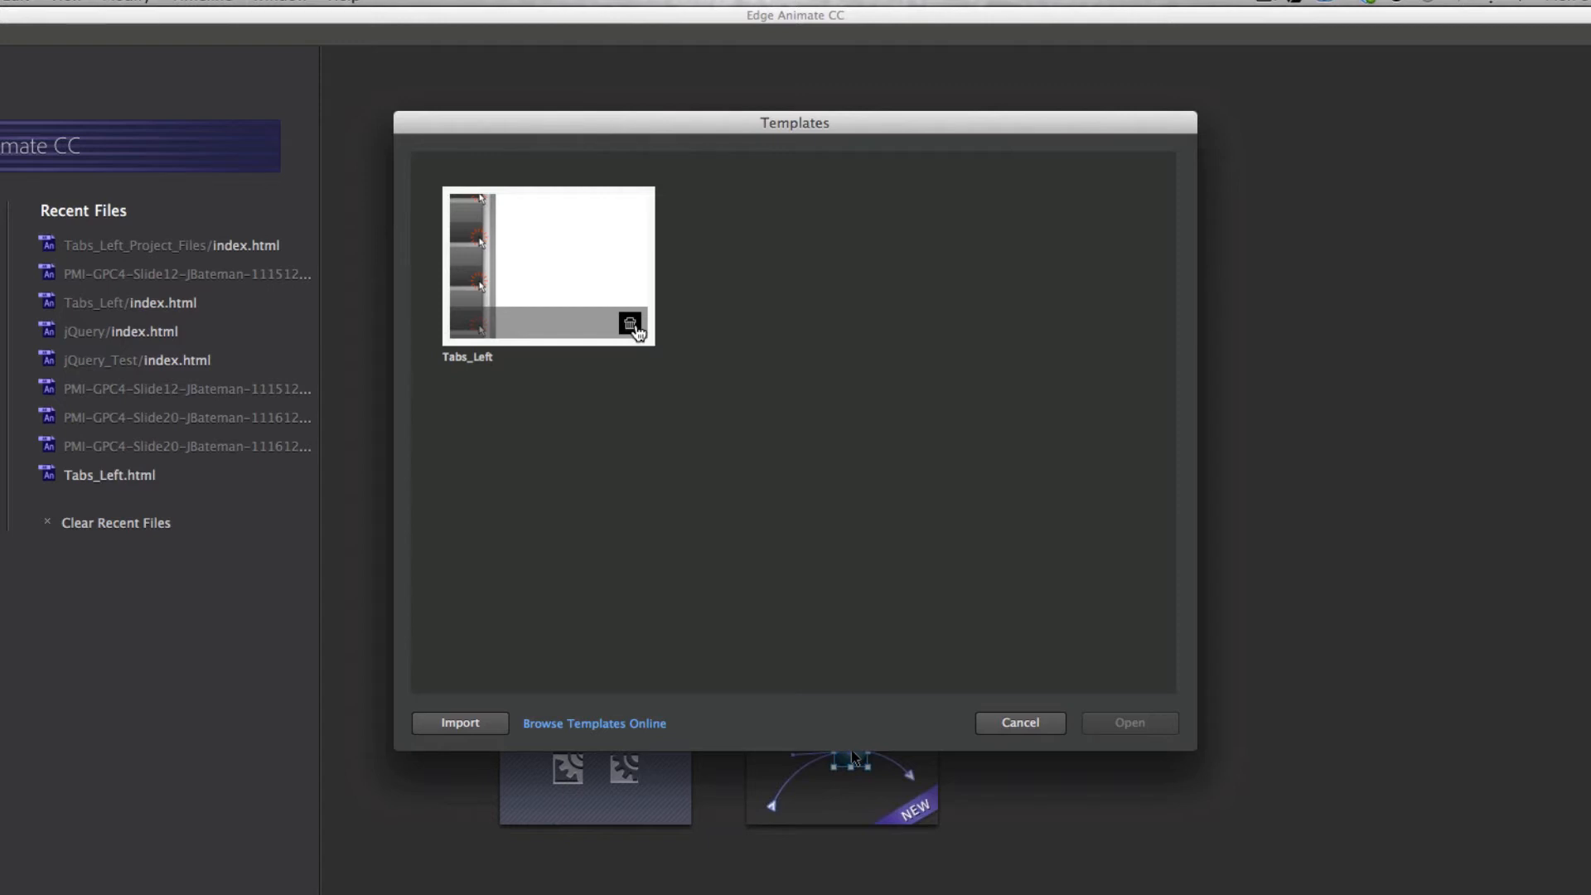
Select Tabs_Left, then return to the library results and download the Squares Full template
left_click(548, 264)
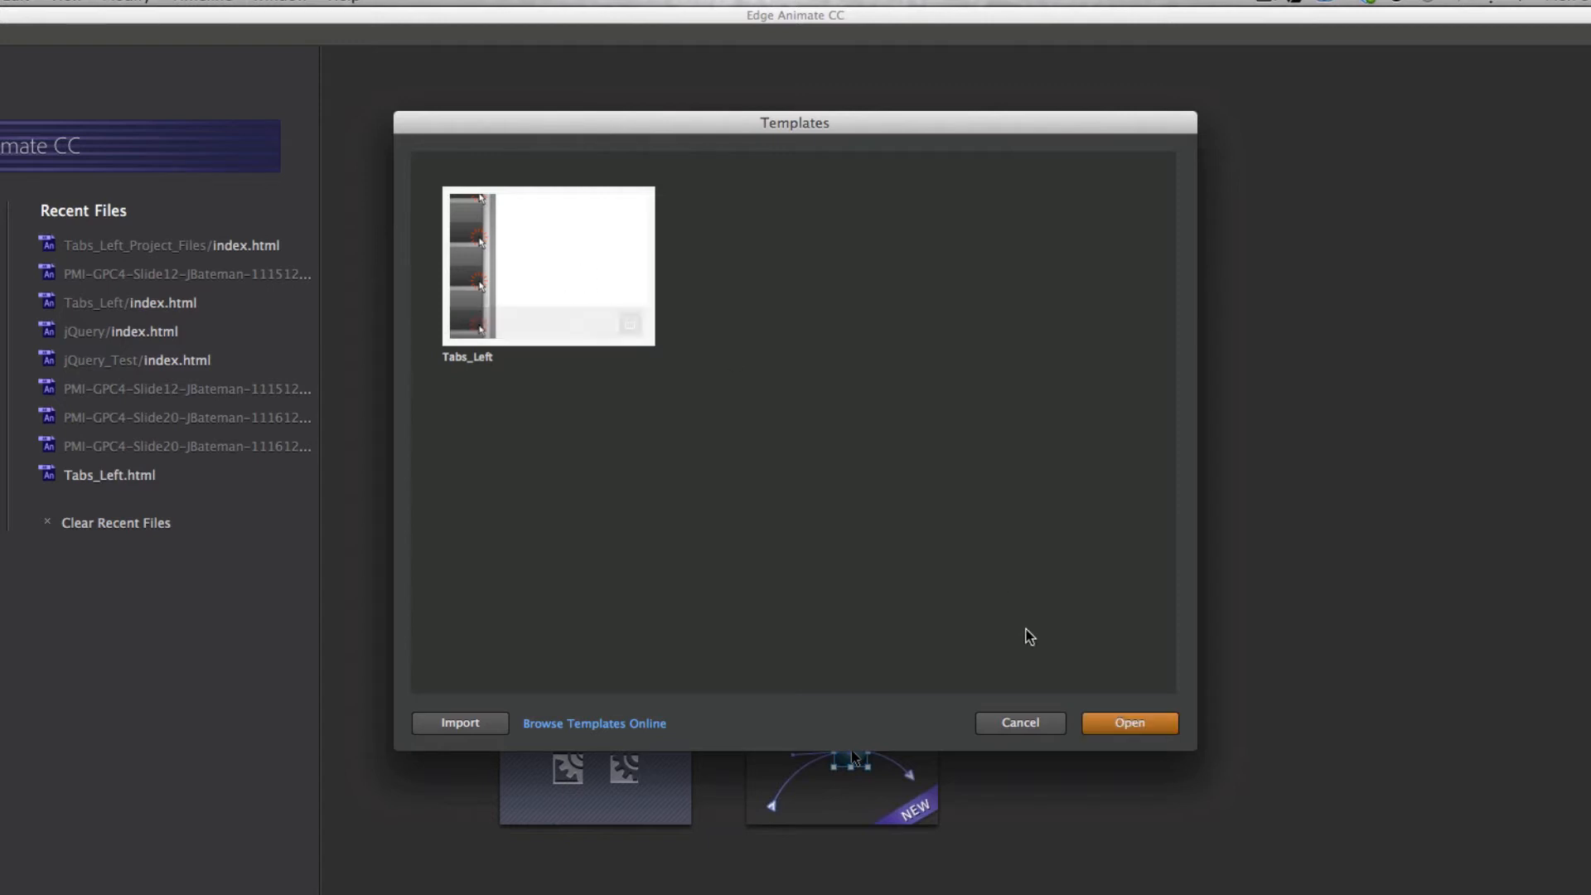
mouse_move(705, 209)
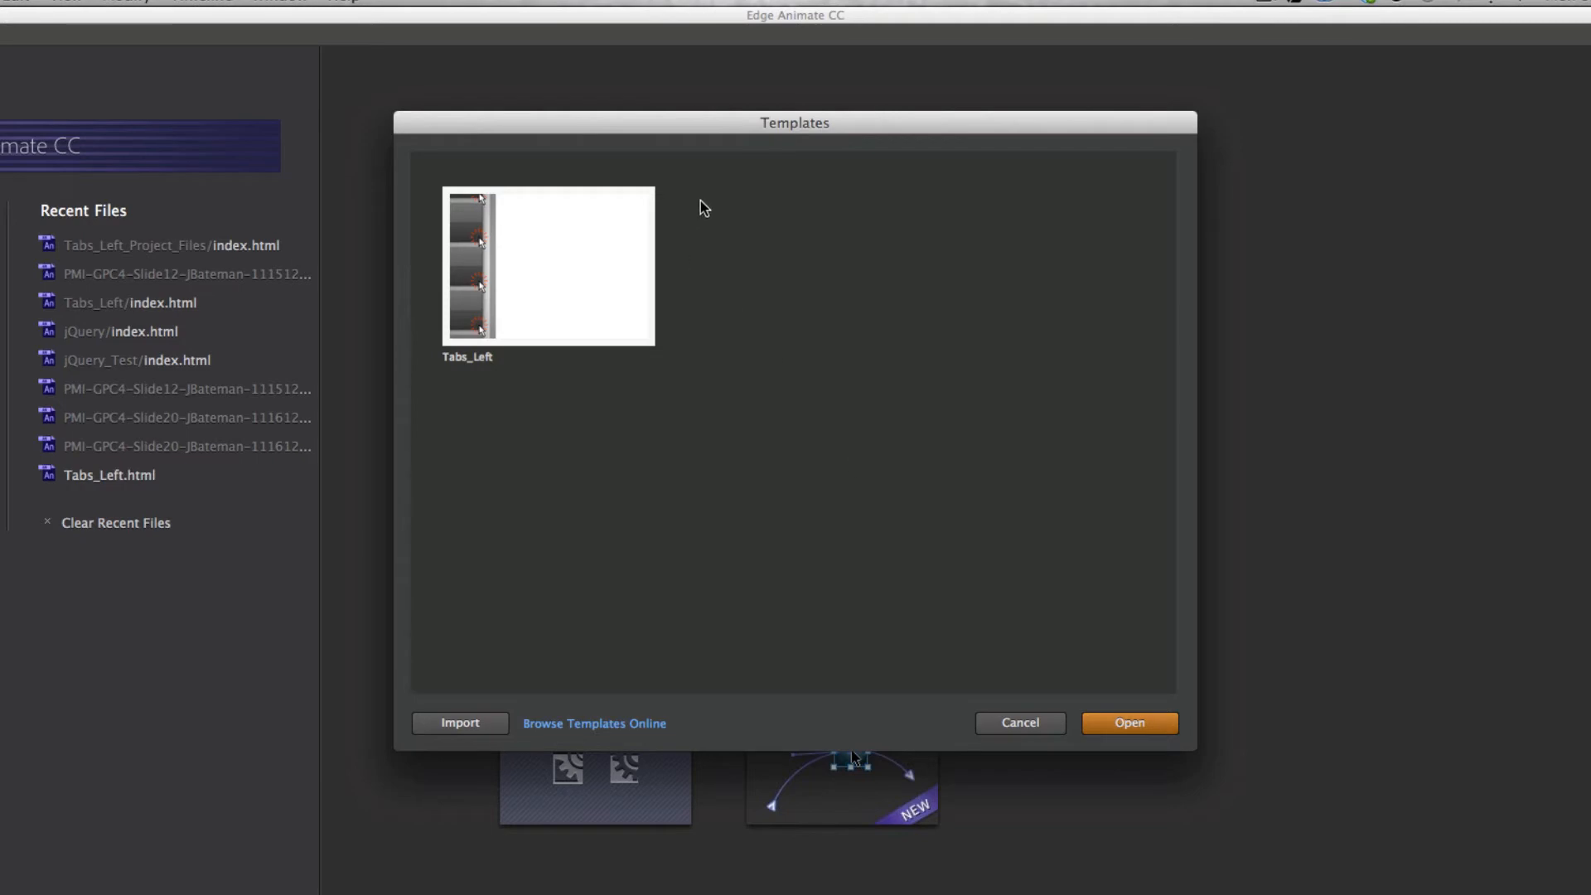
mouse_move(905, 287)
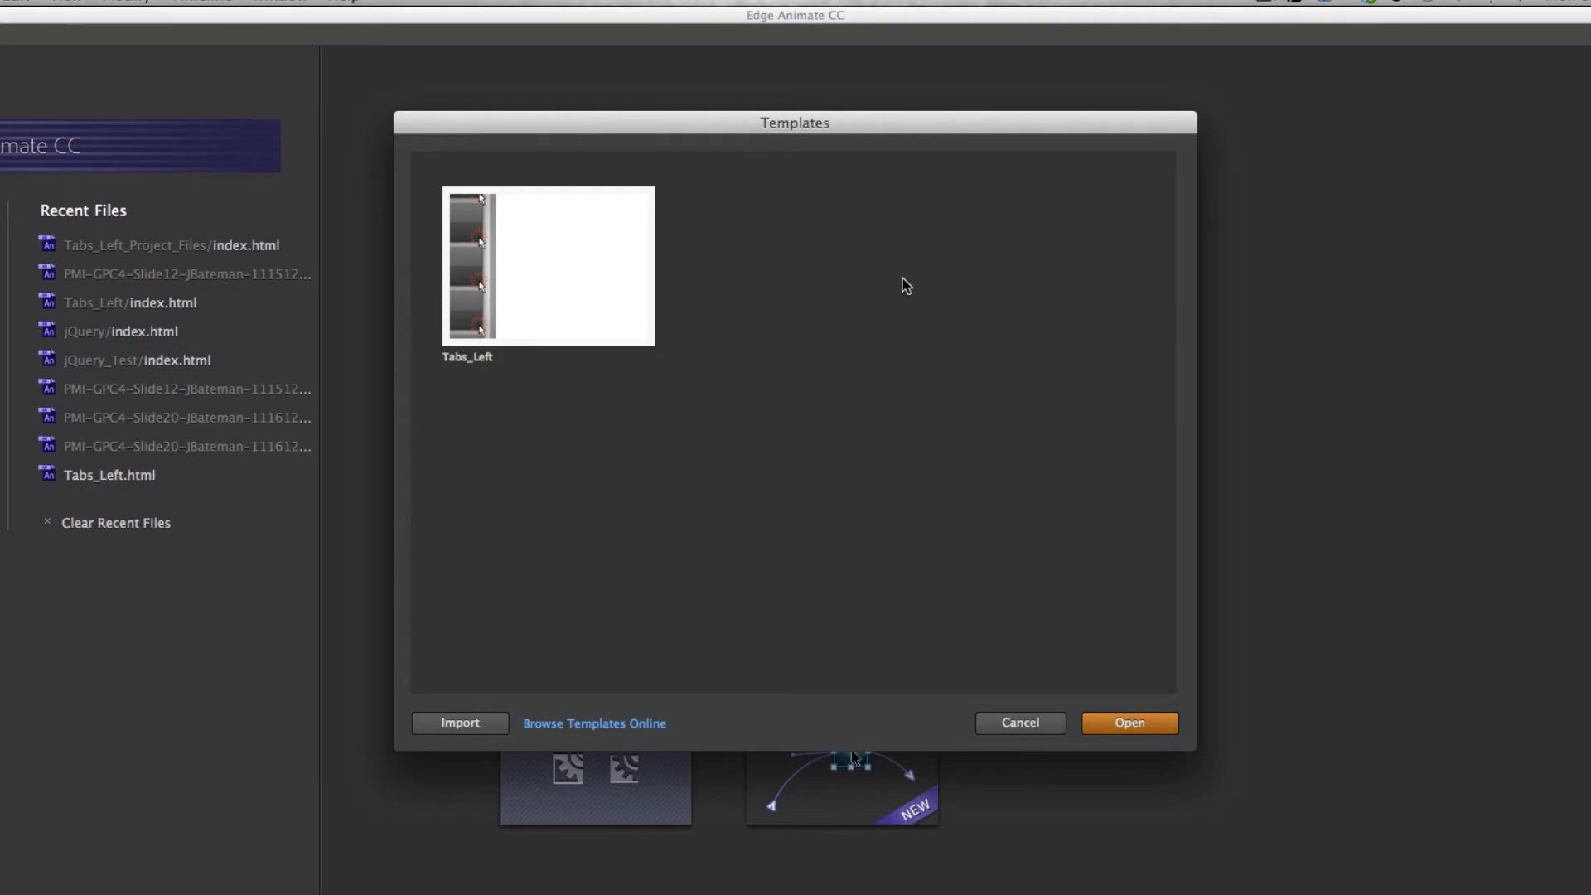
left_click(593, 724)
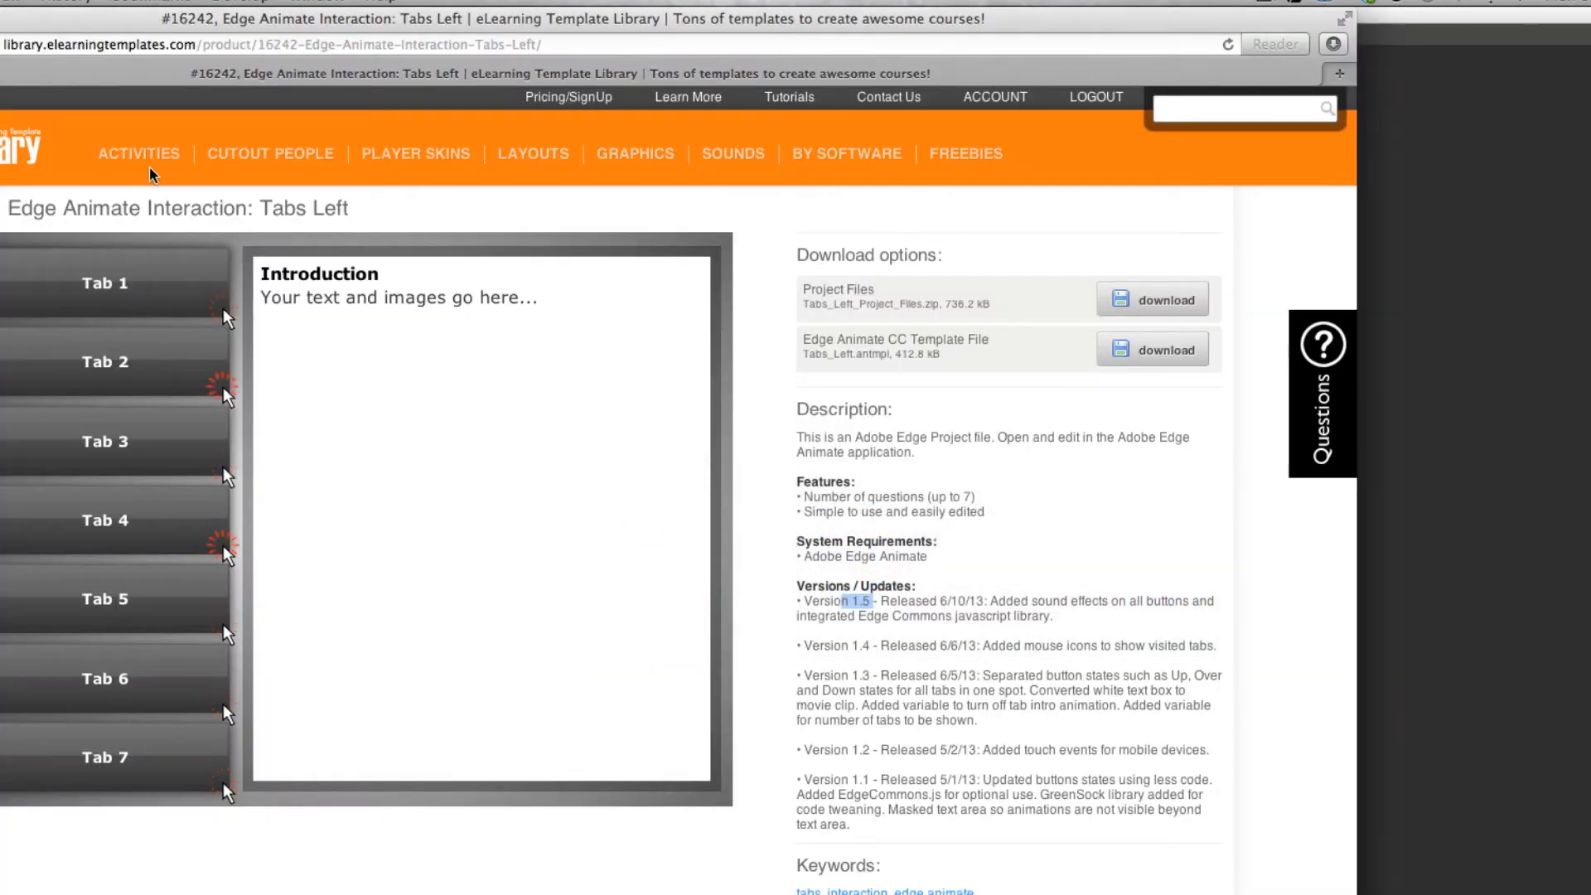
left_click(138, 152)
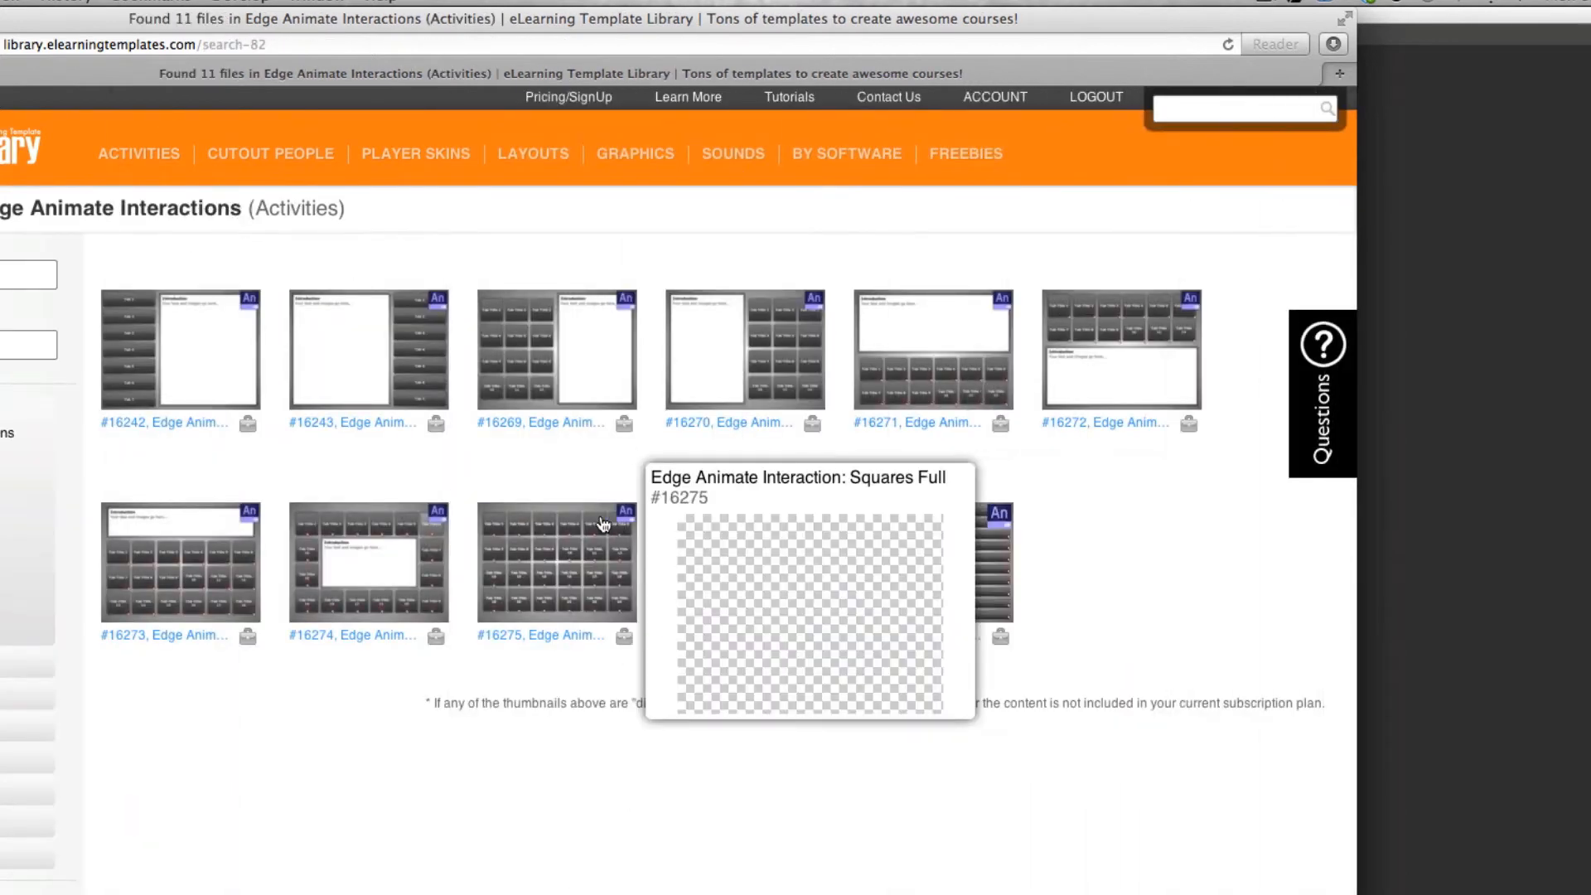
left_click(555, 564)
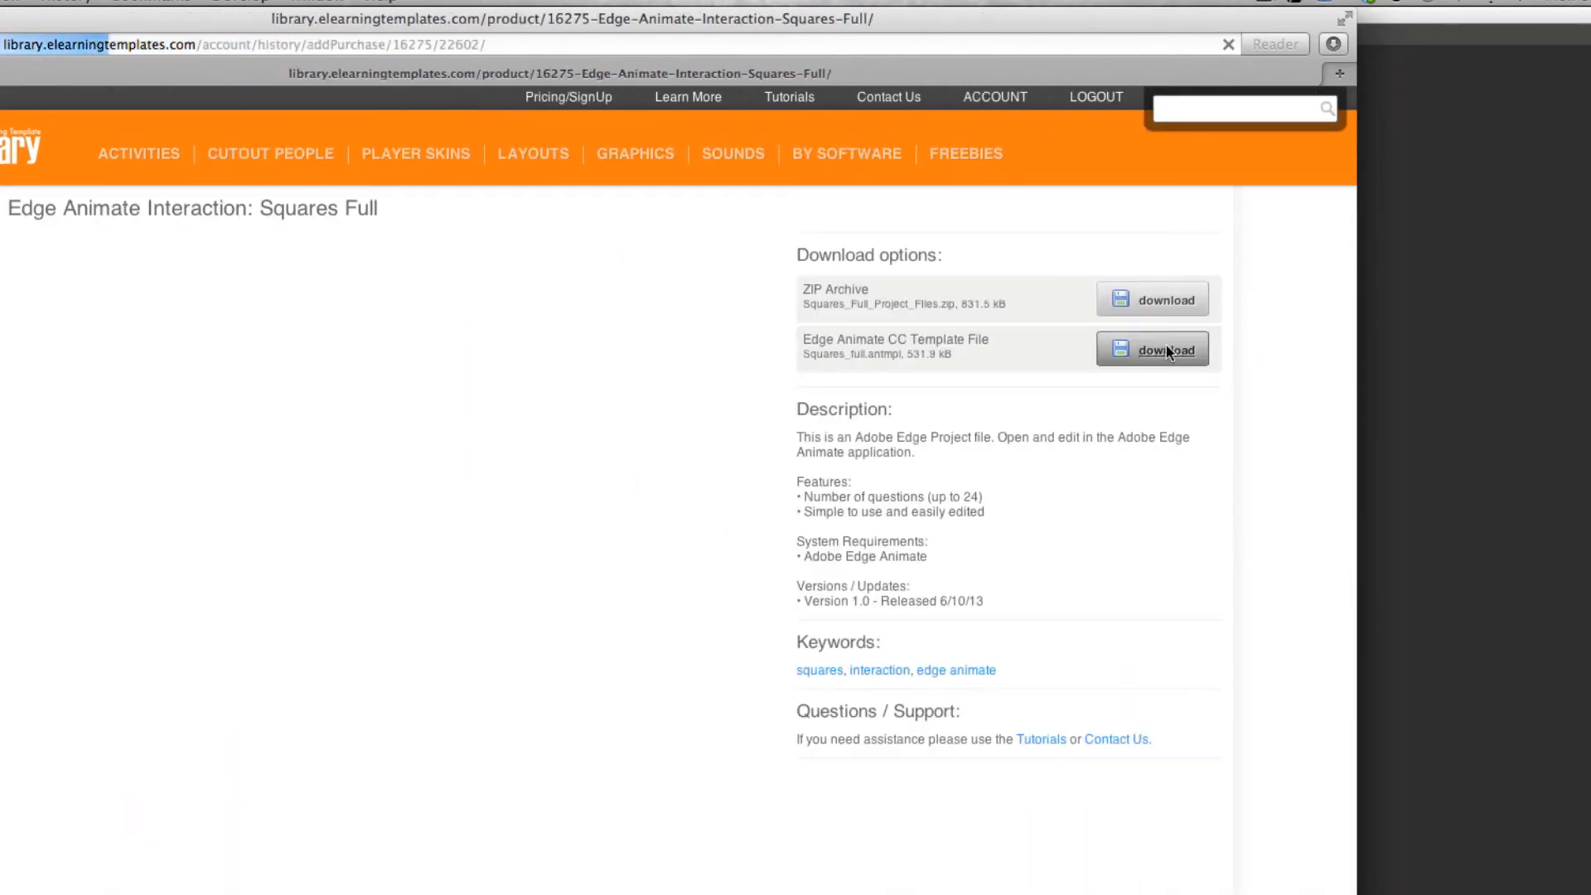
Import the Squares-Full .antmpl into the Templates gallery and create a new project from Tabs_Left
left_click(1152, 350)
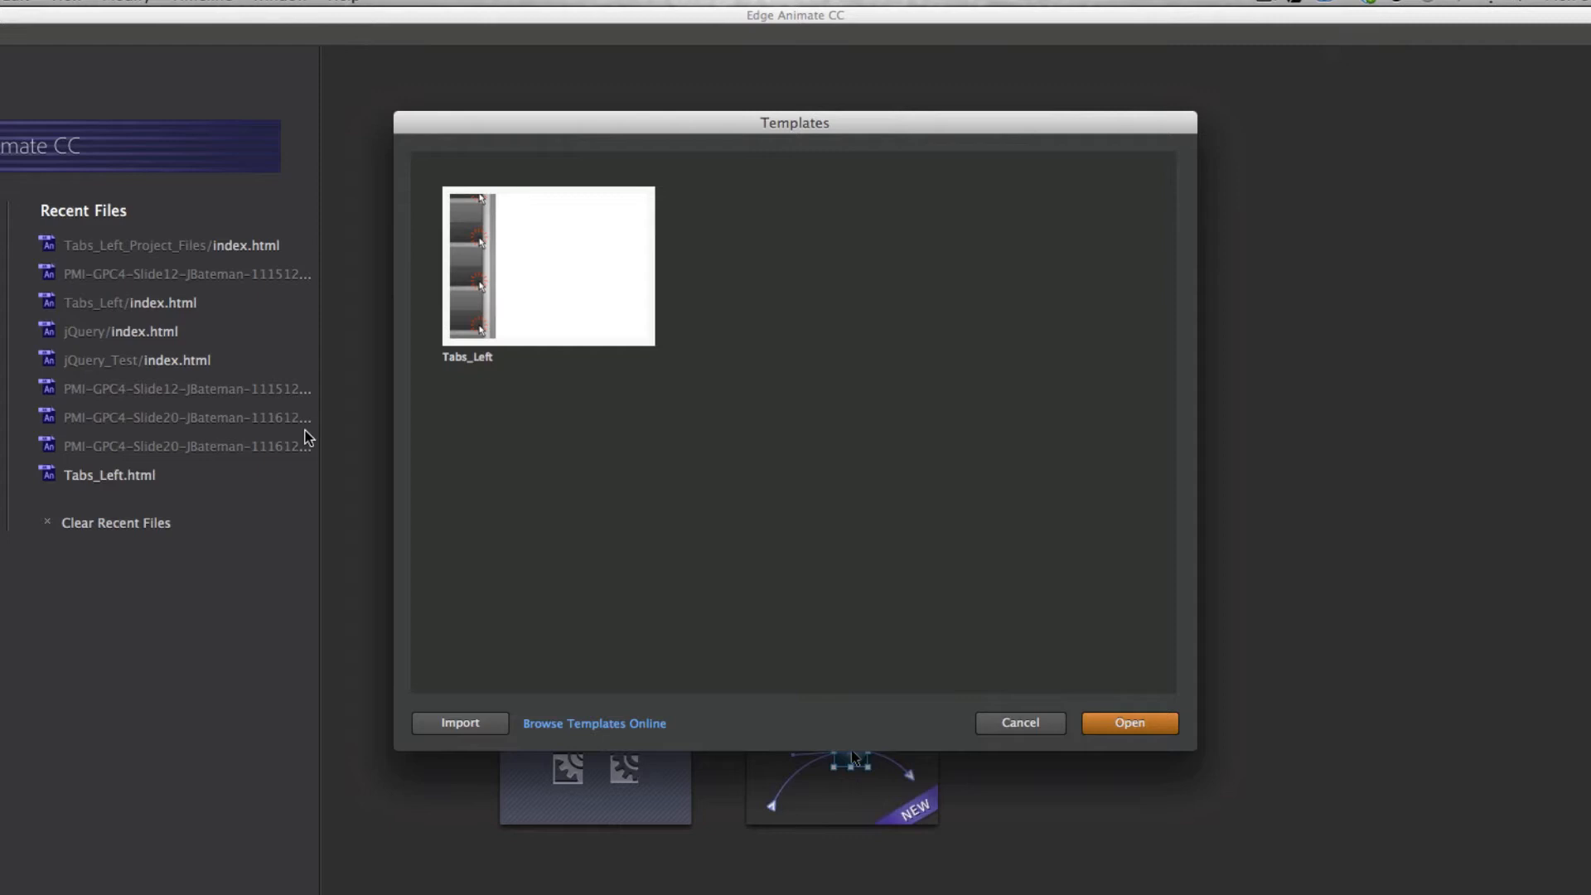
left_click(459, 723)
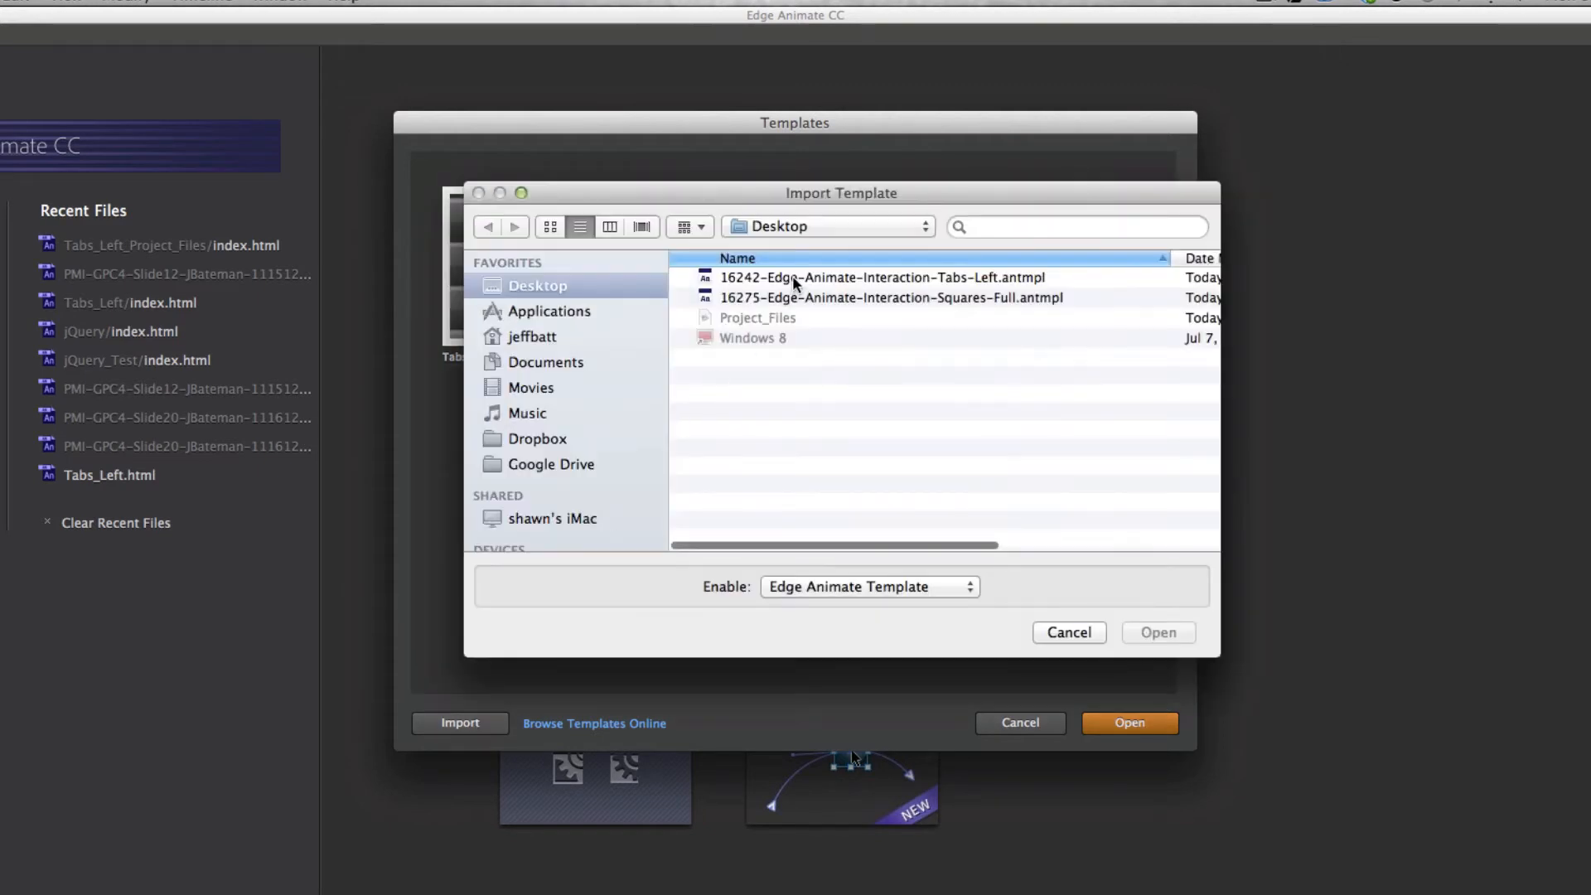
left_click(892, 297)
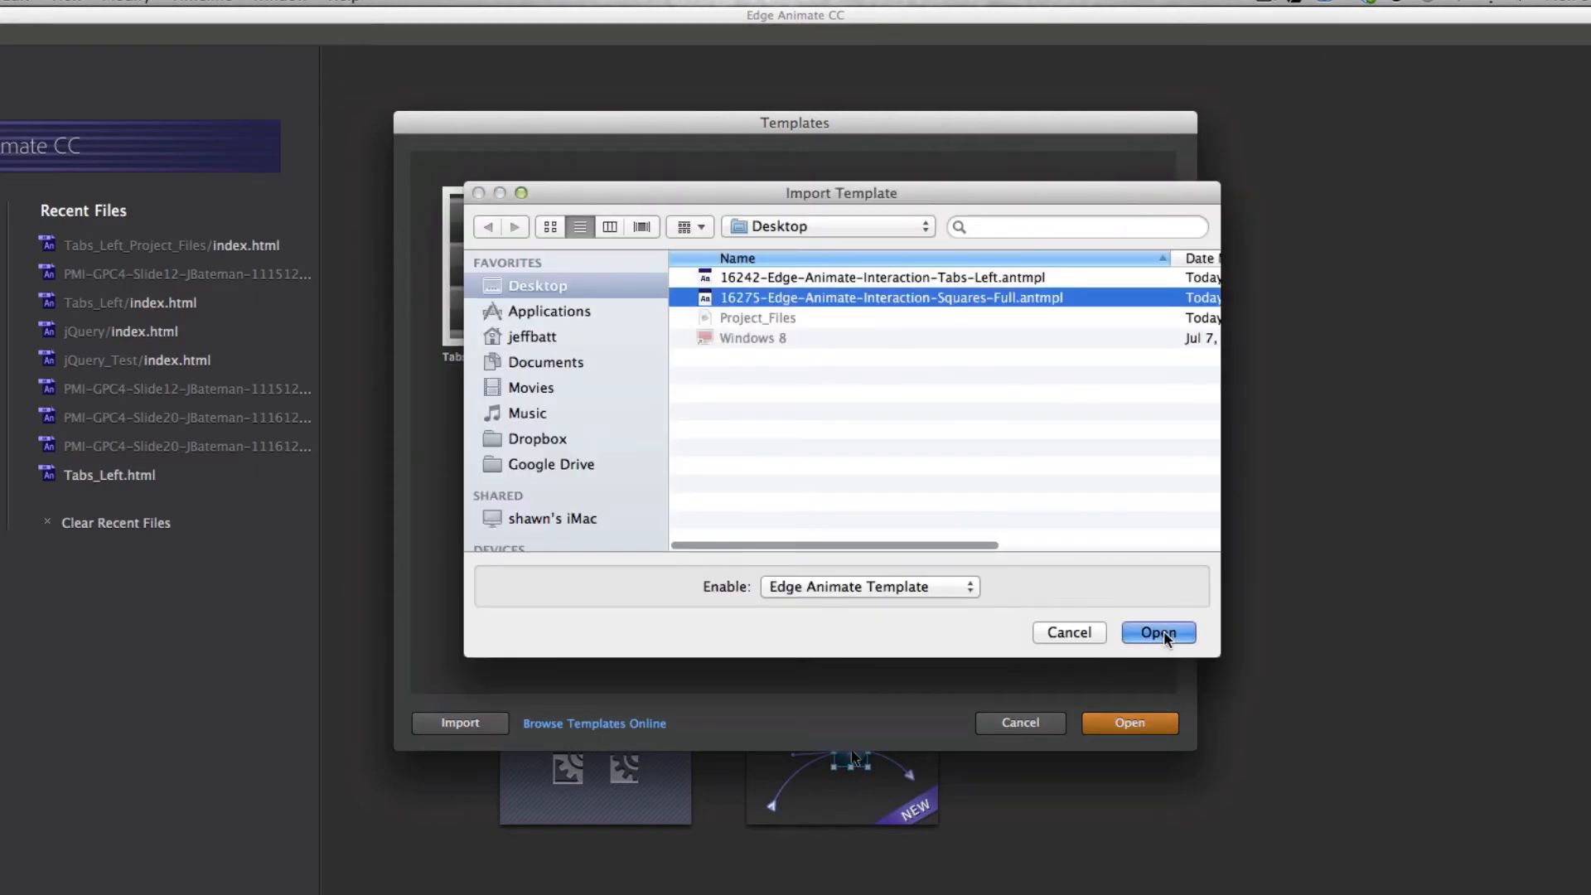
left_click(1157, 631)
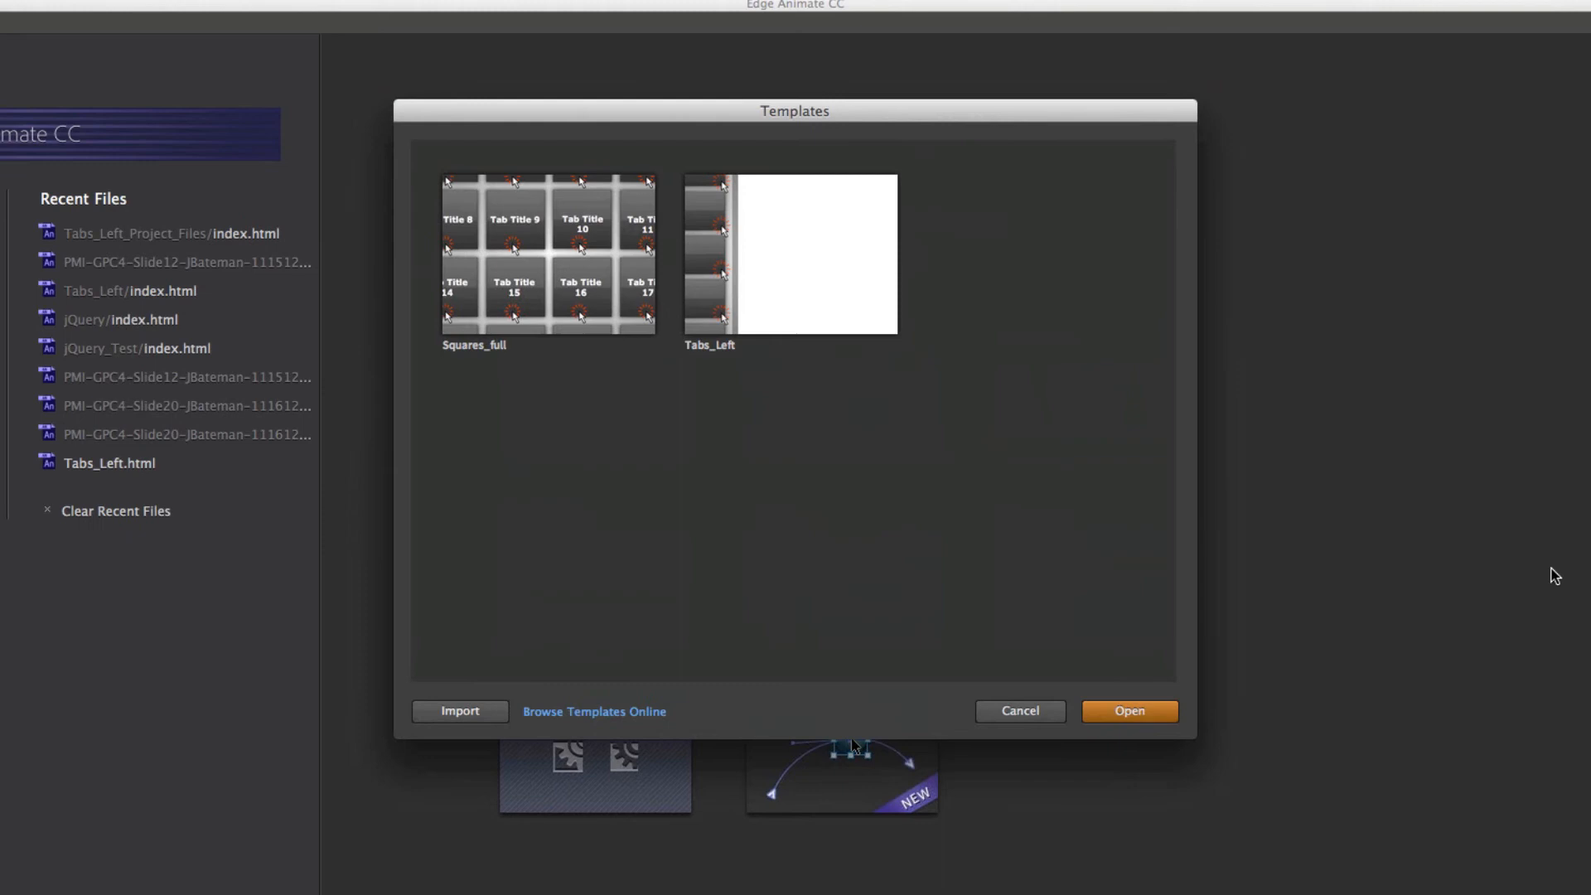
mouse_move(782, 302)
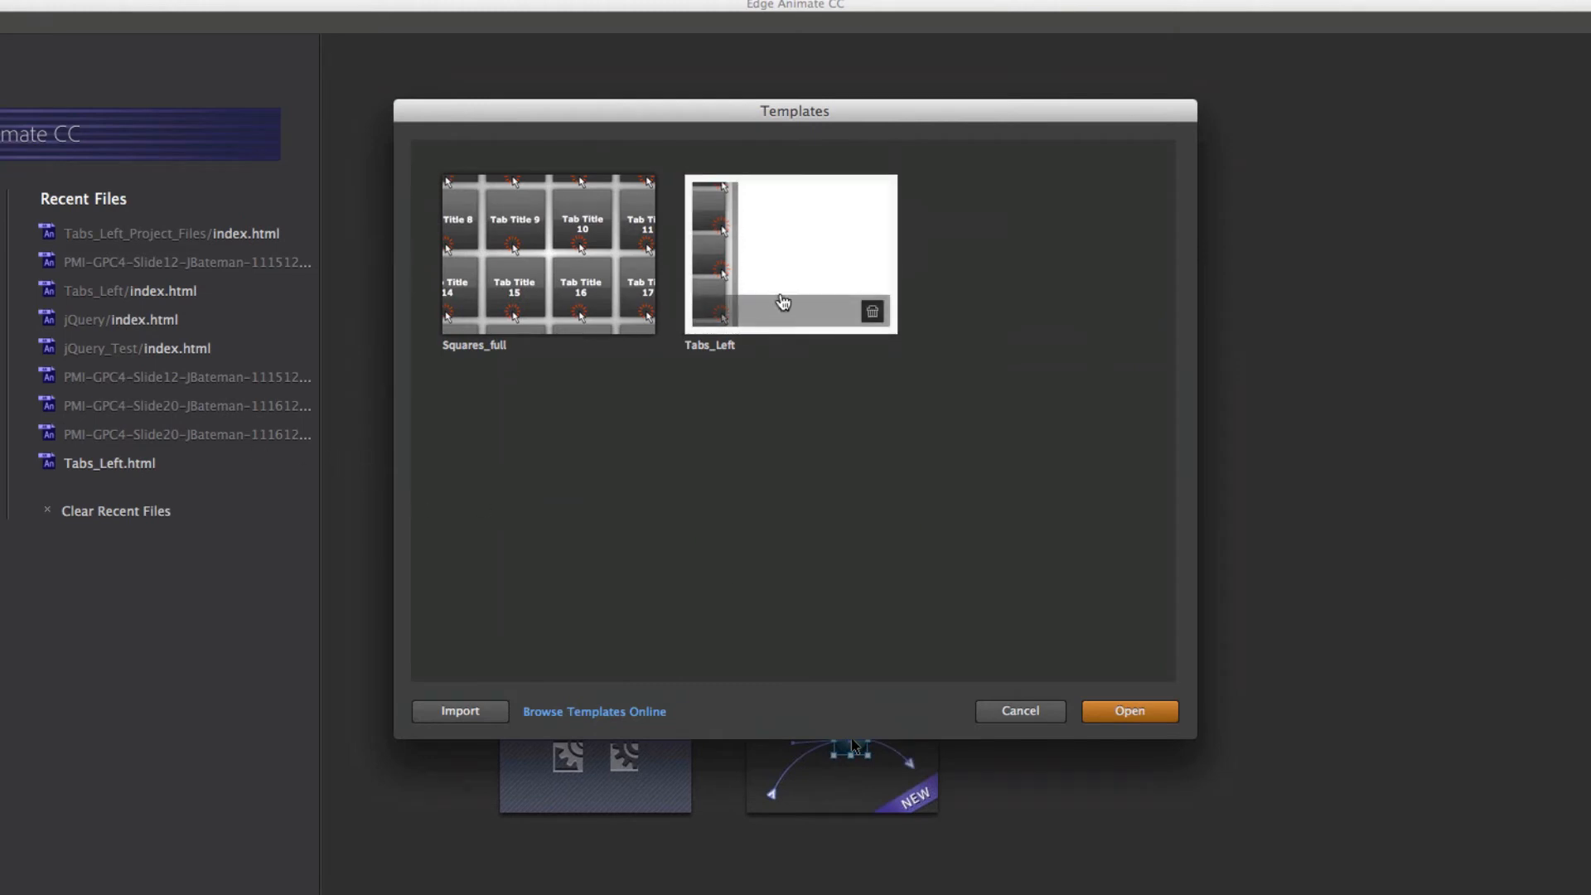
mouse_move(1129, 711)
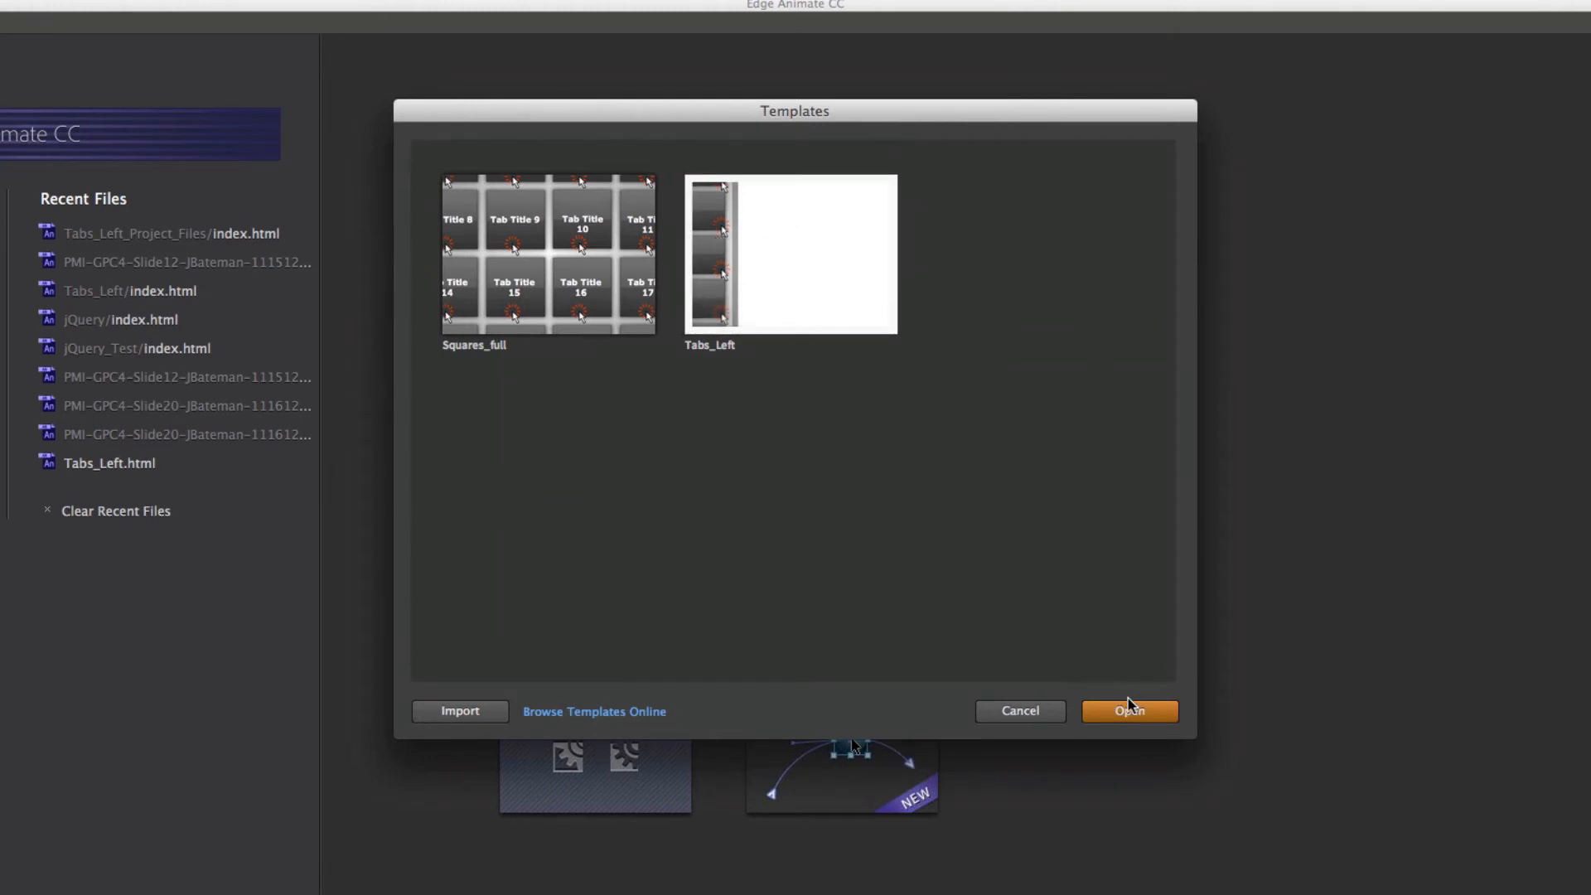
left_click(1129, 711)
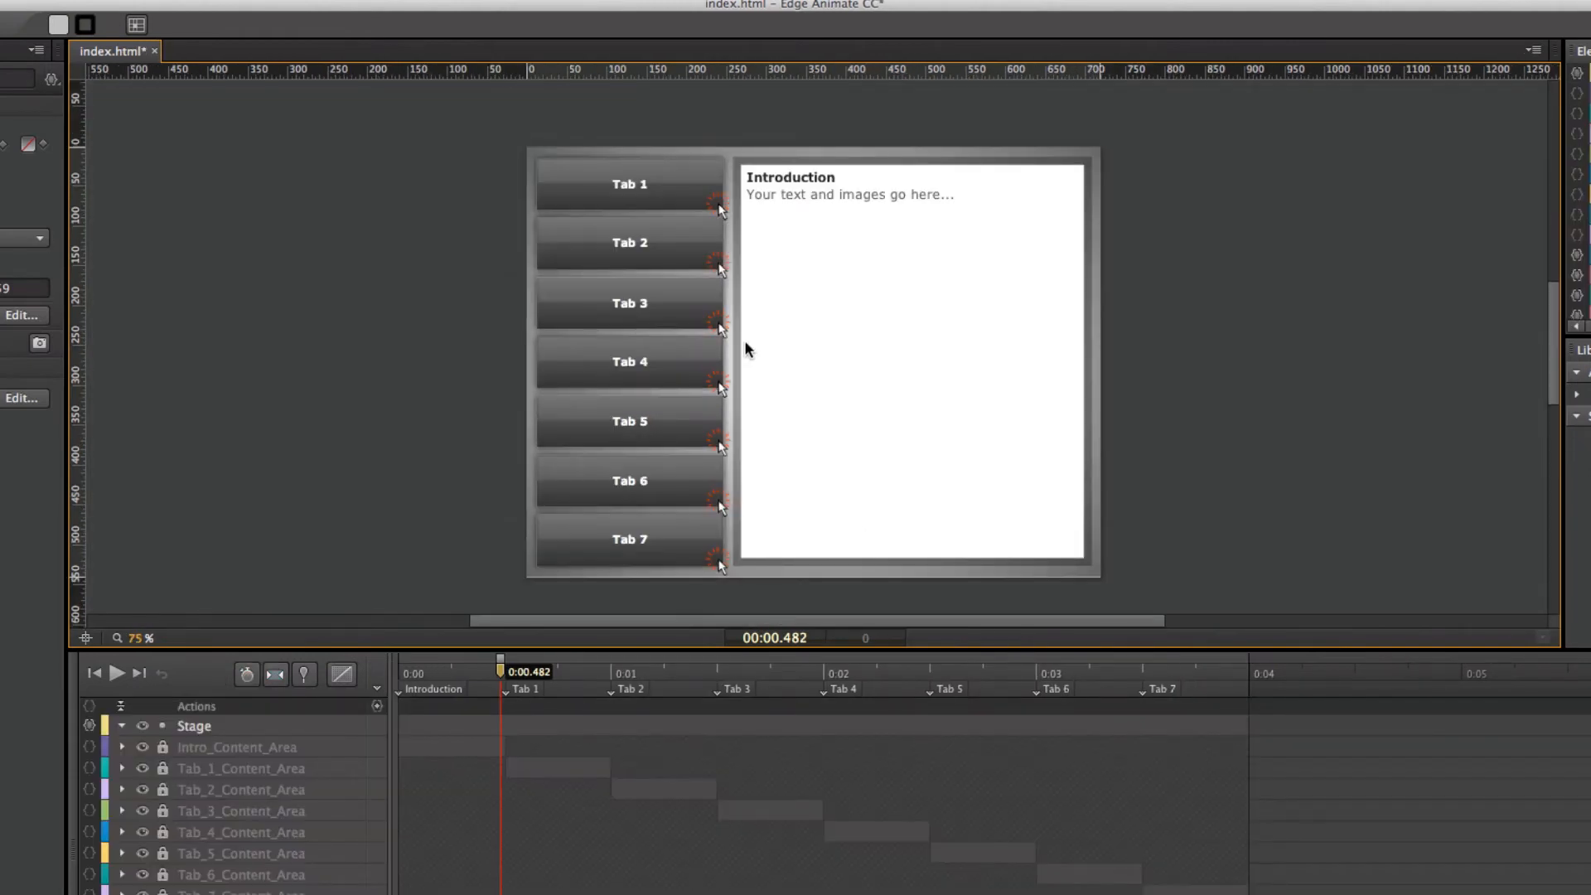
mouse_move(929, 399)
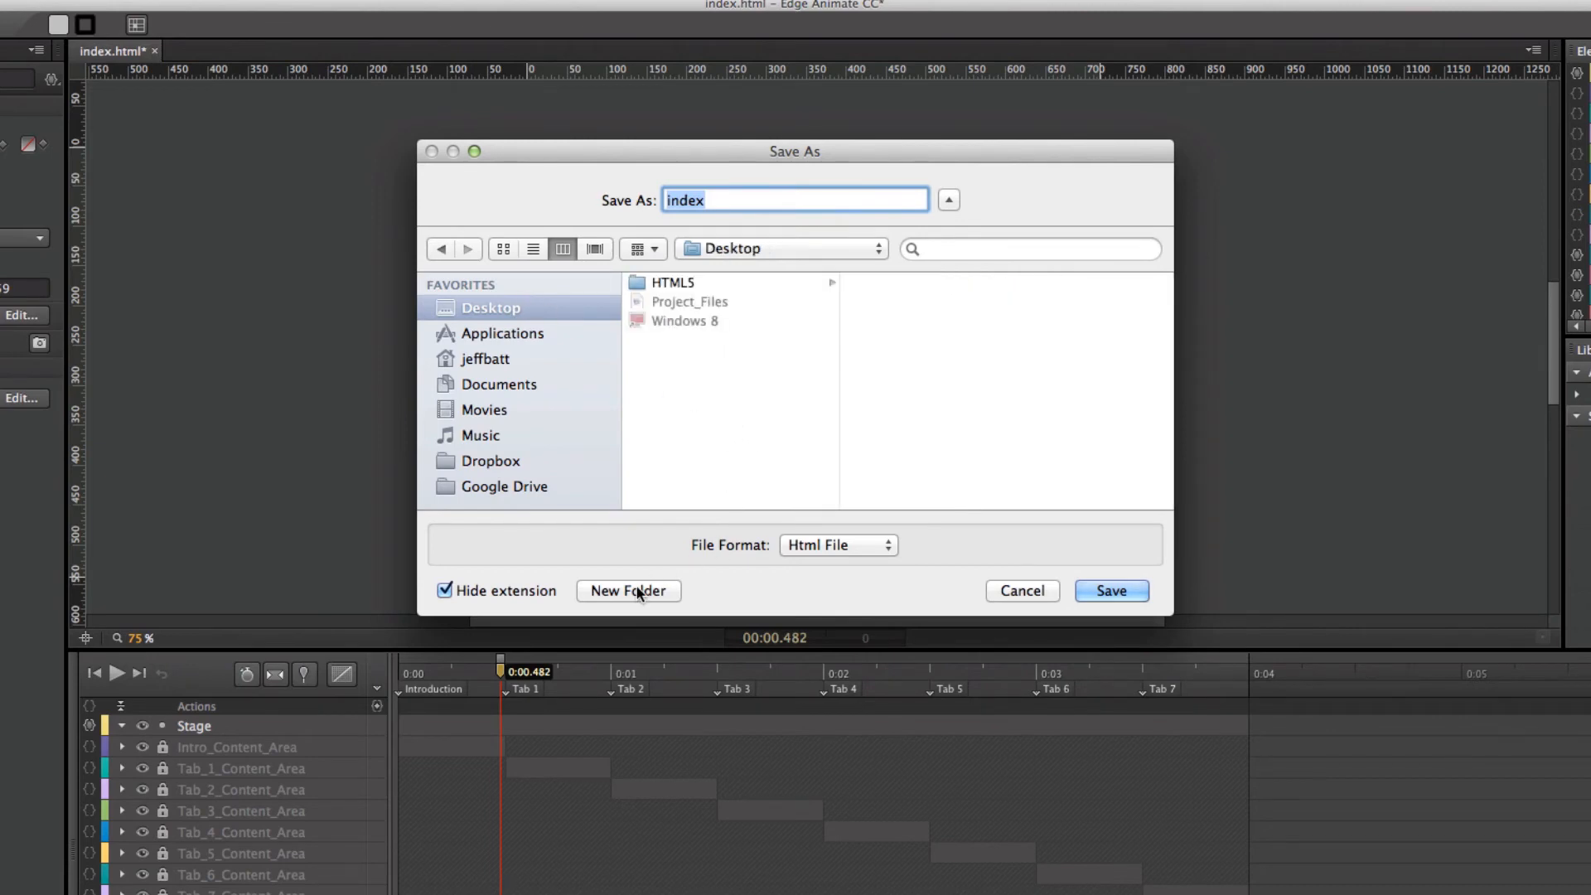
Save the project as index inside a new Desktop folder named Tabs
left_click(626, 590)
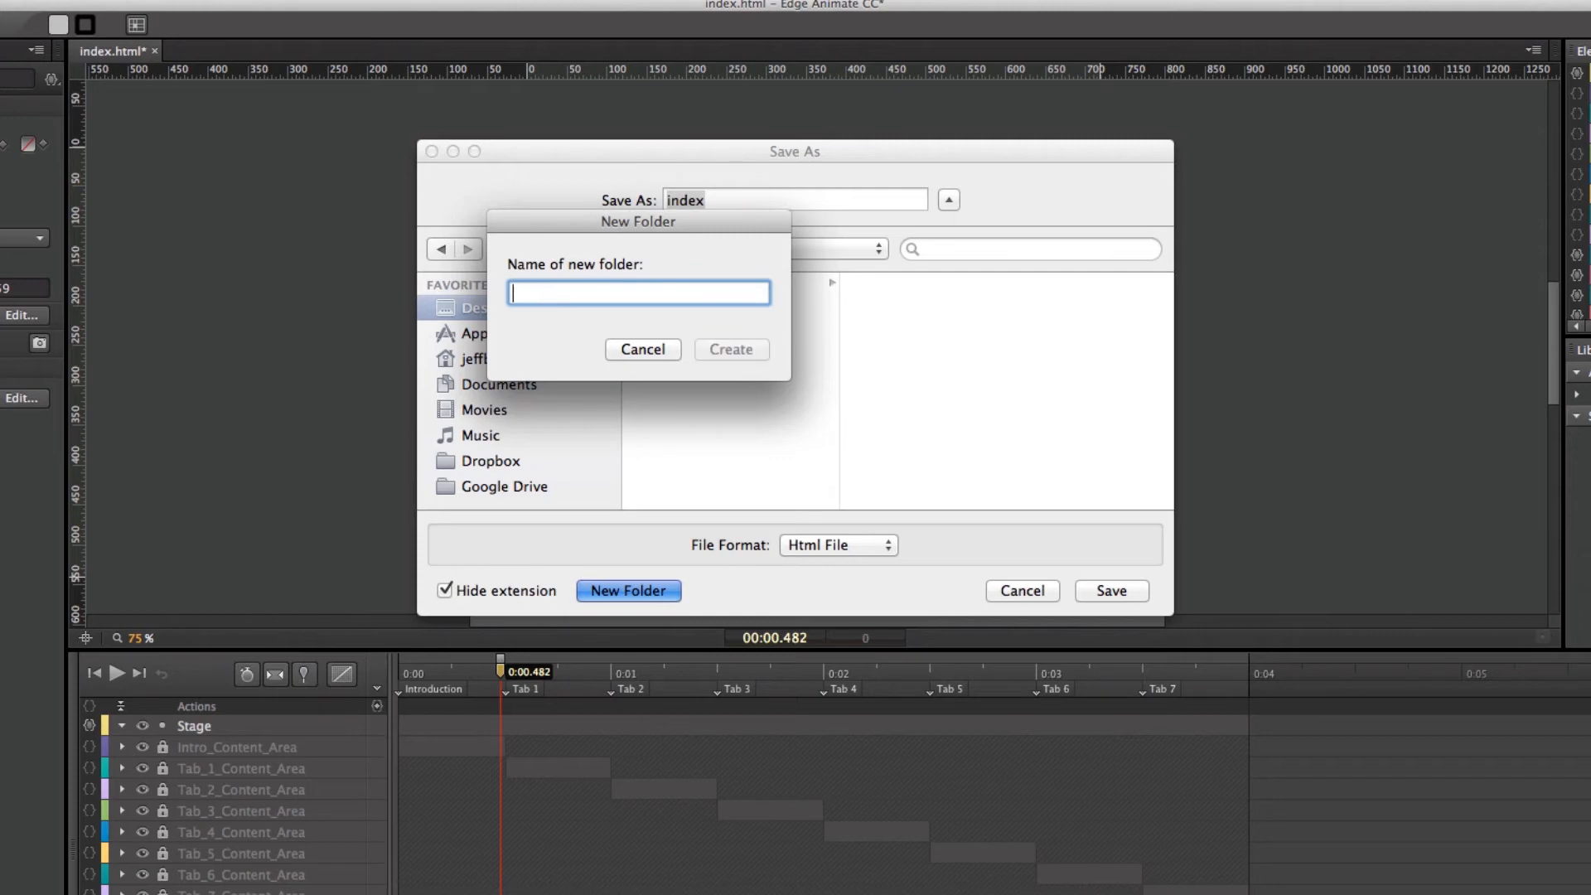
type("Tabs")
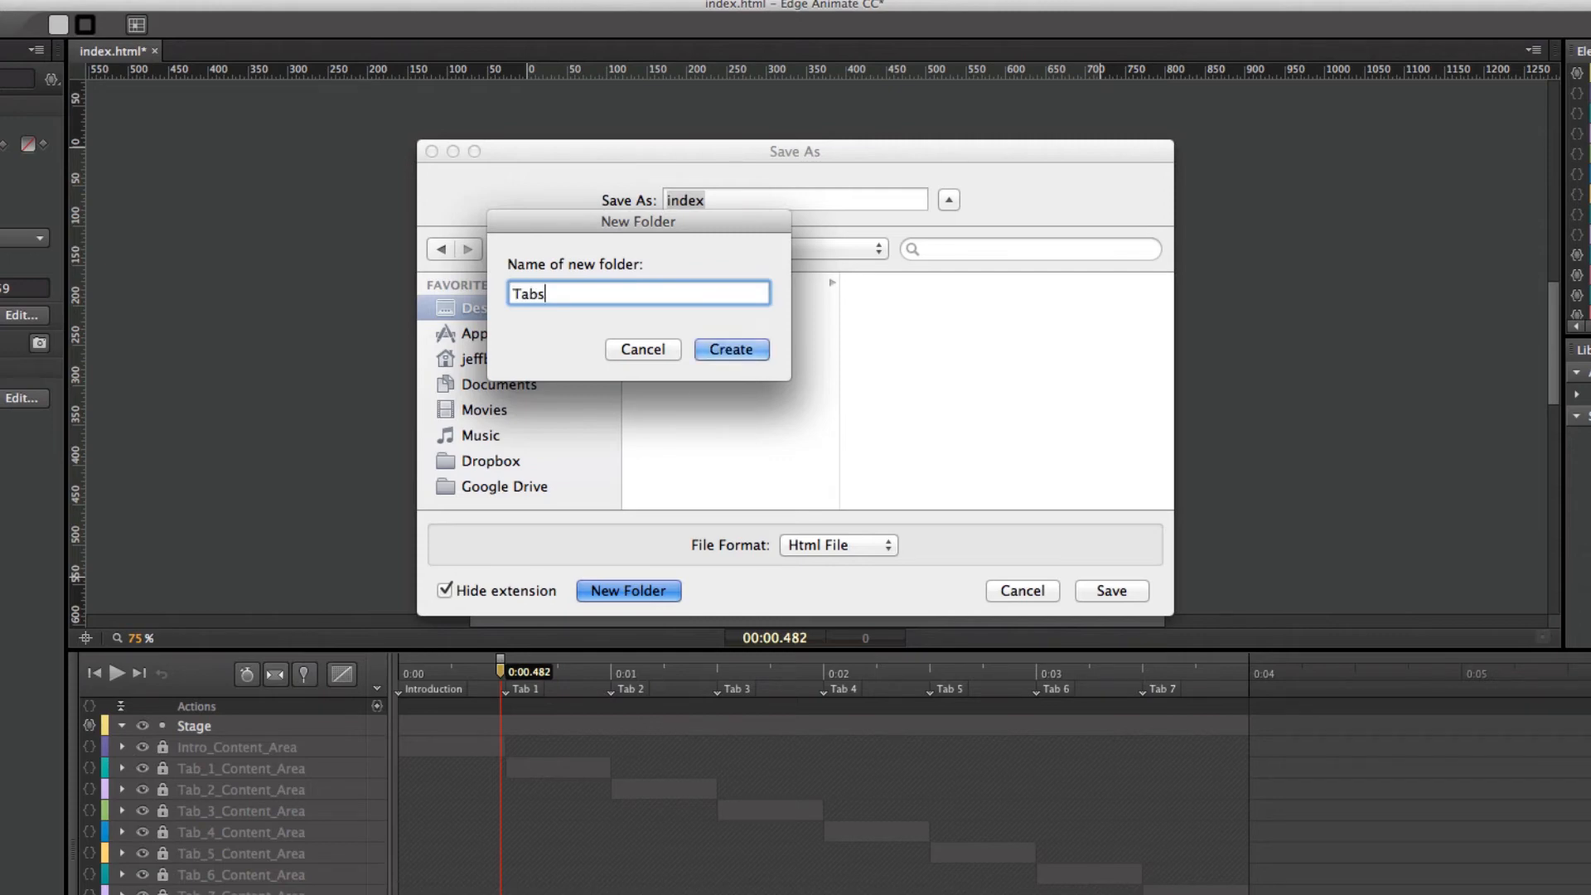
left_click(729, 350)
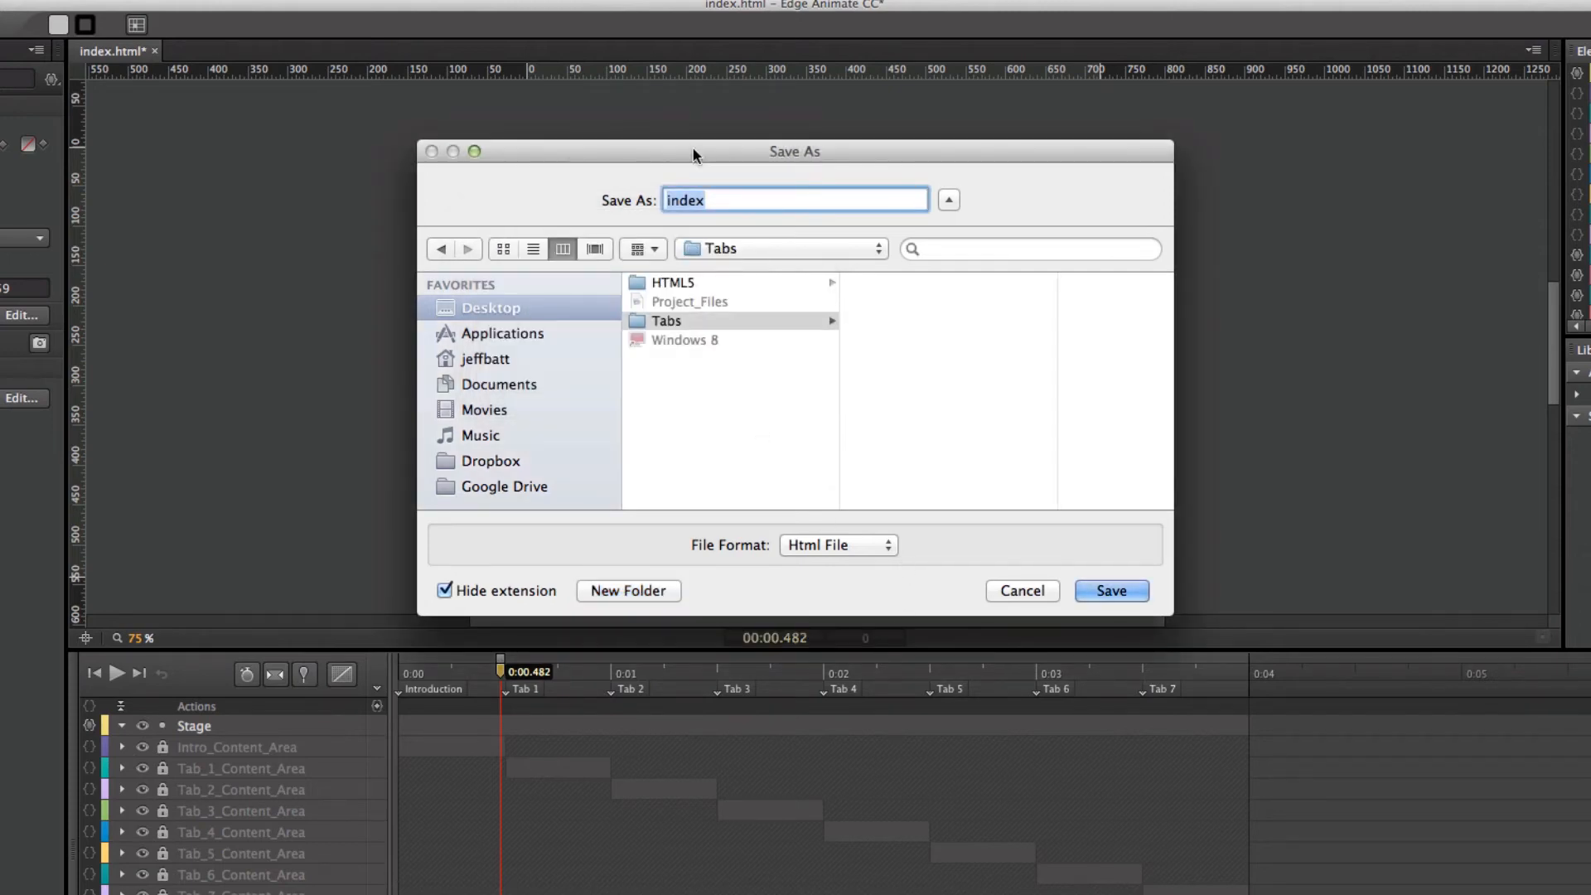
mouse_move(774, 227)
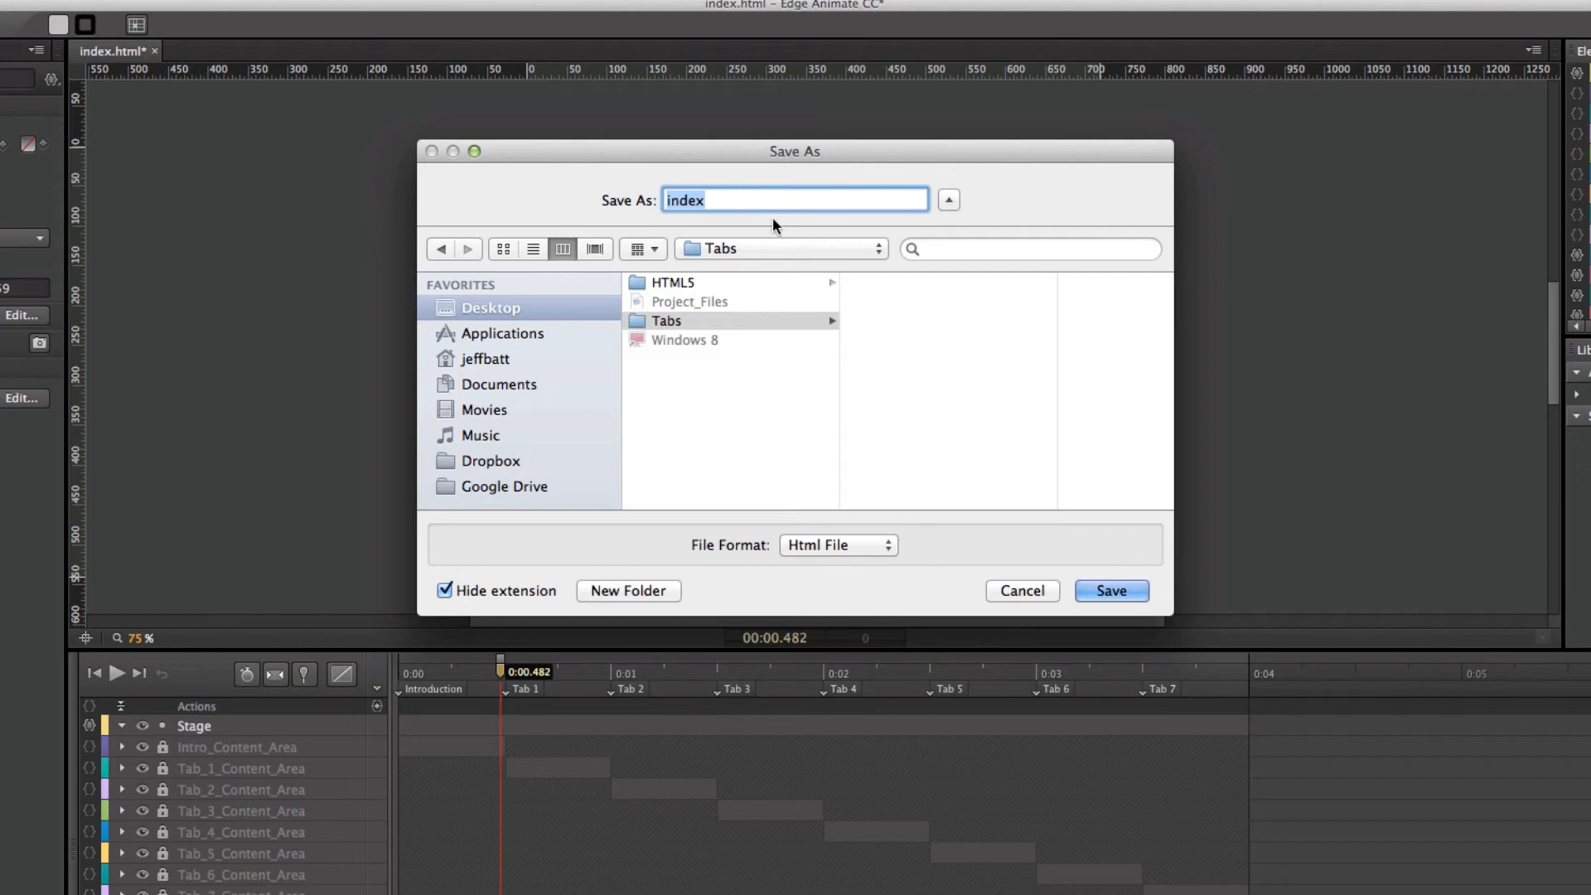
left_click(1110, 590)
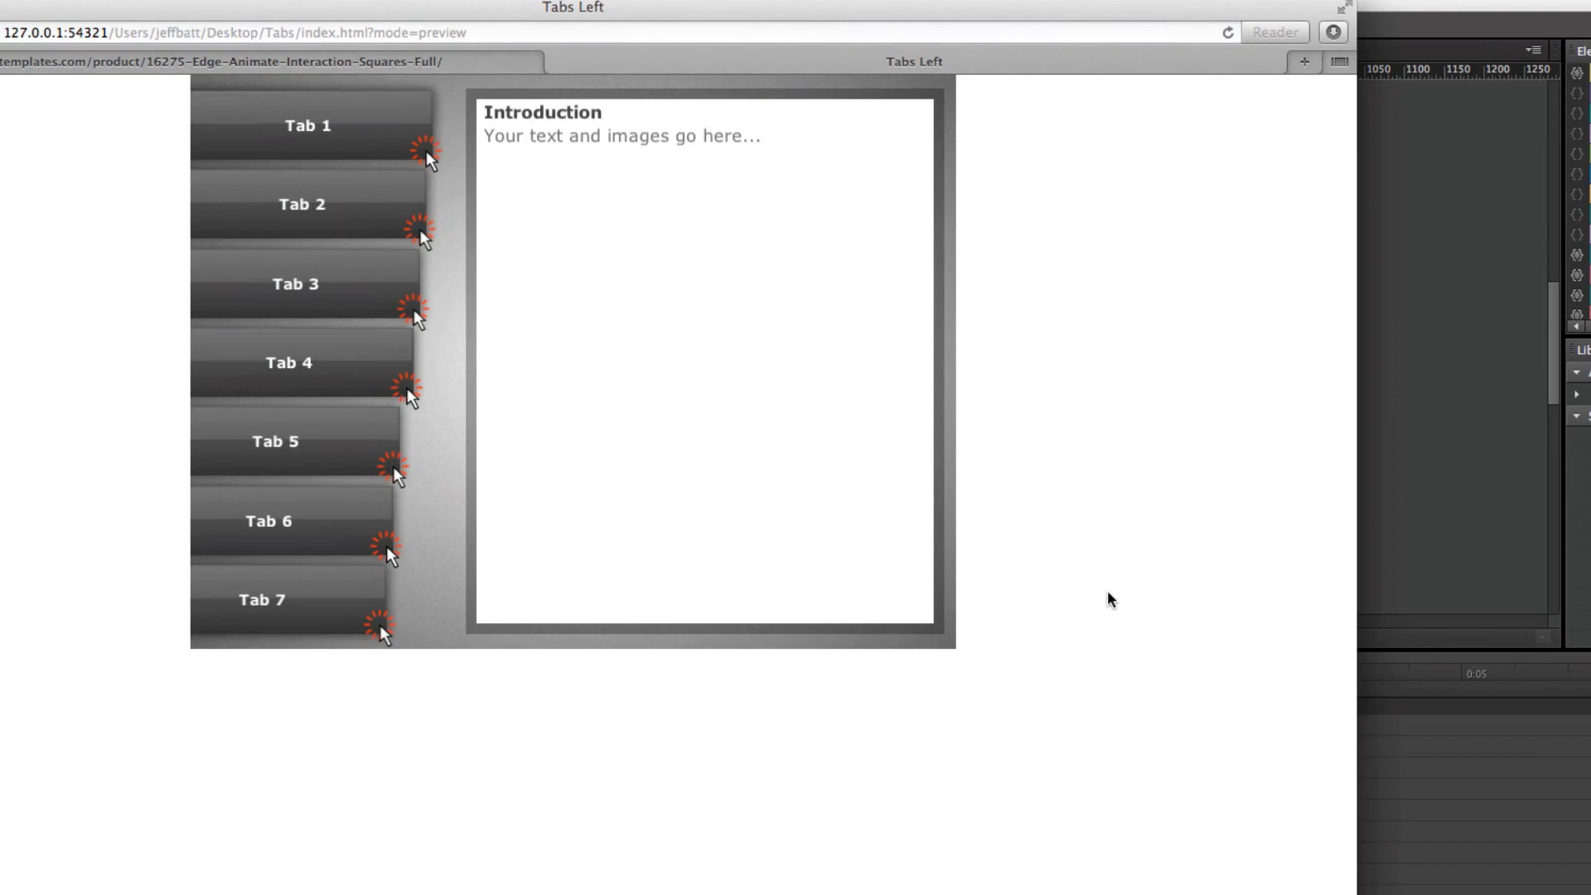
Preview the Tabs Left project with its seven tabs and Introduction panel in Safari
left_click(302, 204)
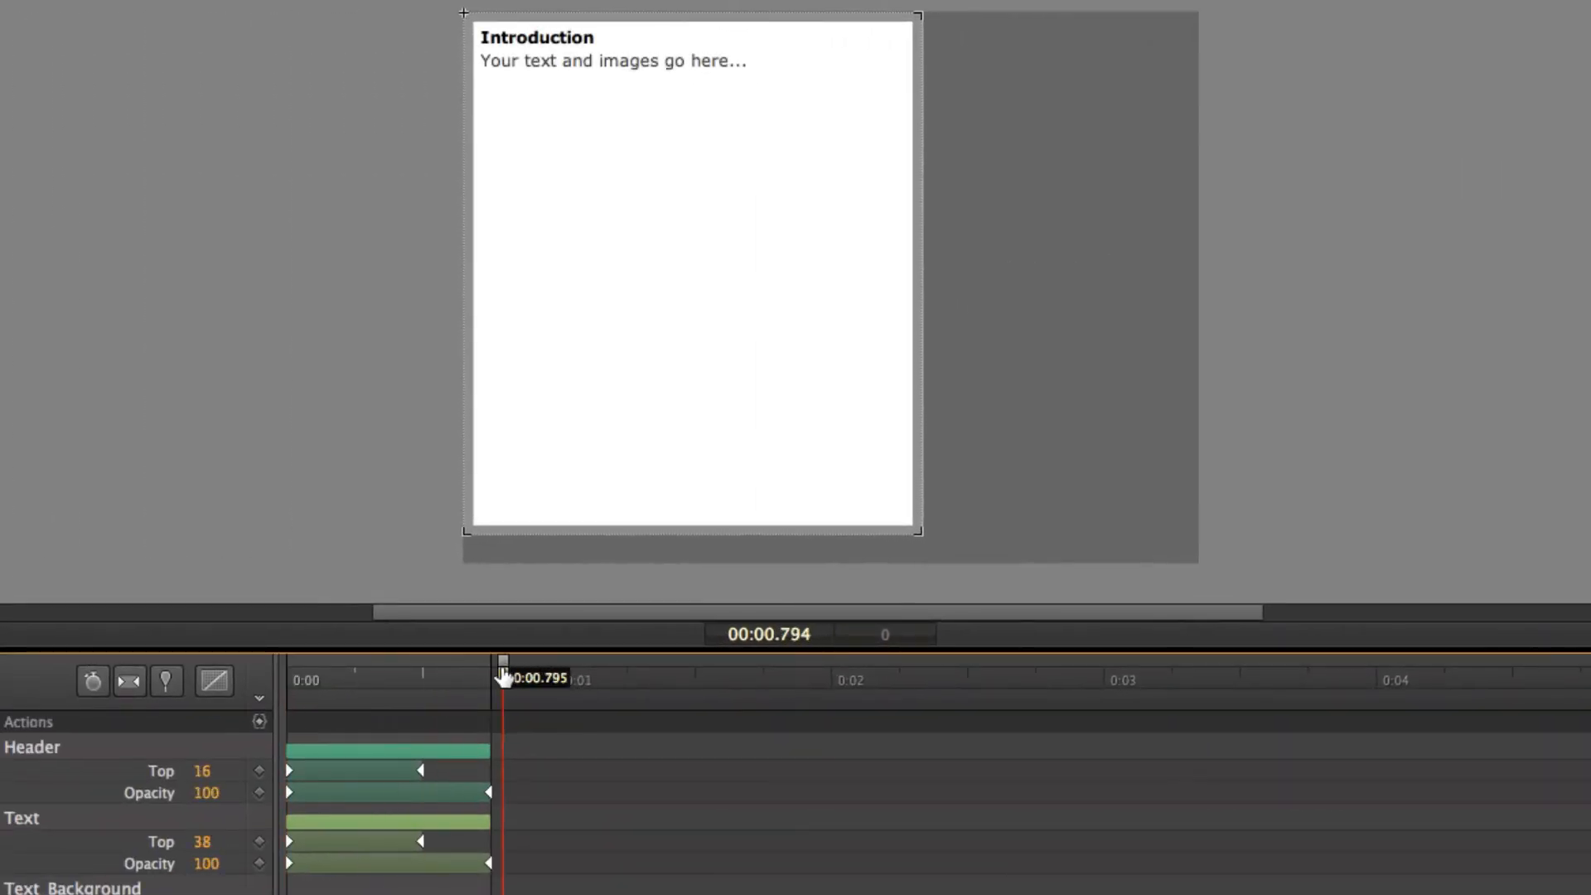
mouse_move(921, 700)
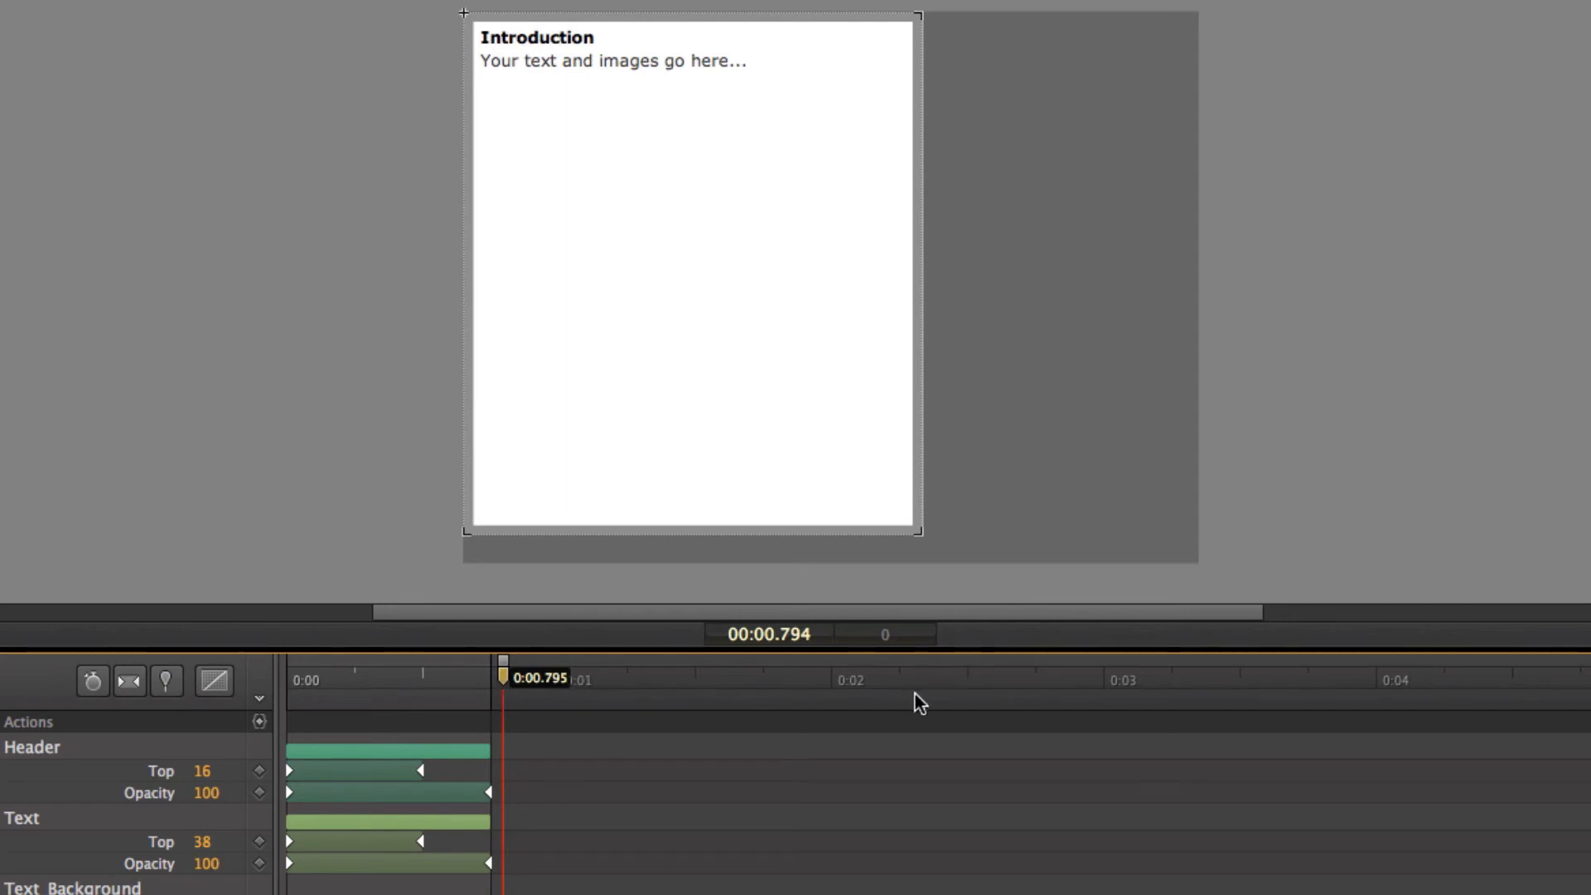
Draw a grey rectangle inside the Intro_Content_Area symbol and return to the Stage
left_click(614, 59)
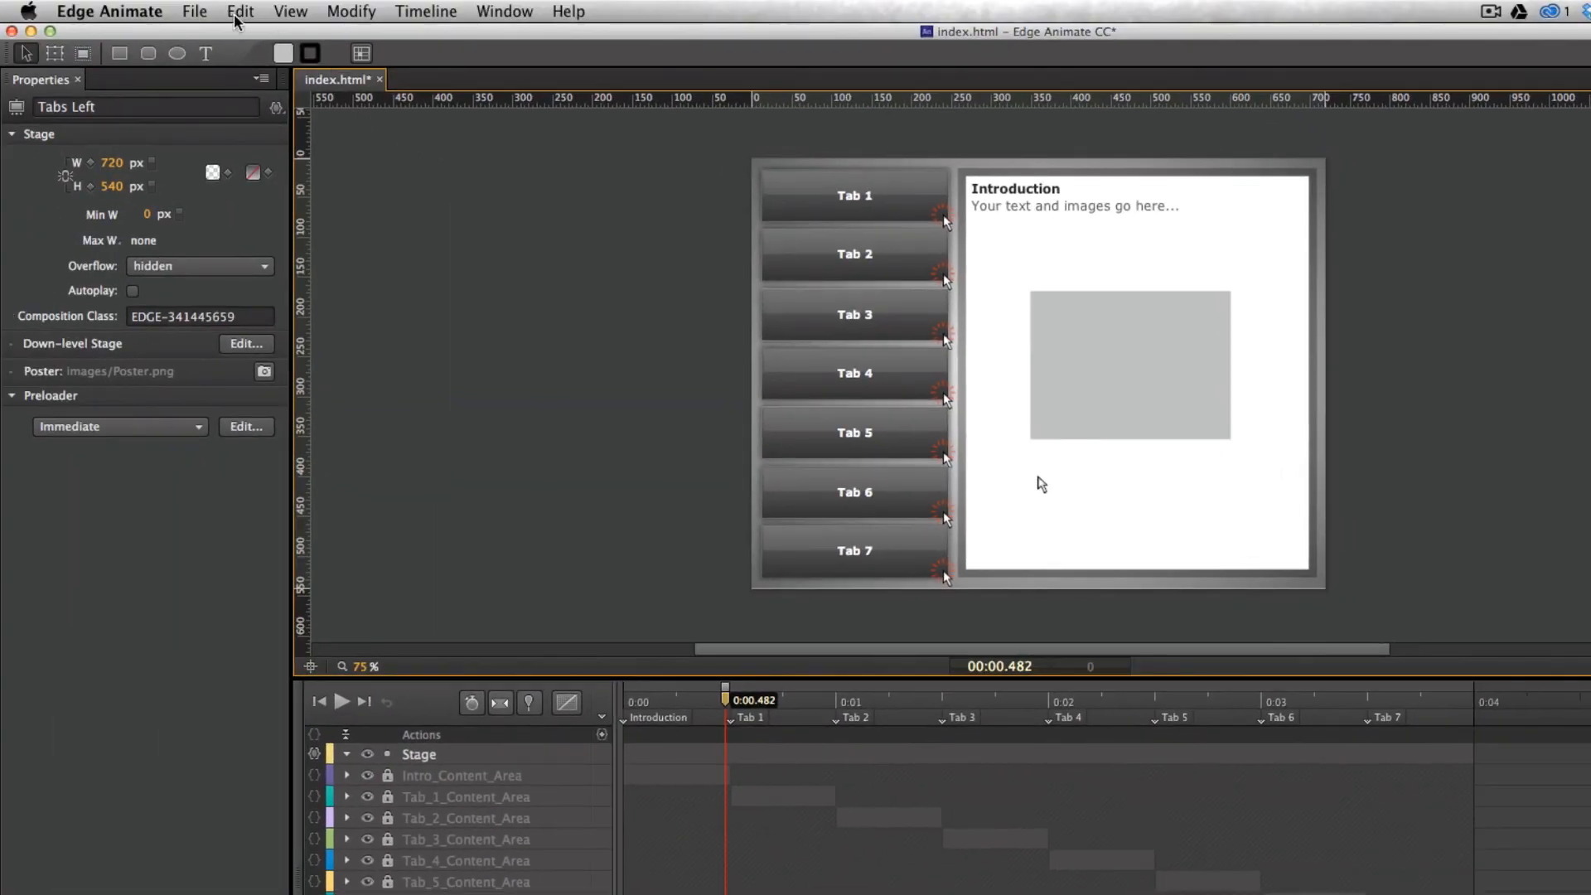
In Finder, open Desktop > Tabs > publish > web > index.html in Safari
left_click(194, 11)
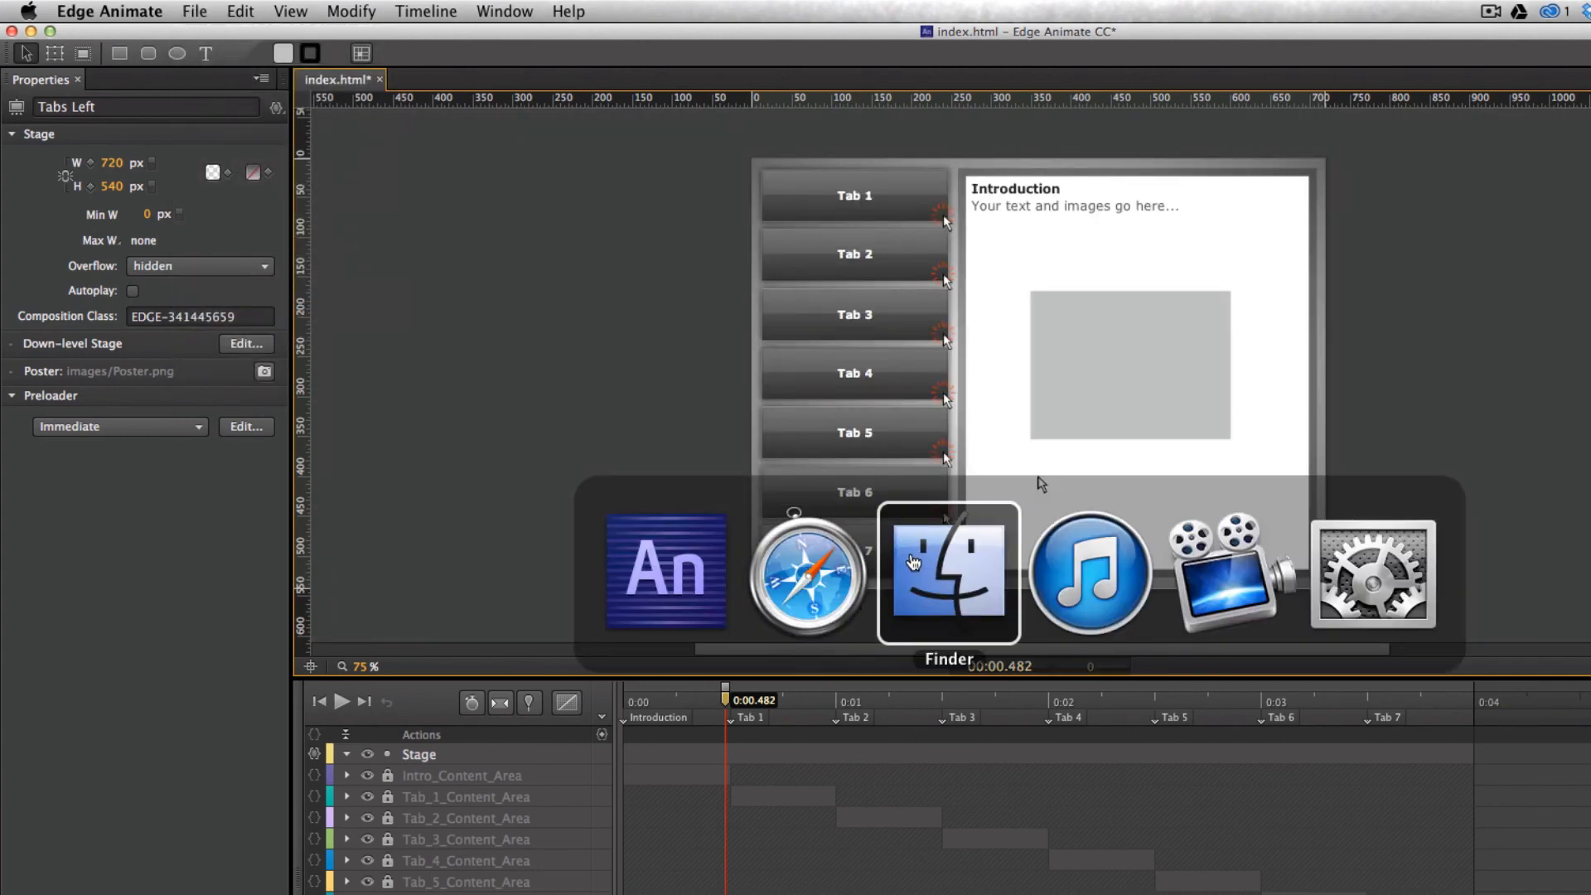
left_click(948, 571)
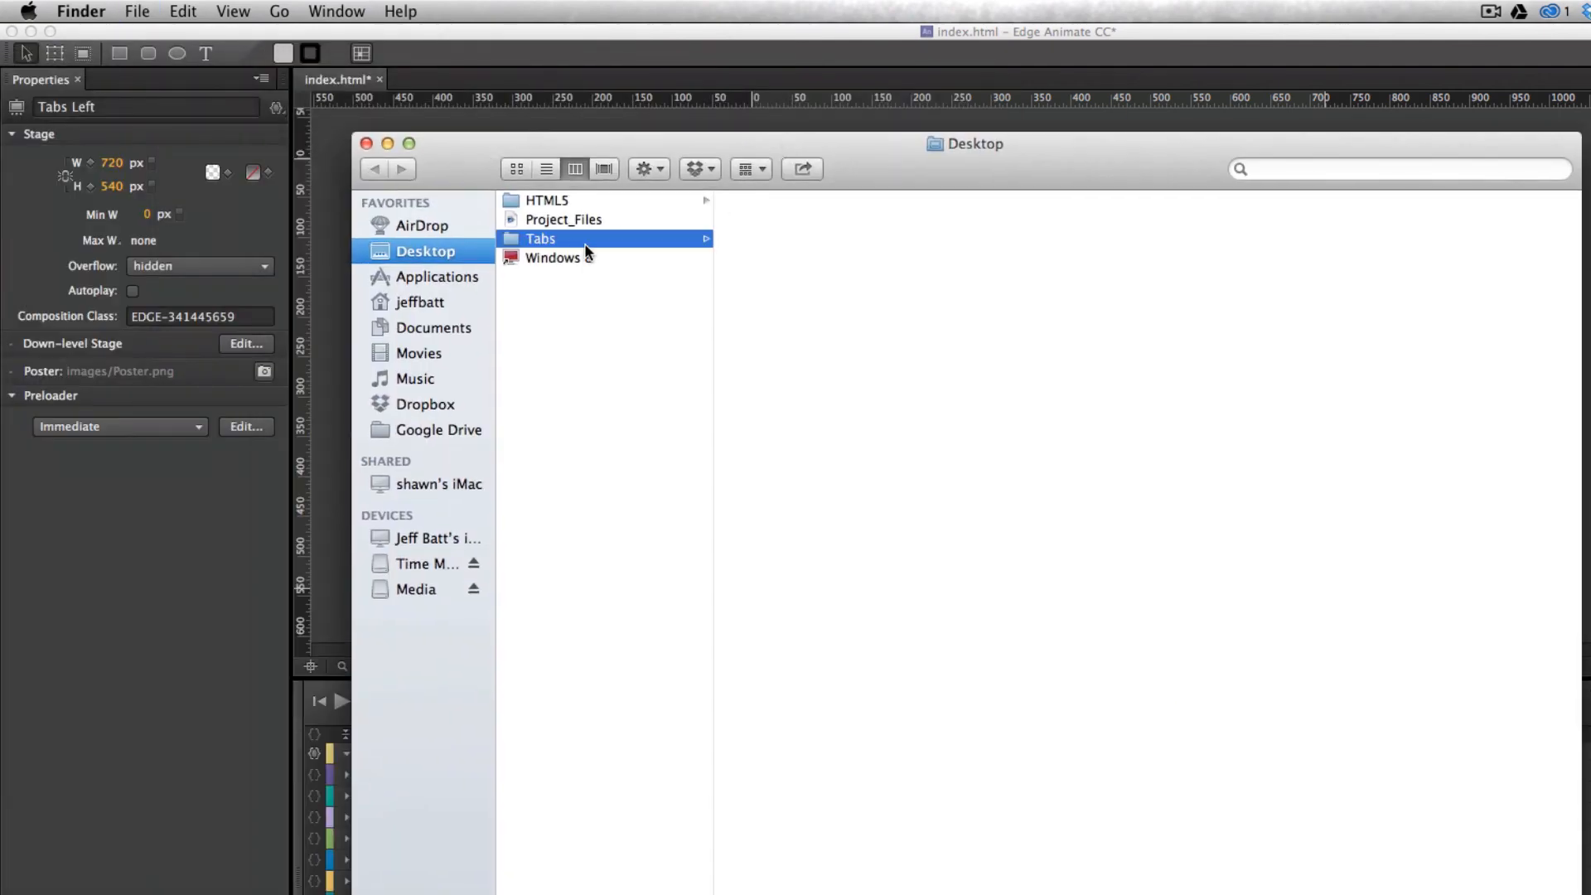
left_click(540, 239)
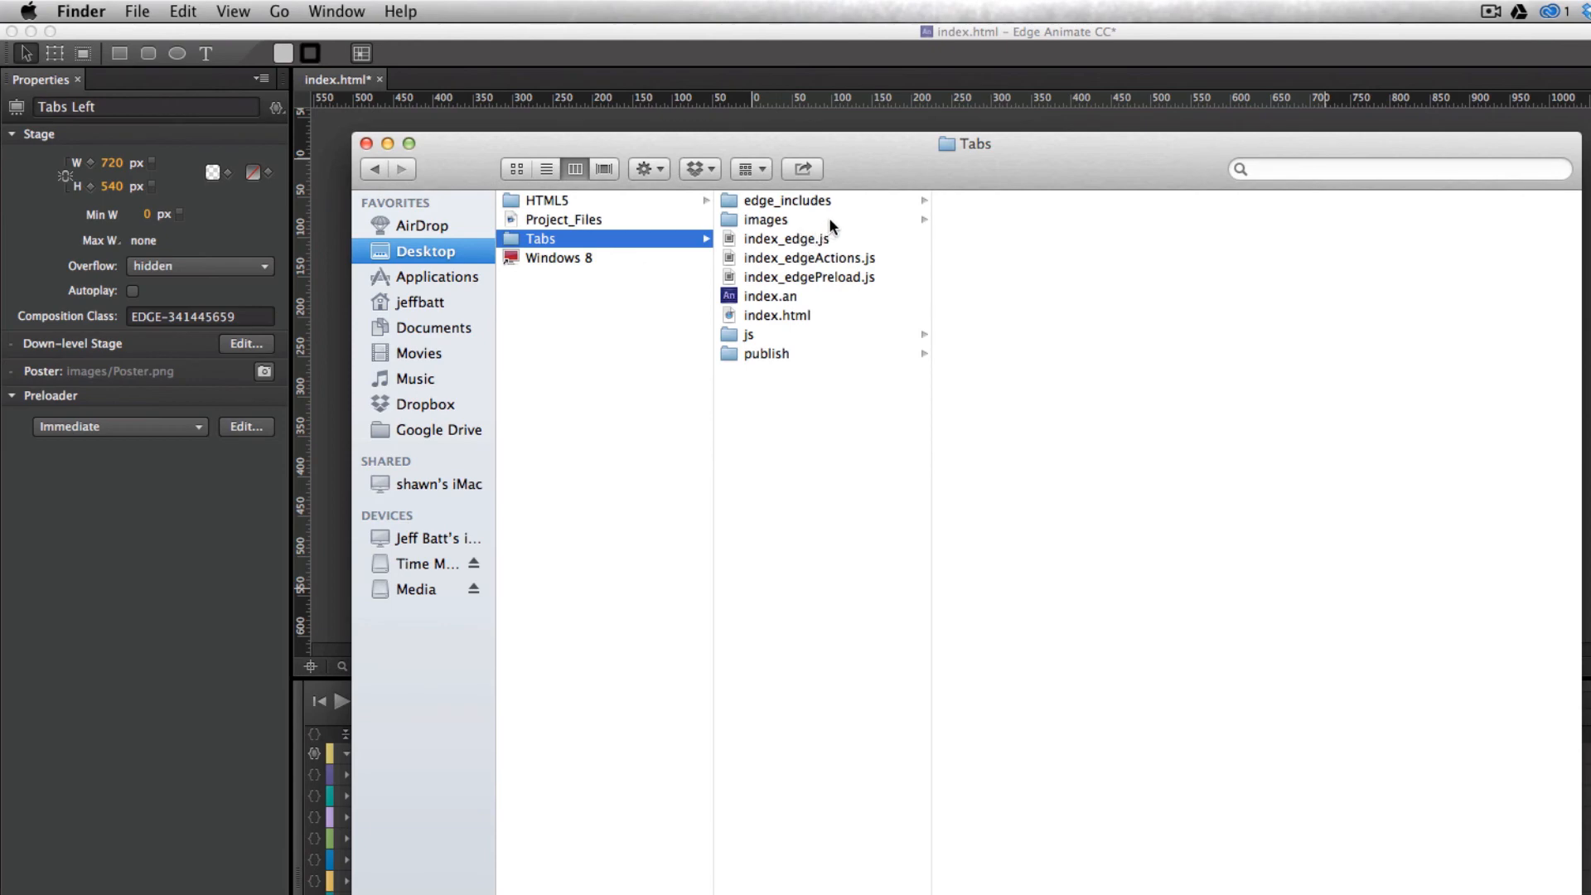
left_click(768, 353)
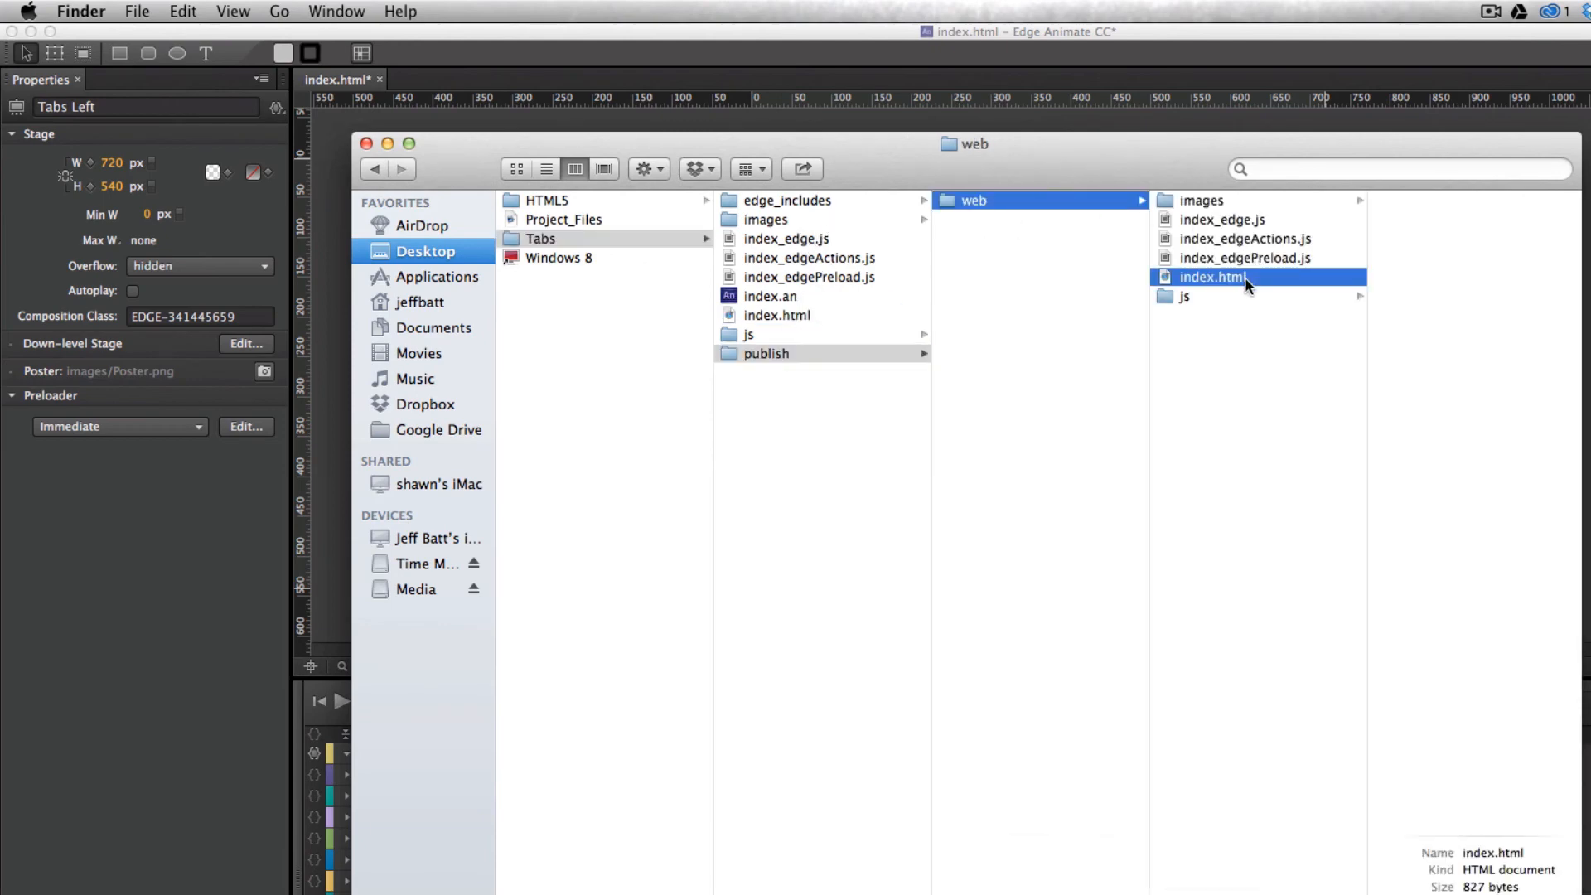
double_click(1215, 277)
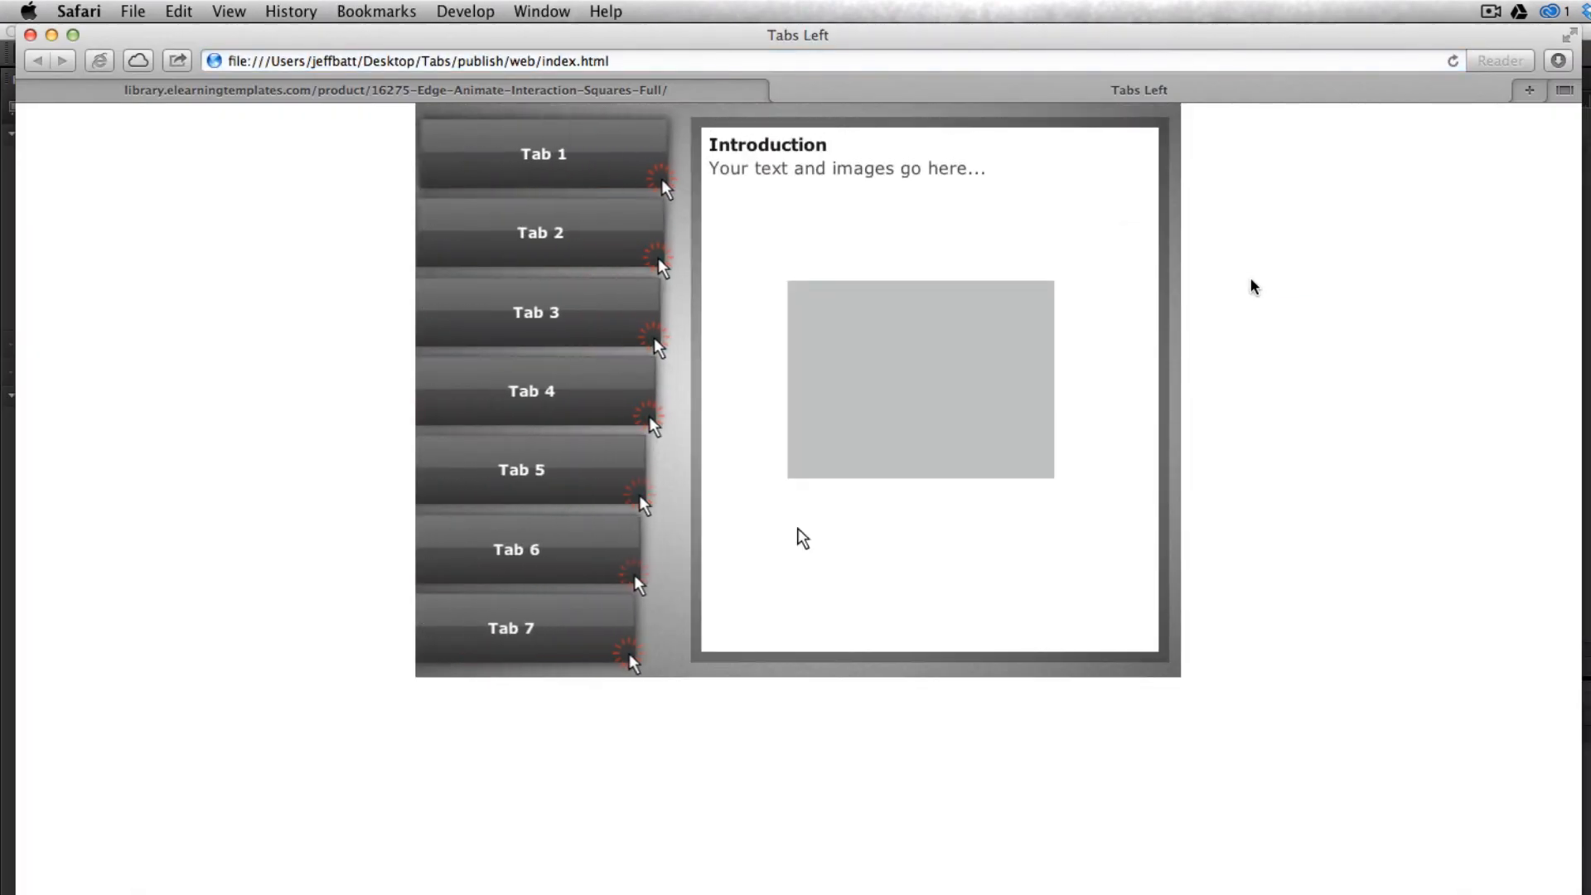
Return from the Safari preview to Edge Animate and close the index.html document
left_click(426, 90)
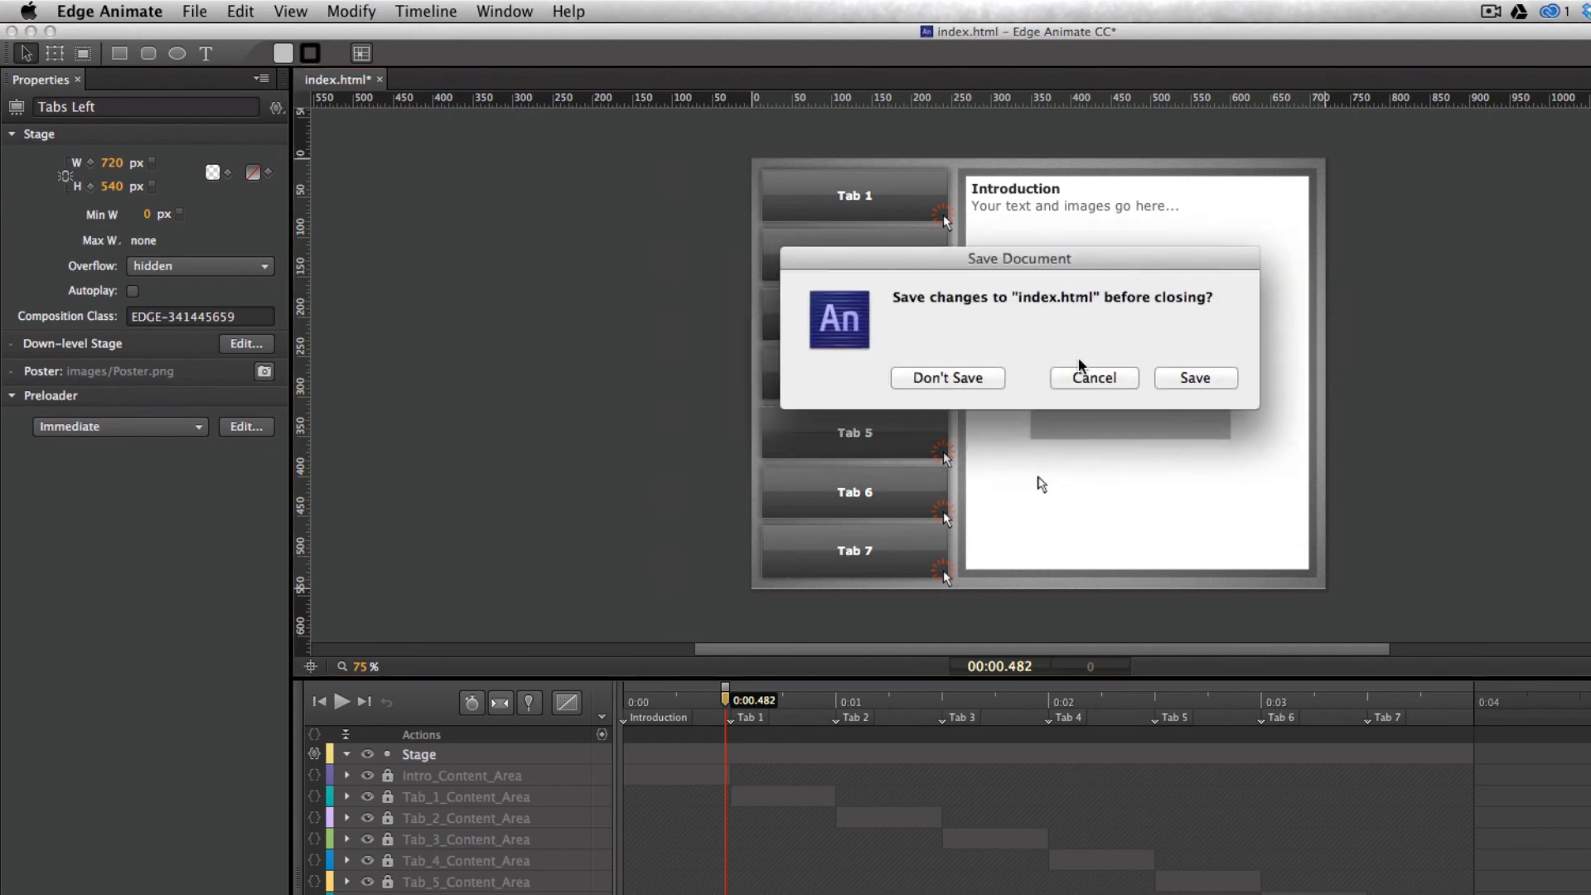
Dismiss the Save Document prompt, reopen the Templates gallery and select Tabs_Left
left_click(946, 378)
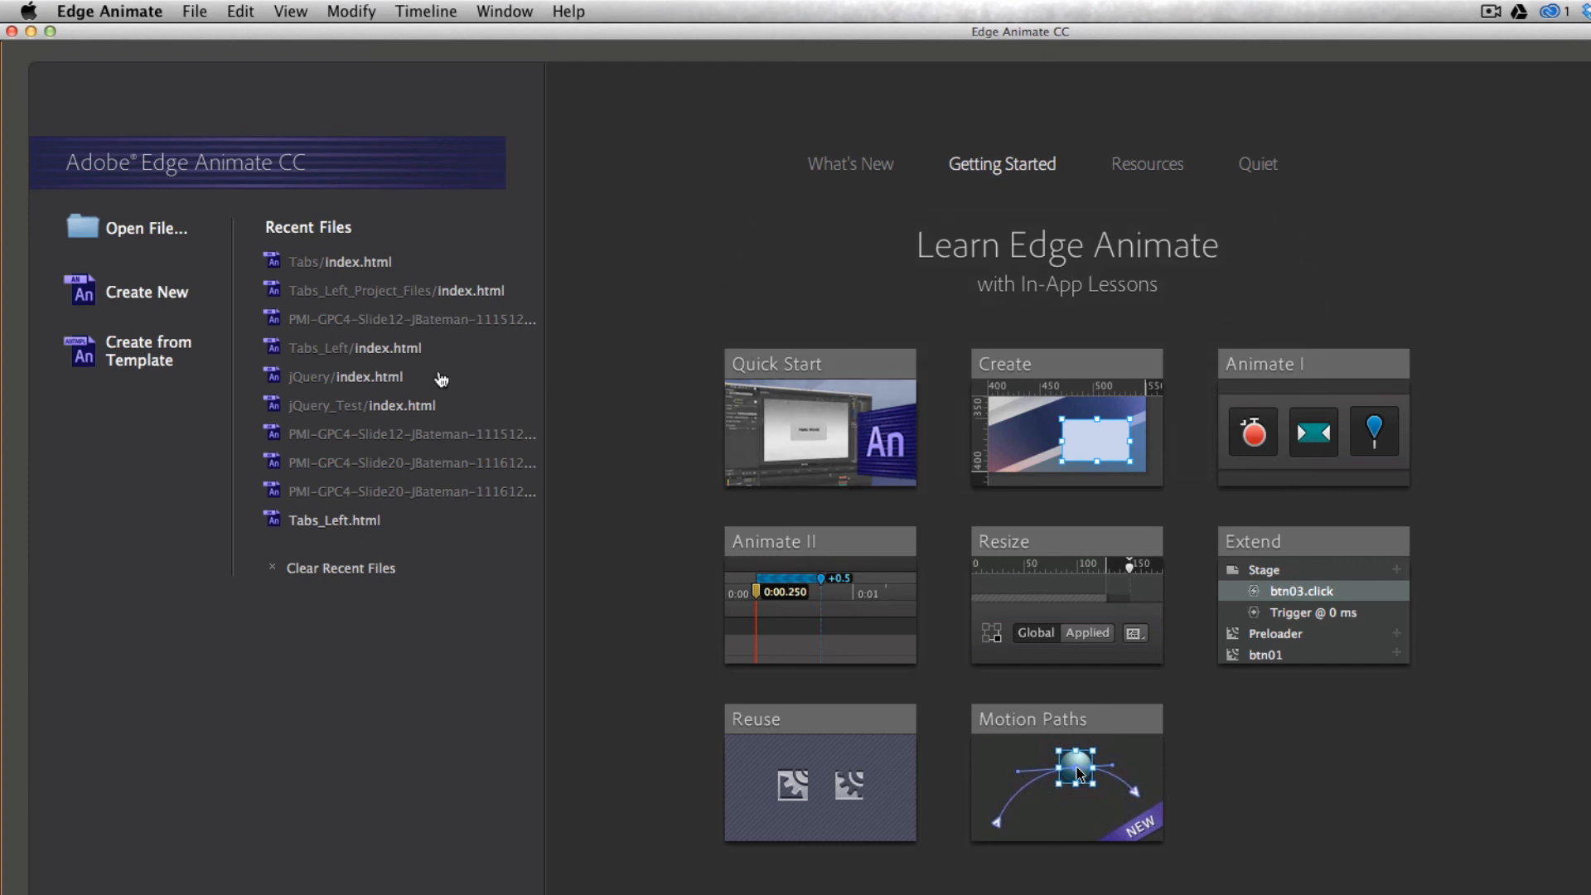
left_click(147, 349)
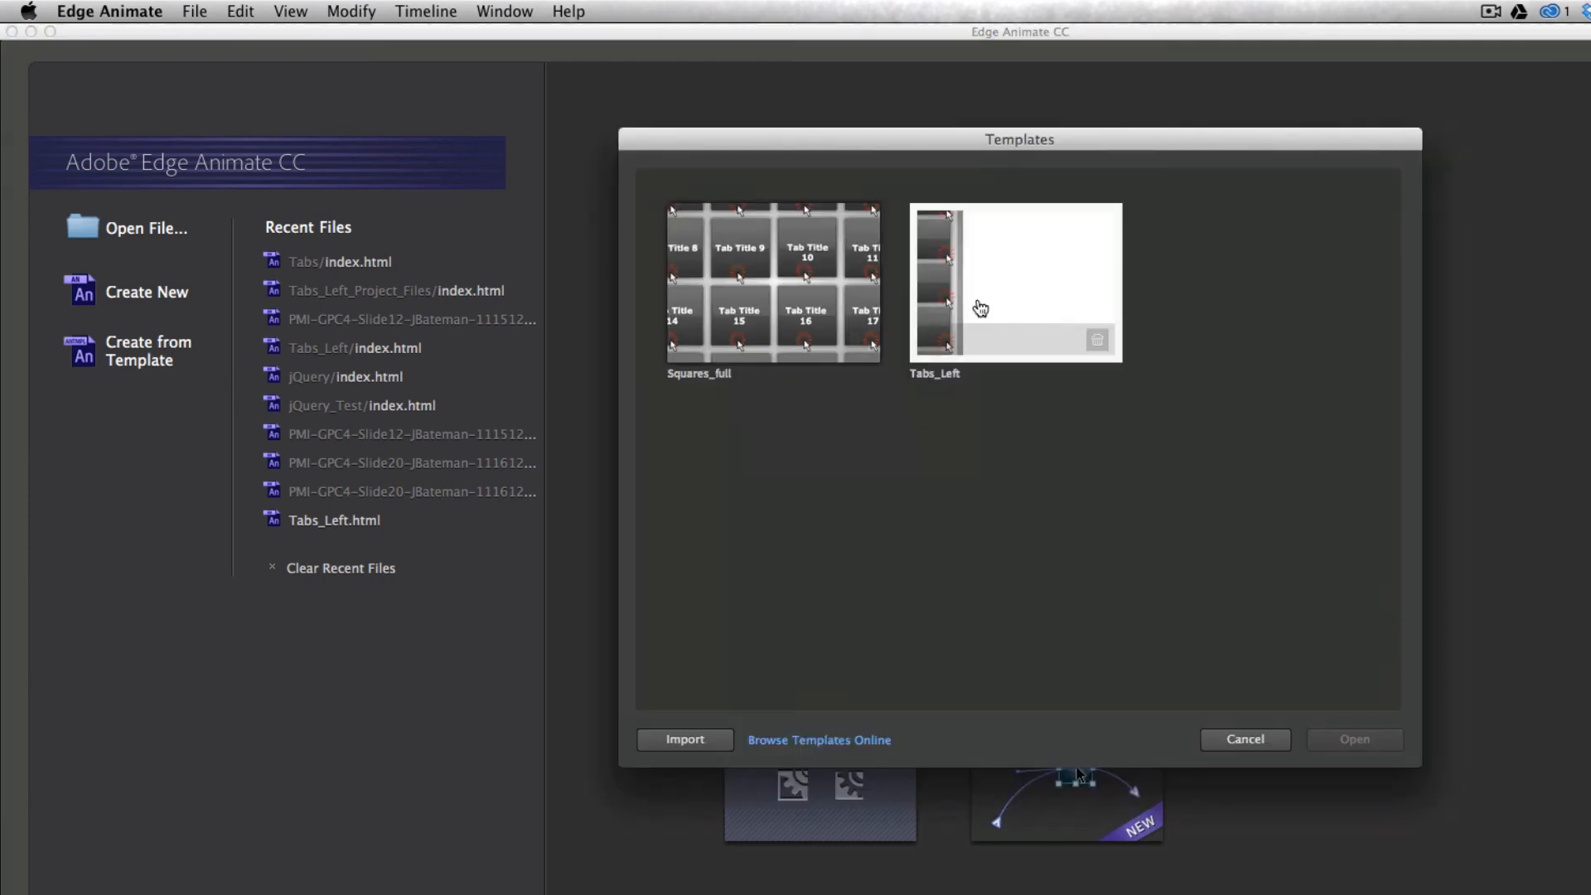
left_click(1015, 281)
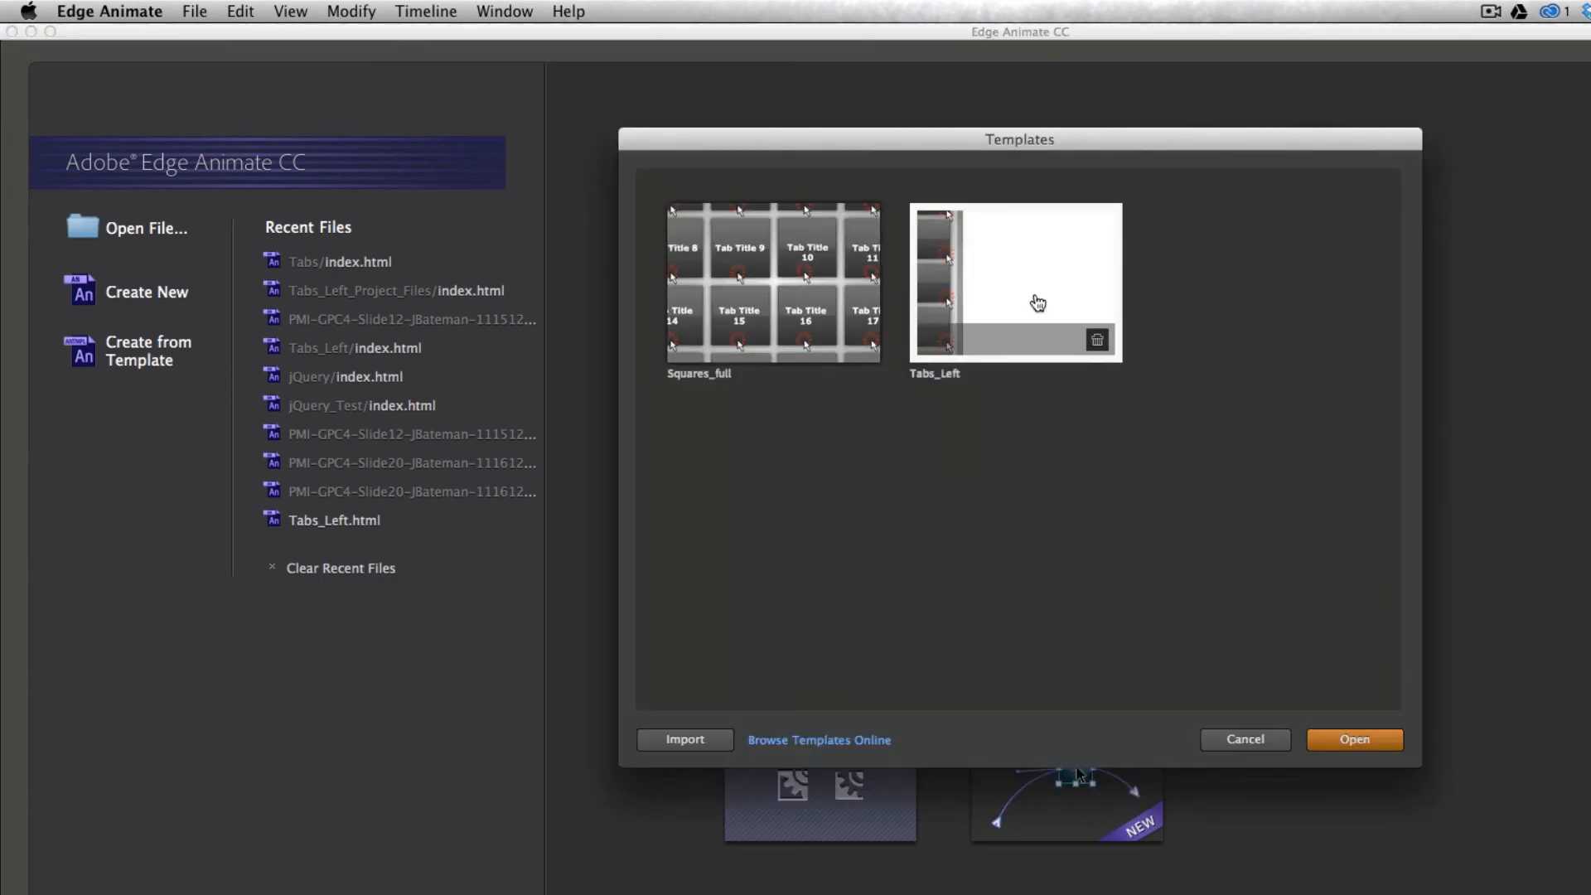